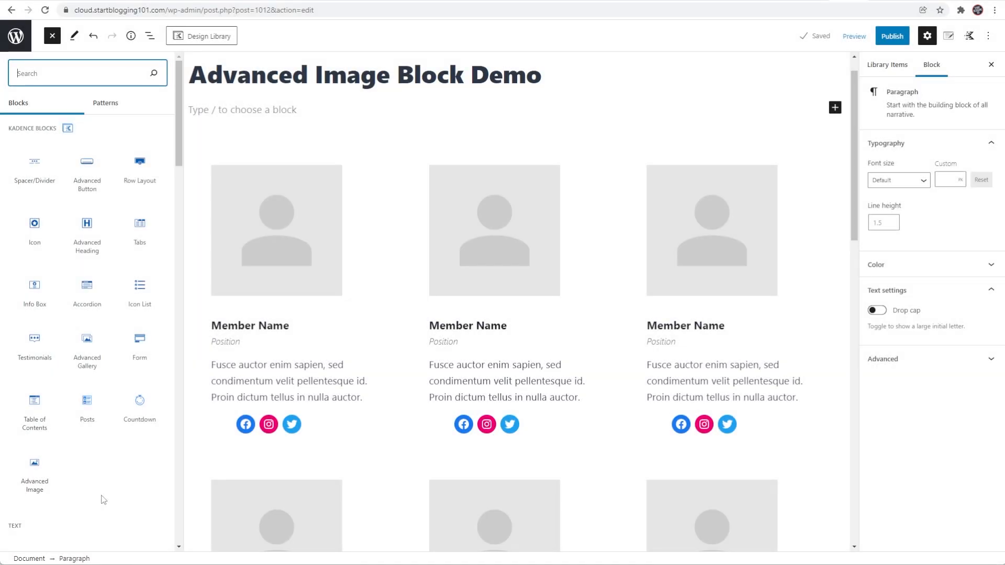
{"action": "mouse_move", "coordinate": [90, 498]}
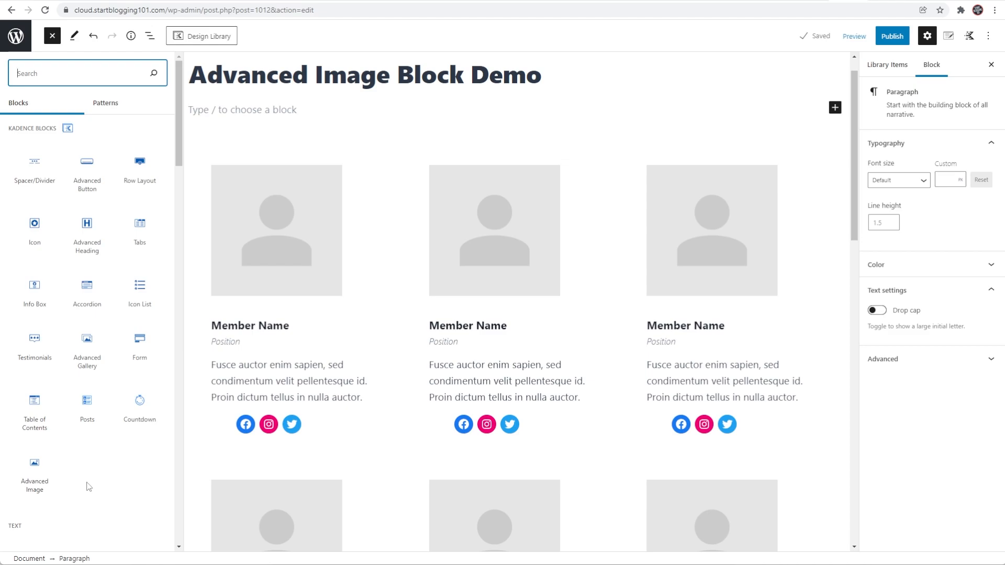
{"action": "mouse_move", "coordinate": [34, 477]}
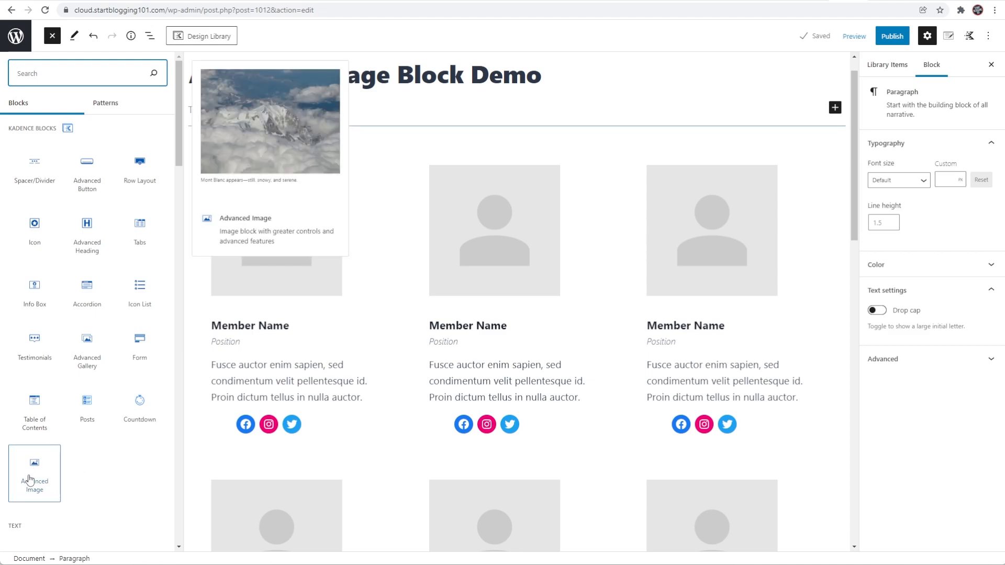
{"action": "mouse_move", "coordinate": [45, 481]}
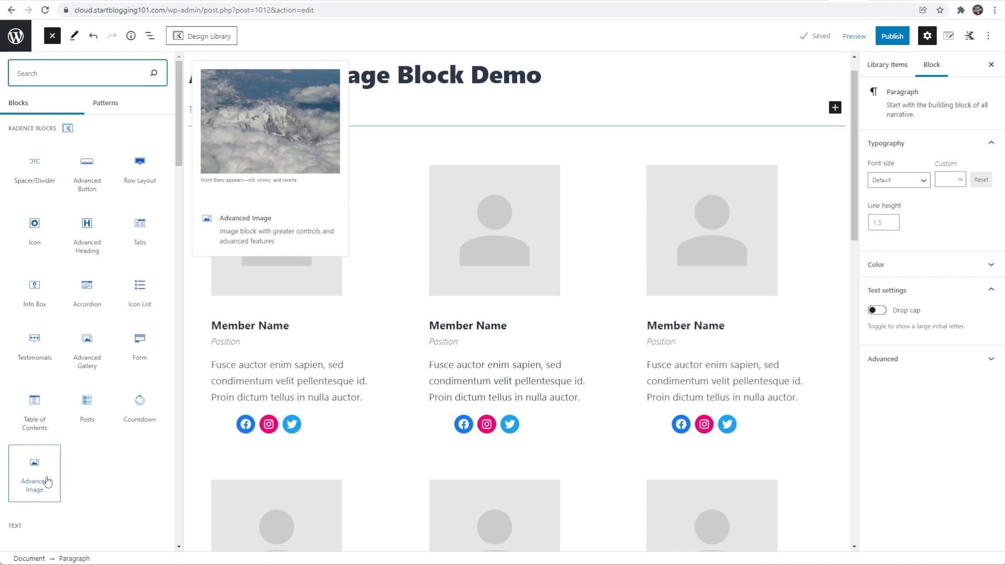
{"action": "mouse_move", "coordinate": [86, 476]}
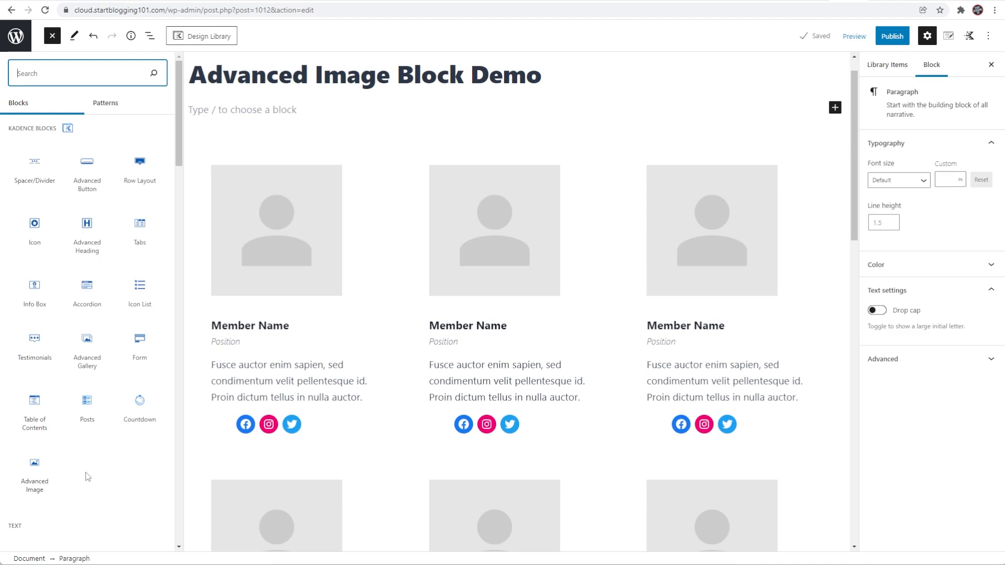
{"action": "mouse_move", "coordinate": [93, 475]}
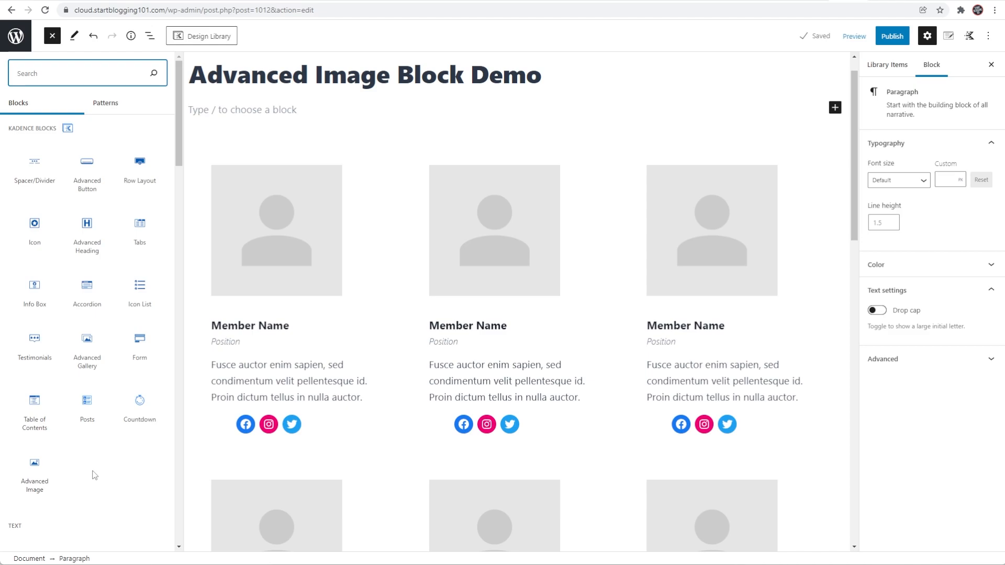
{"action": "mouse_move", "coordinate": [195, 313]}
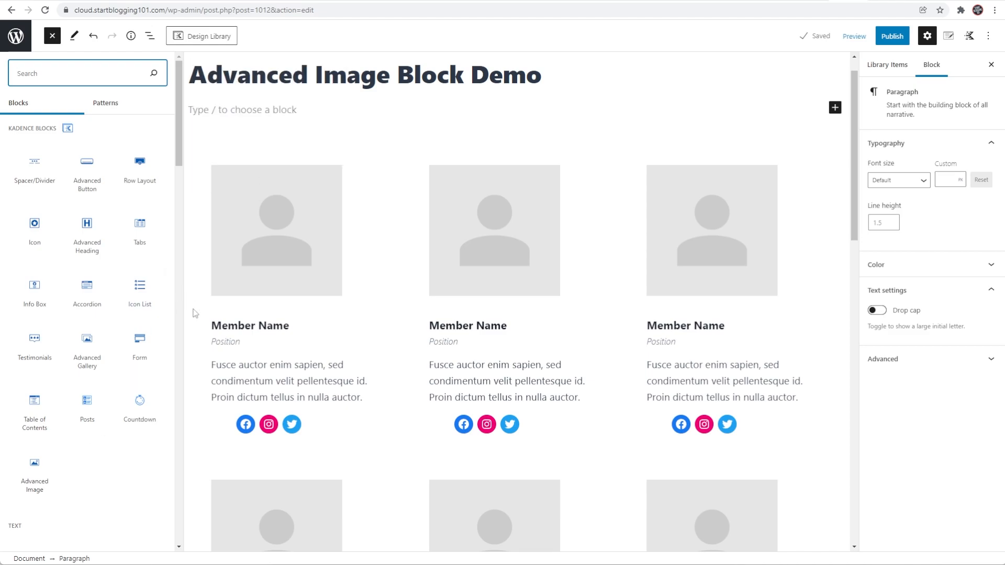
Step: Insert a core Image block below the title using the /image slash command
{"action": "left_click", "coordinate": [52, 35]}
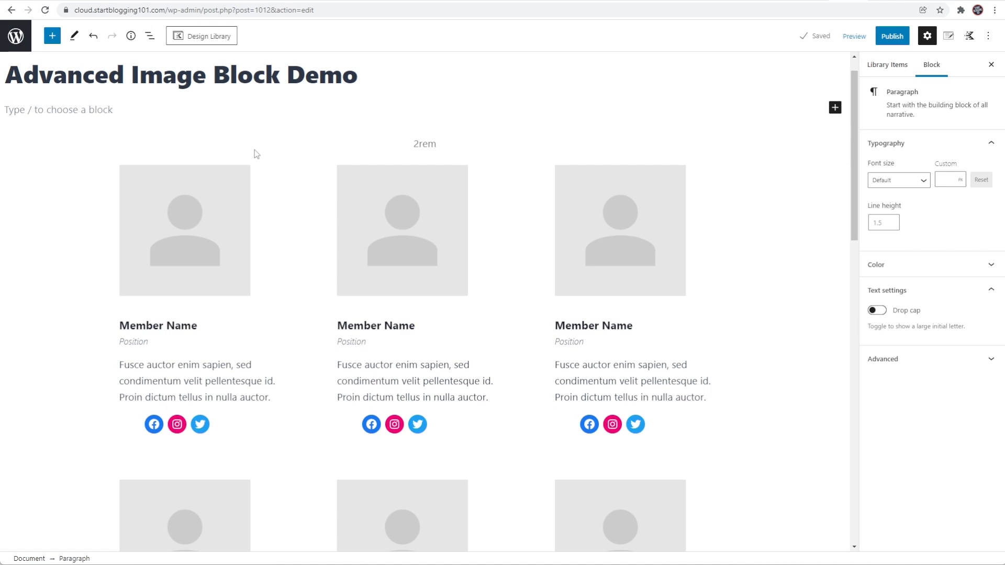
{"action": "type", "text": "/i"}
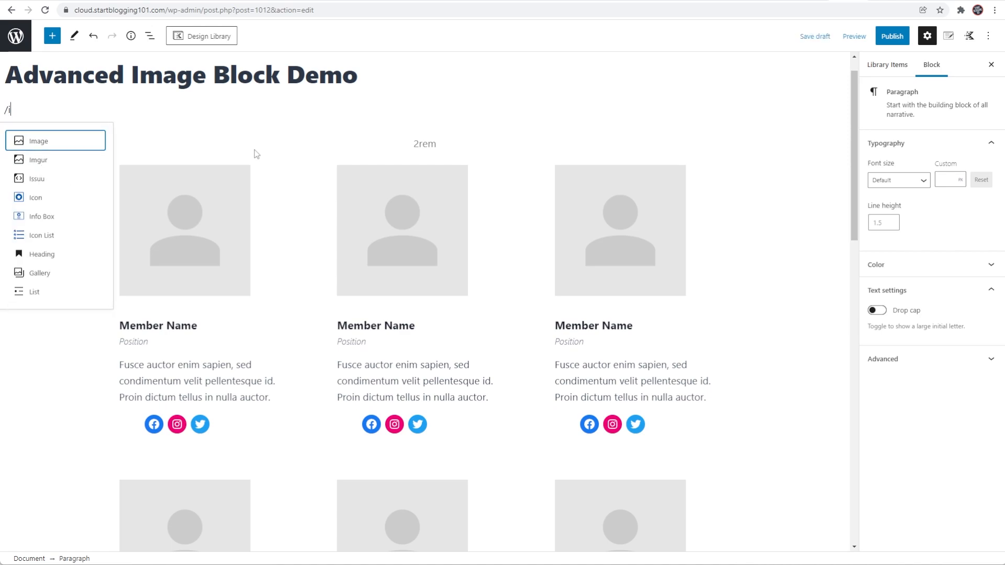
{"action": "type", "text": "image"}
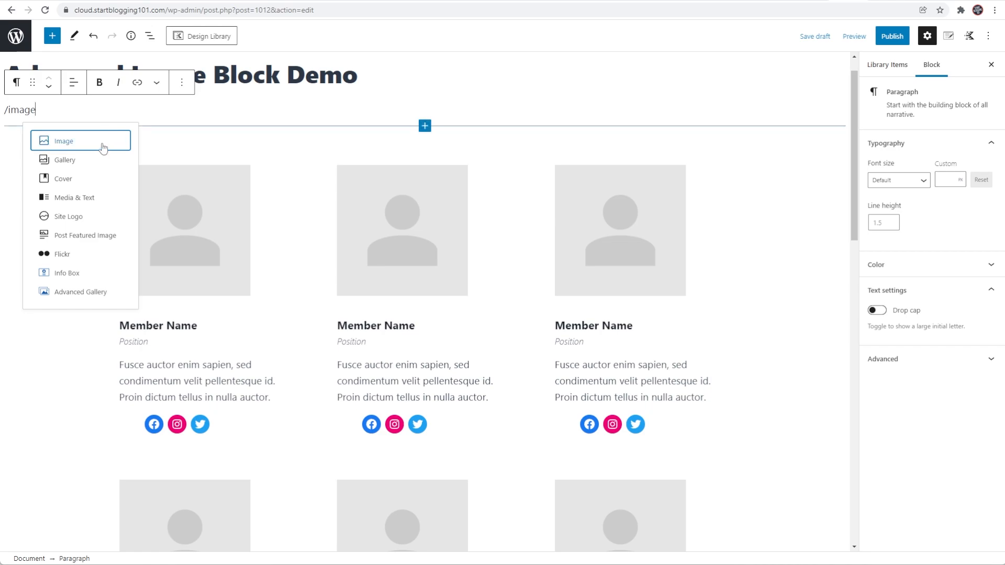
{"action": "left_click", "coordinate": [64, 140]}
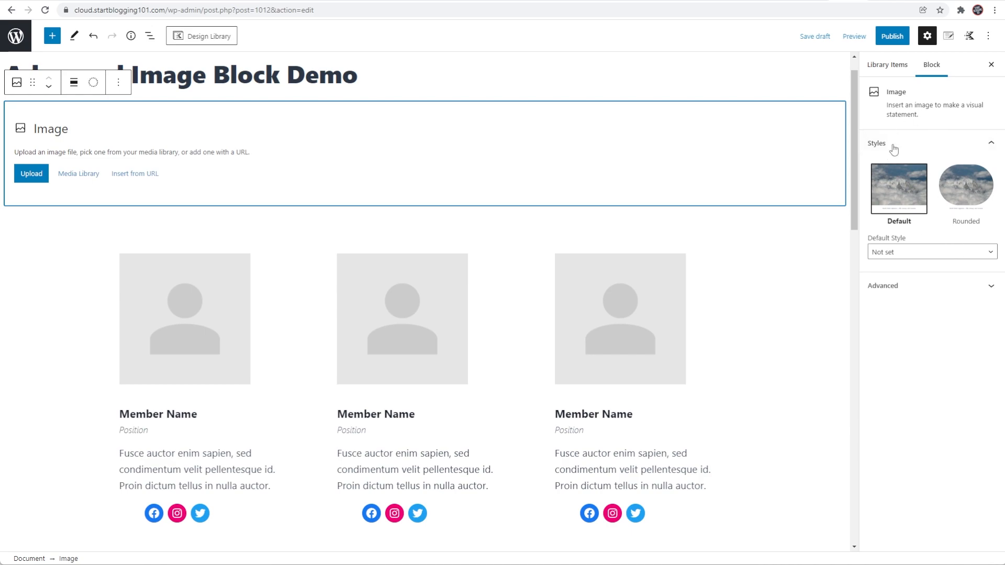
{"action": "mouse_move", "coordinate": [956, 200]}
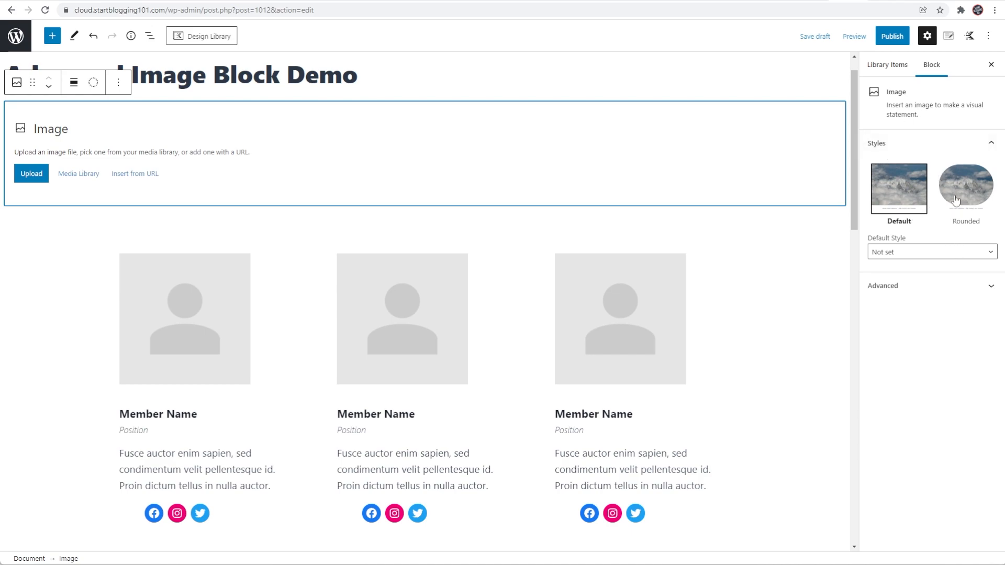
{"action": "mouse_move", "coordinate": [919, 213]}
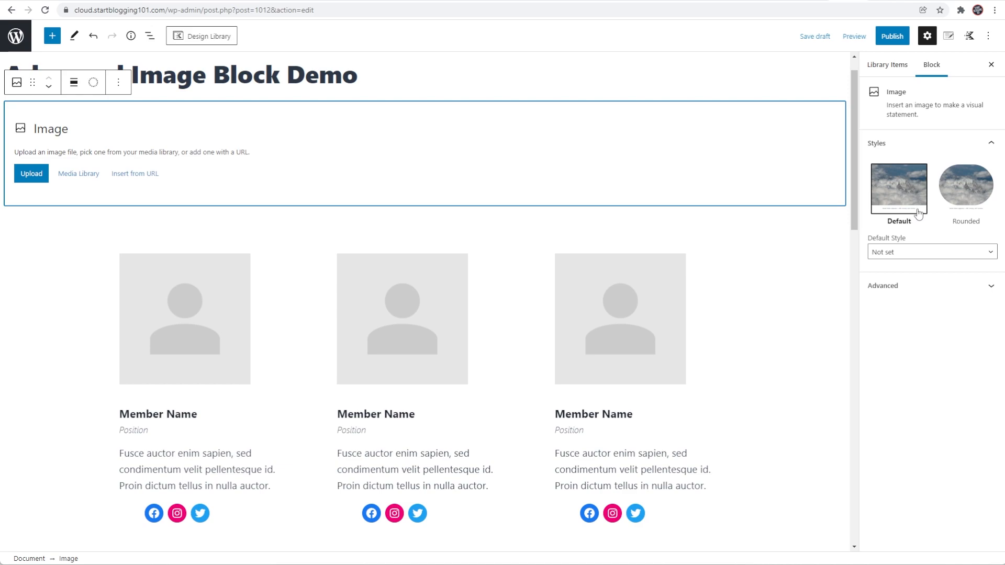
{"action": "mouse_move", "coordinate": [949, 207]}
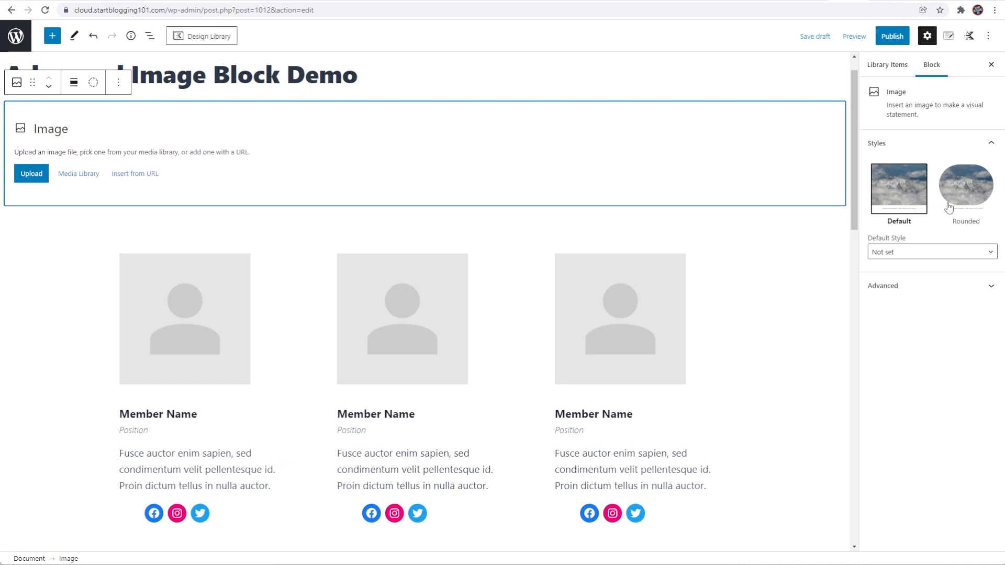
{"action": "mouse_move", "coordinate": [952, 199]}
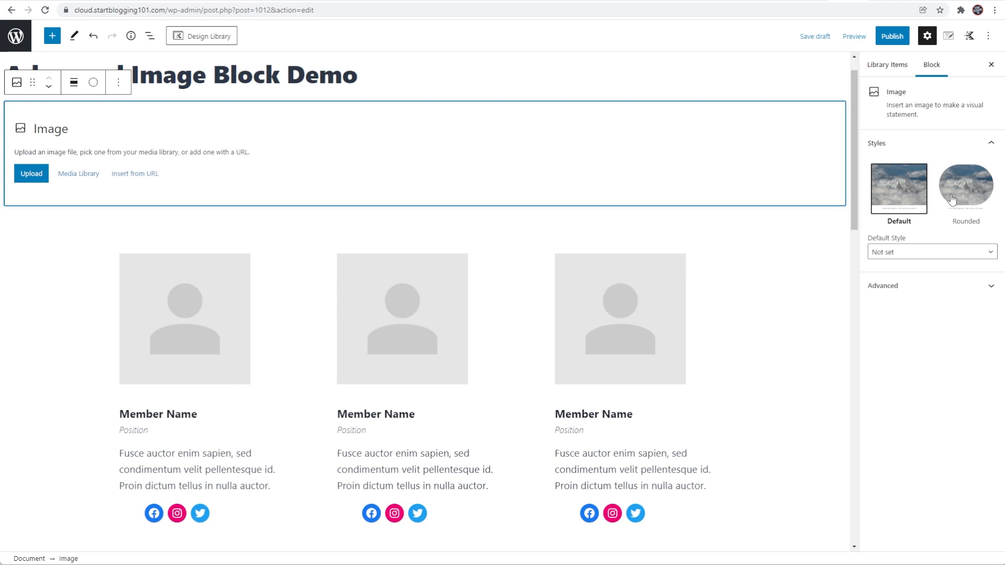
{"action": "mouse_move", "coordinate": [301, 217]}
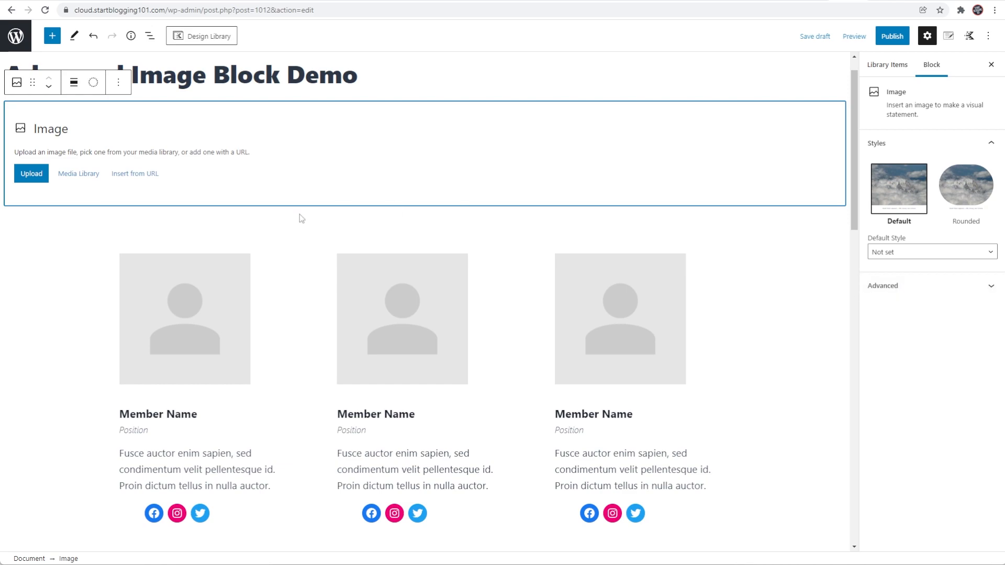
Step: Delete the empty Image placeholder so the title sits directly above the team grid
{"action": "left_click", "coordinate": [117, 82]}
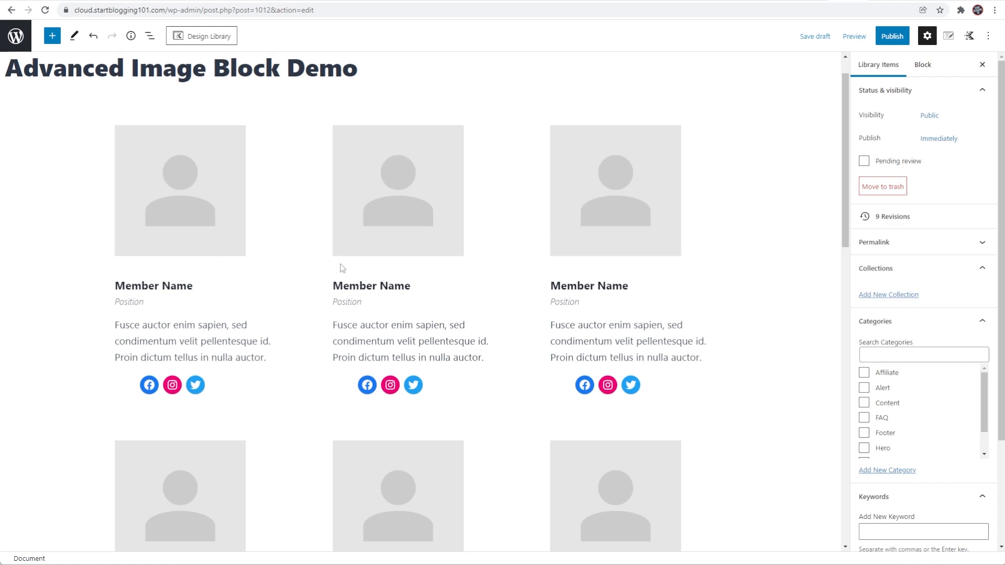
{"action": "scroll", "scroll_direction": "down", "scroll_amount": 3}
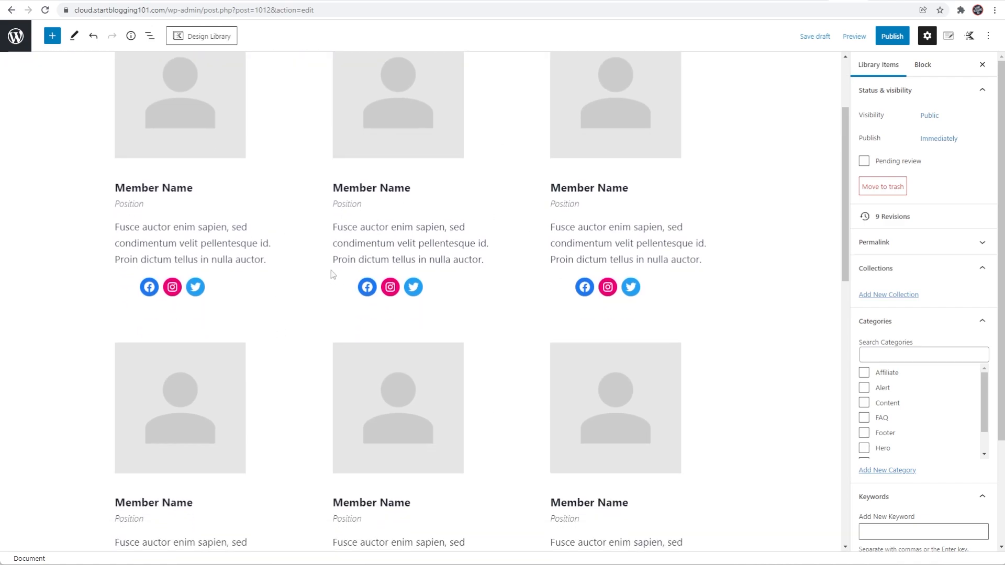
{"action": "scroll", "scroll_direction": "up", "scroll_amount": 3}
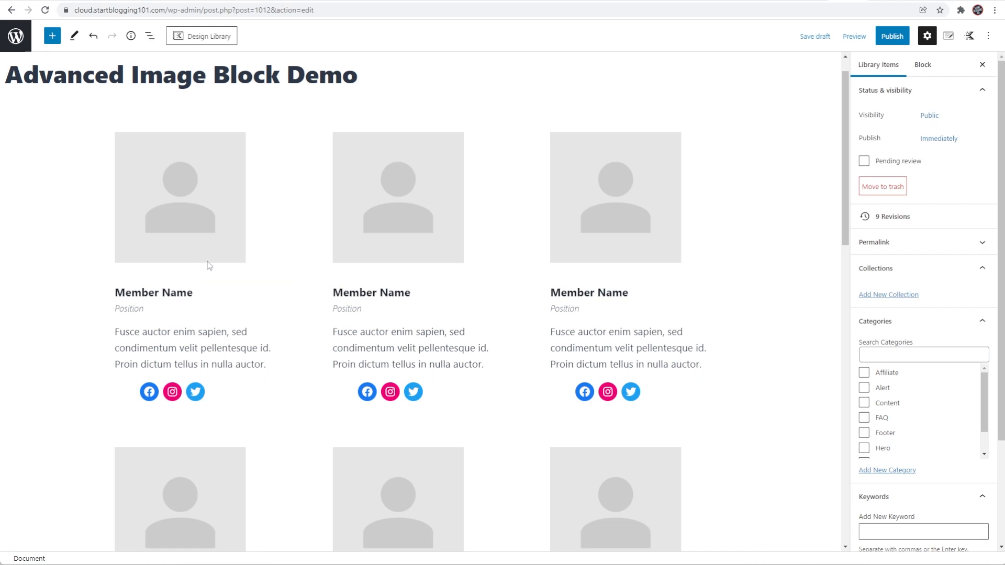
{"action": "mouse_move", "coordinate": [198, 233]}
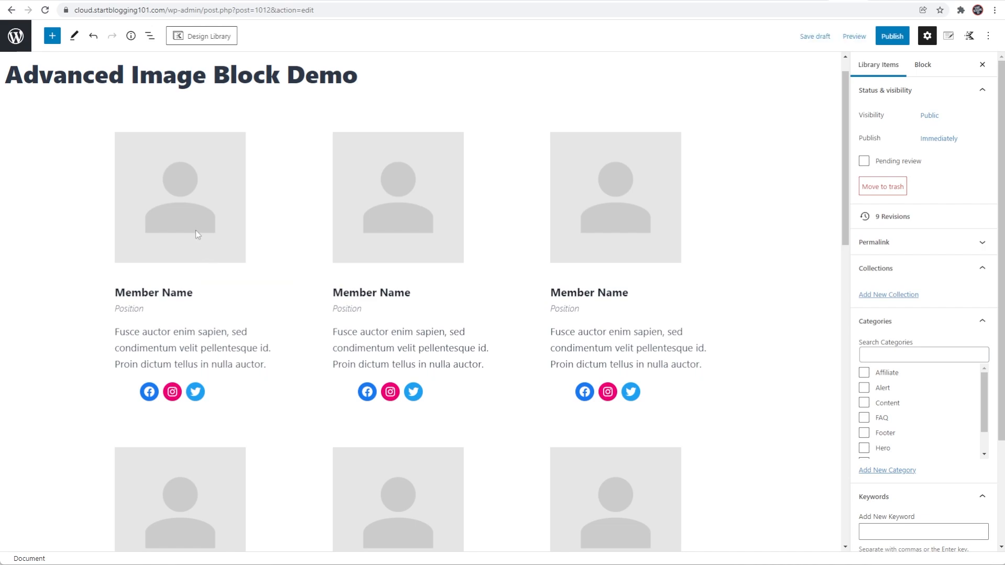
{"action": "left_click", "coordinate": [181, 198]}
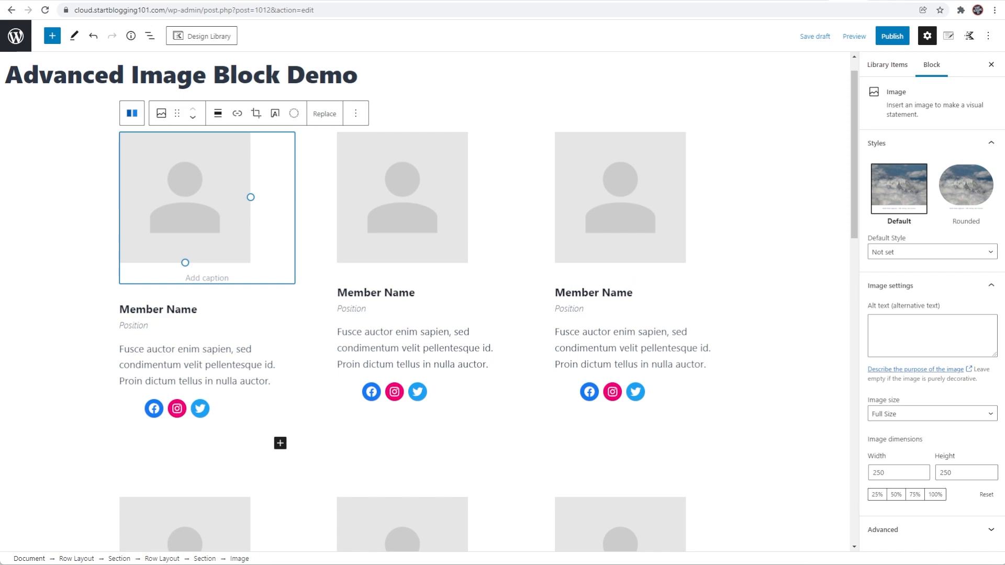
{"action": "mouse_move", "coordinate": [949, 232]}
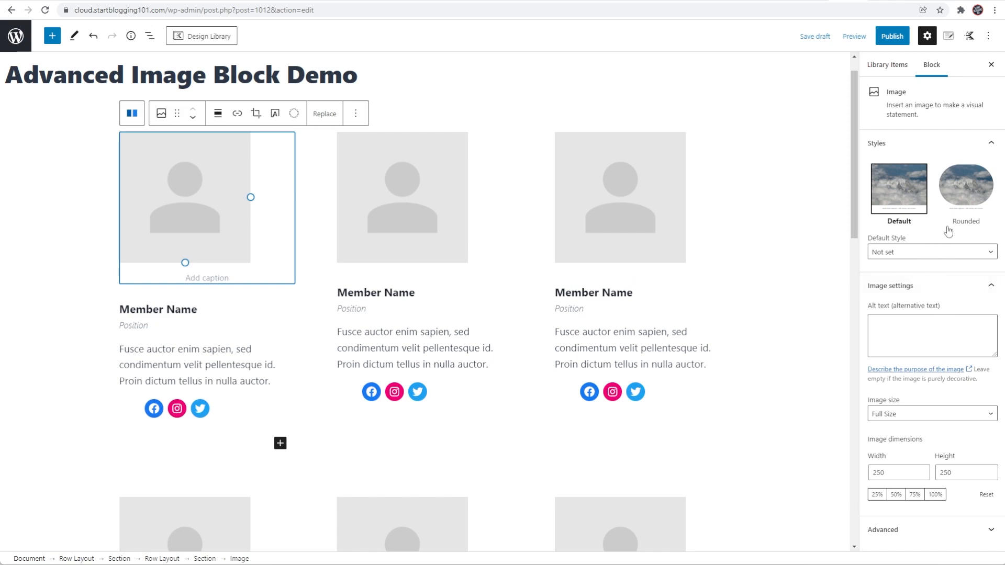
{"action": "mouse_move", "coordinate": [966, 190]}
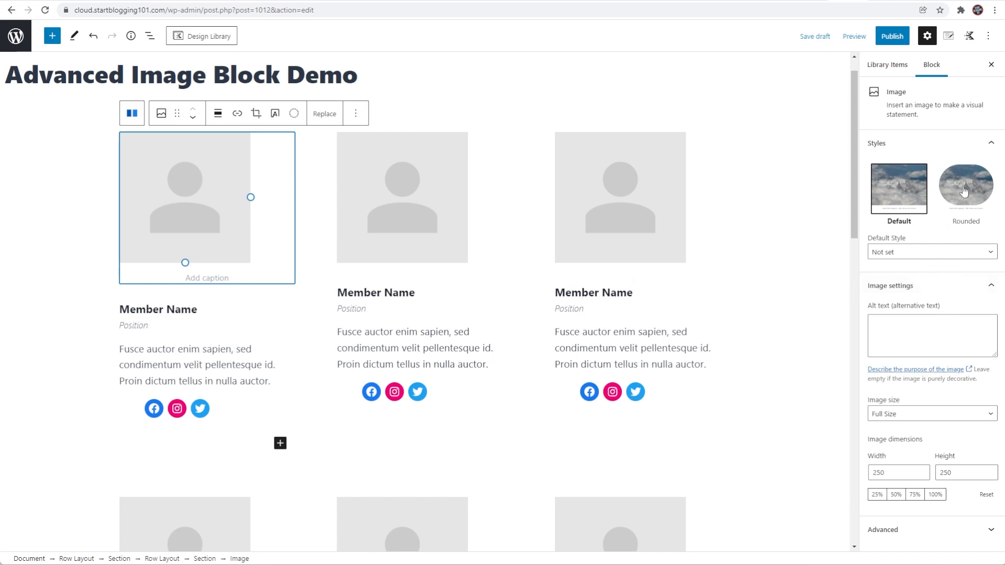
{"action": "left_click", "coordinate": [964, 187]}
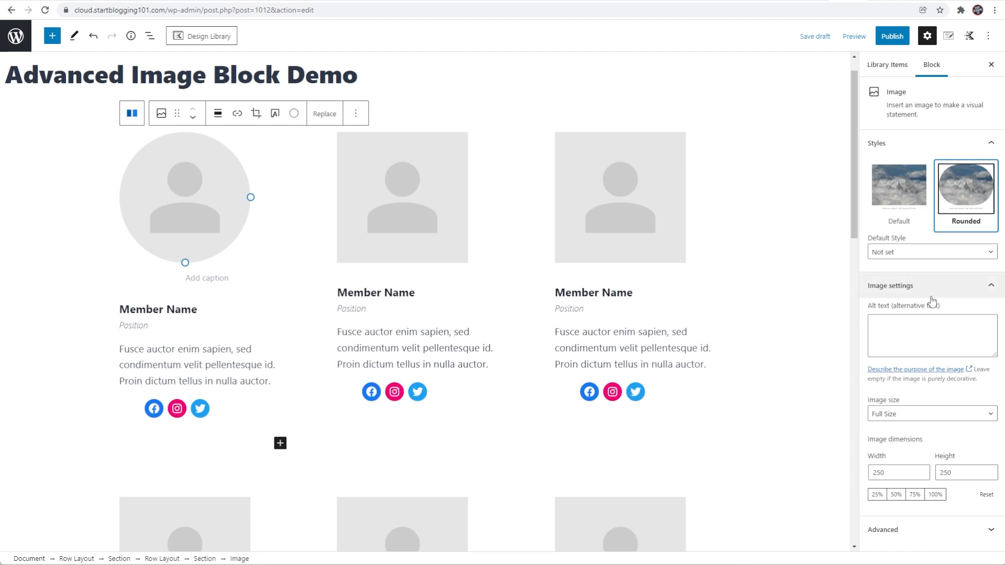
{"action": "mouse_move", "coordinate": [907, 415]}
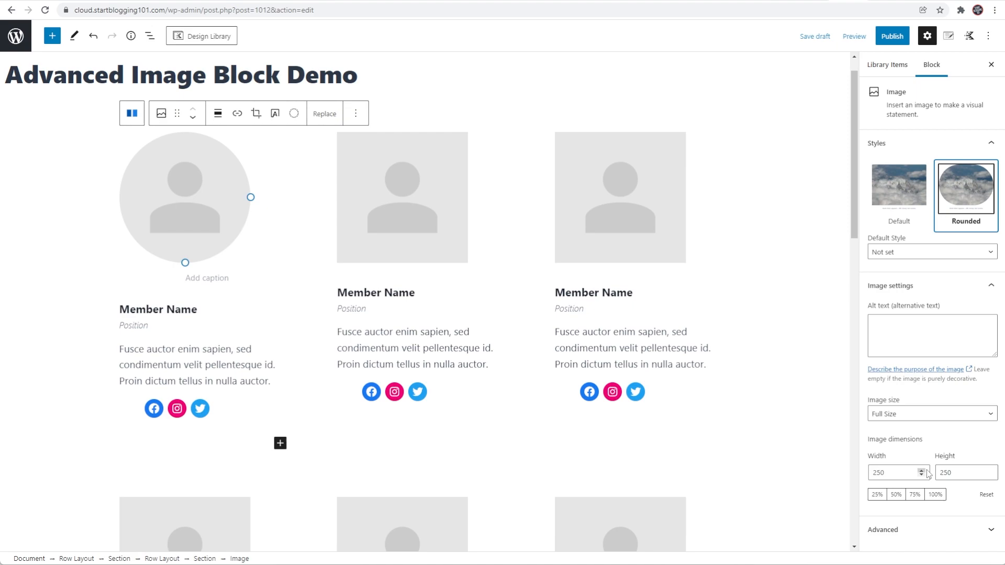
{"action": "mouse_move", "coordinate": [909, 200]}
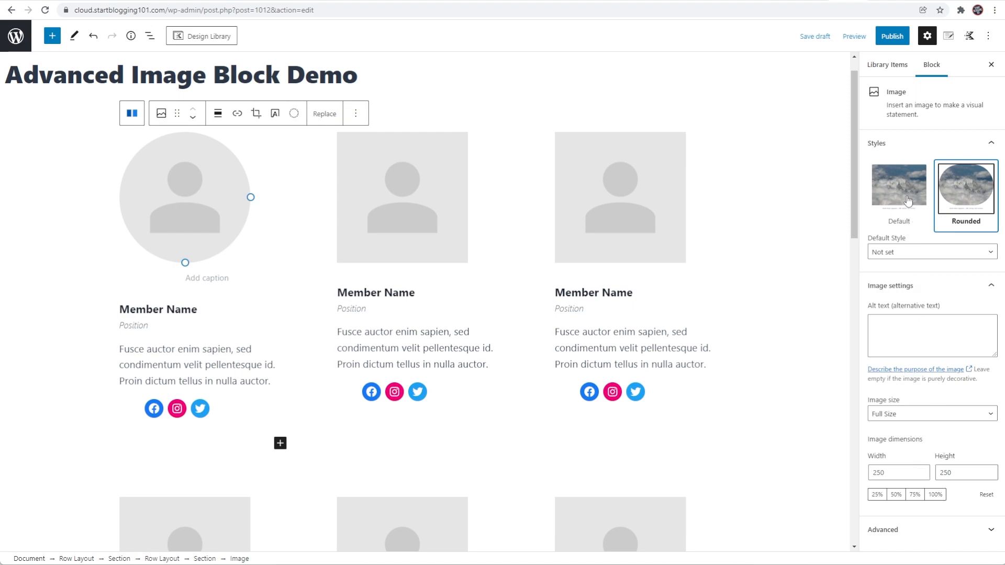
{"action": "left_click", "coordinate": [898, 187]}
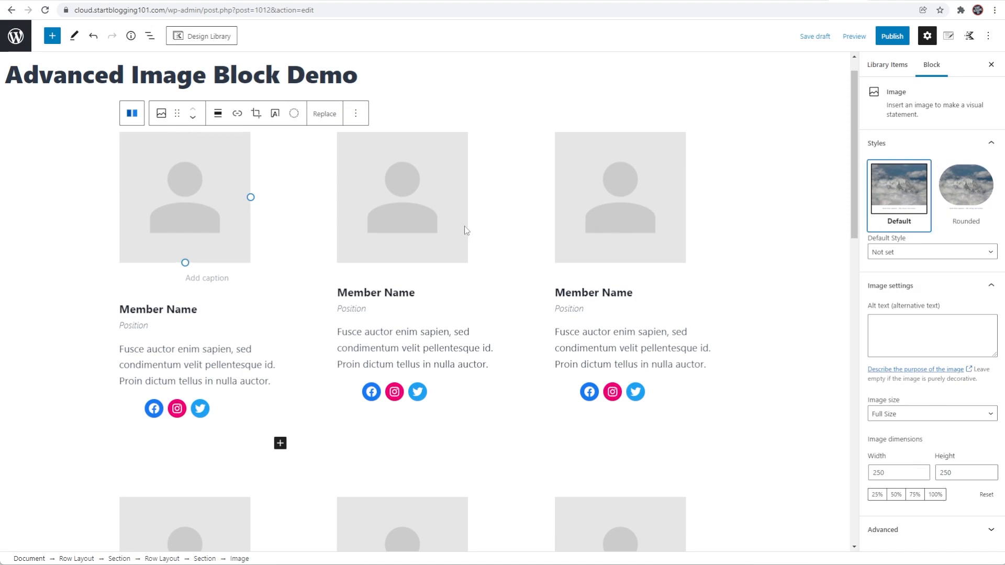
{"action": "mouse_move", "coordinate": [398, 233]}
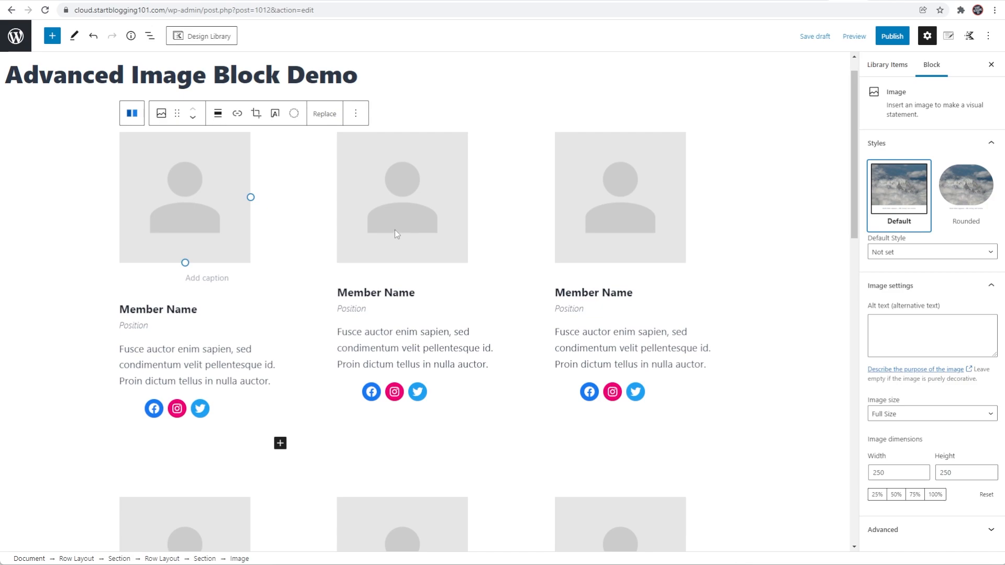
{"action": "mouse_move", "coordinate": [216, 209]}
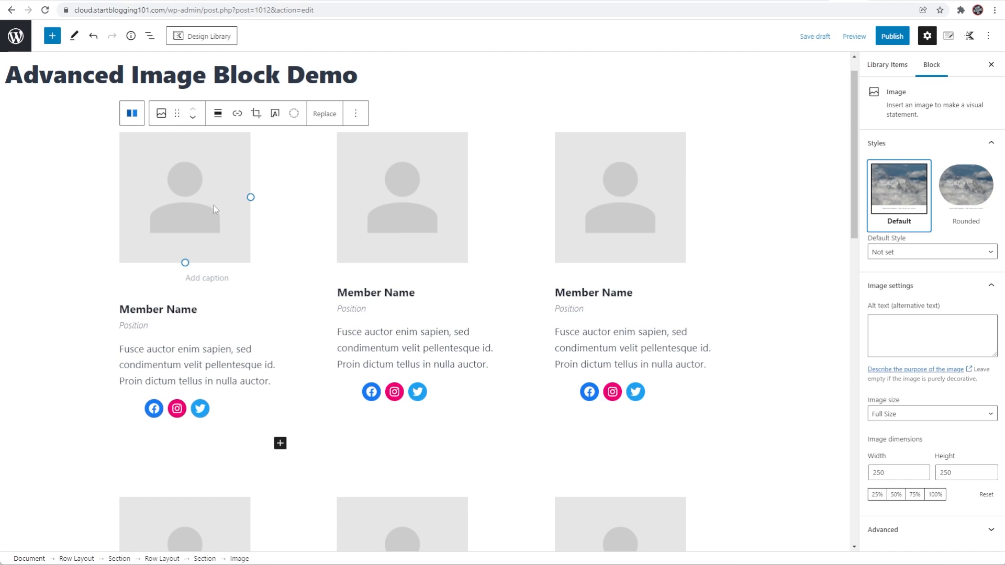
{"action": "mouse_move", "coordinate": [161, 113]}
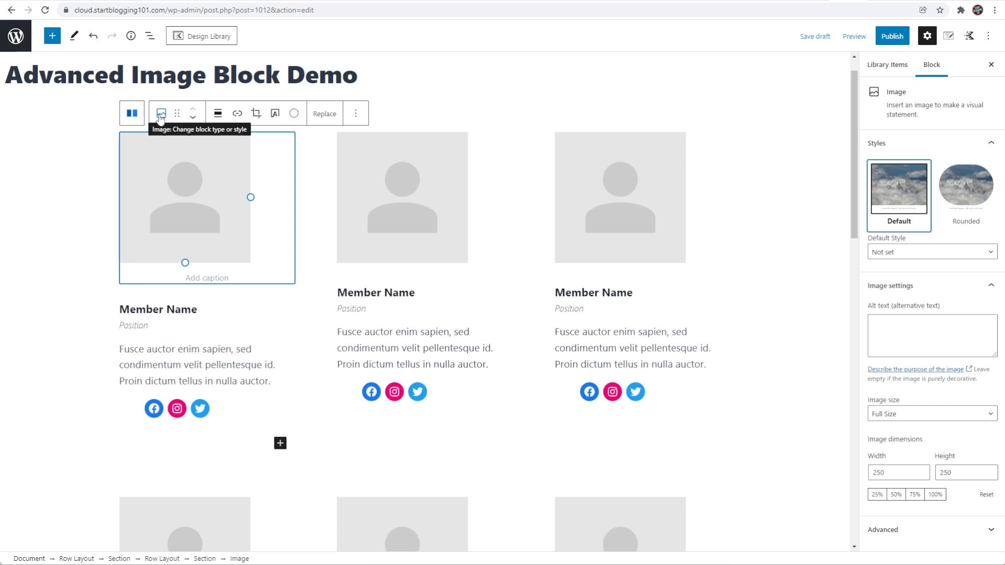
Step: Transform the first member's photo into an Advanced Image block
{"action": "left_click", "coordinate": [162, 113]}
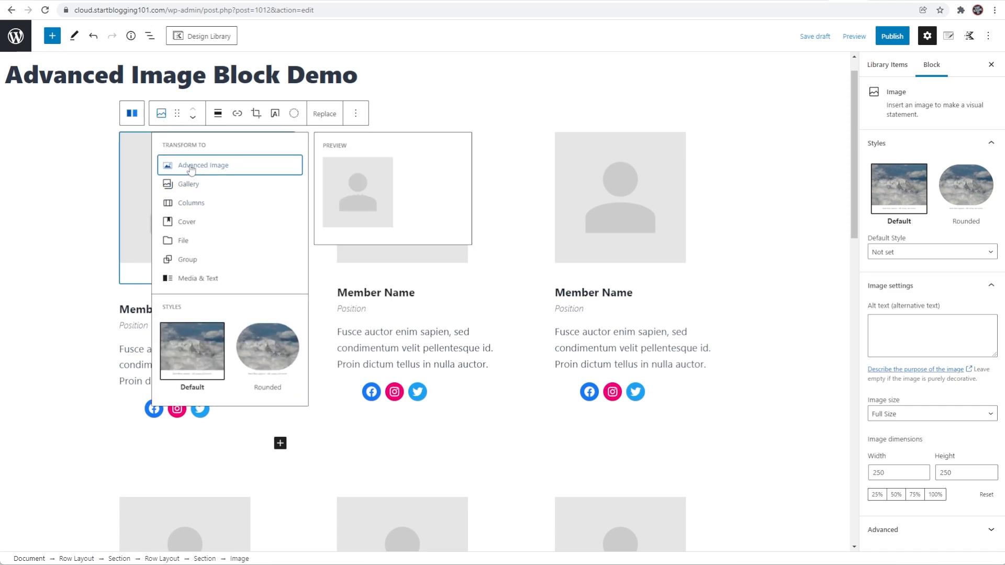
{"action": "left_click", "coordinate": [203, 164]}
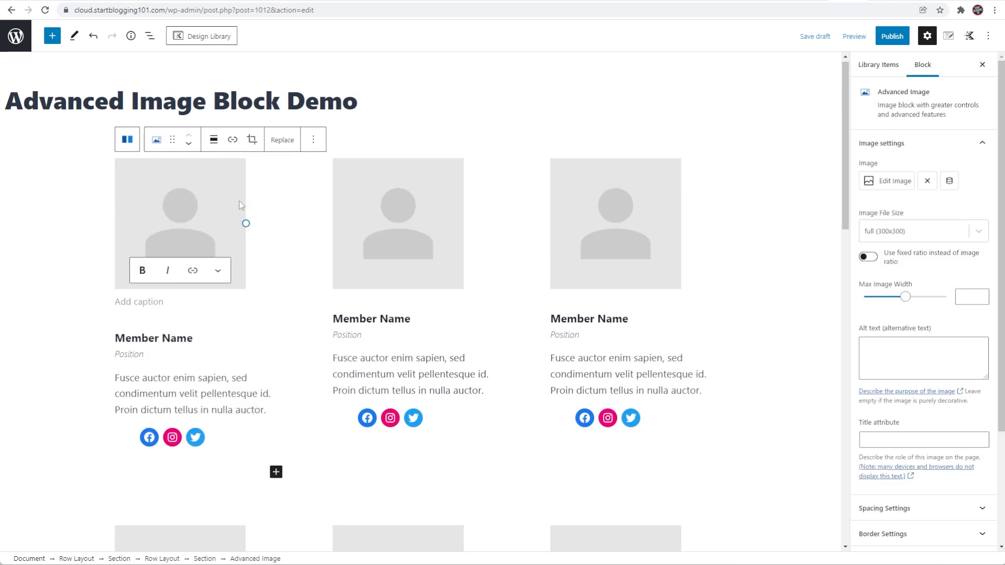
{"action": "mouse_move", "coordinate": [141, 200]}
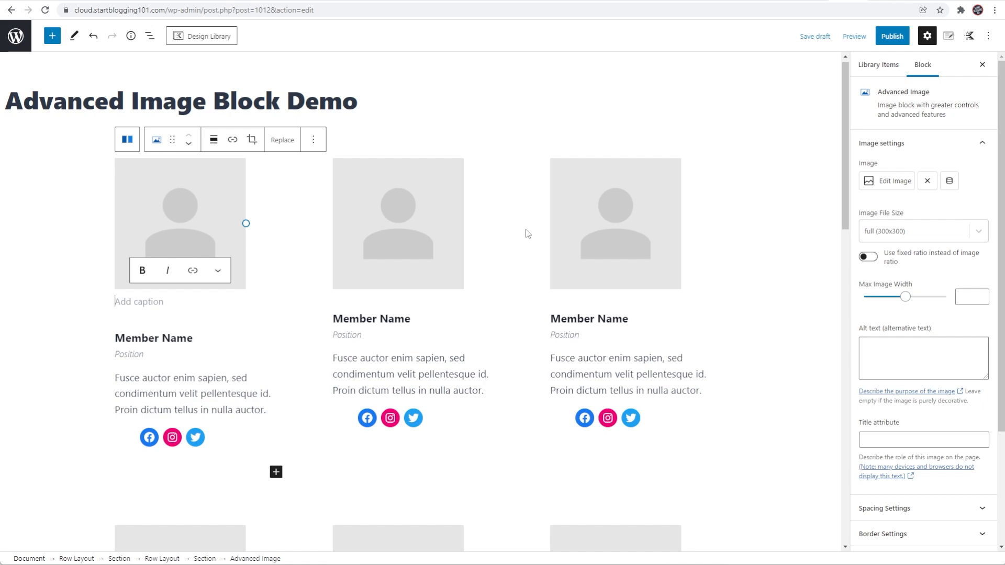
{"action": "mouse_move", "coordinate": [933, 220]}
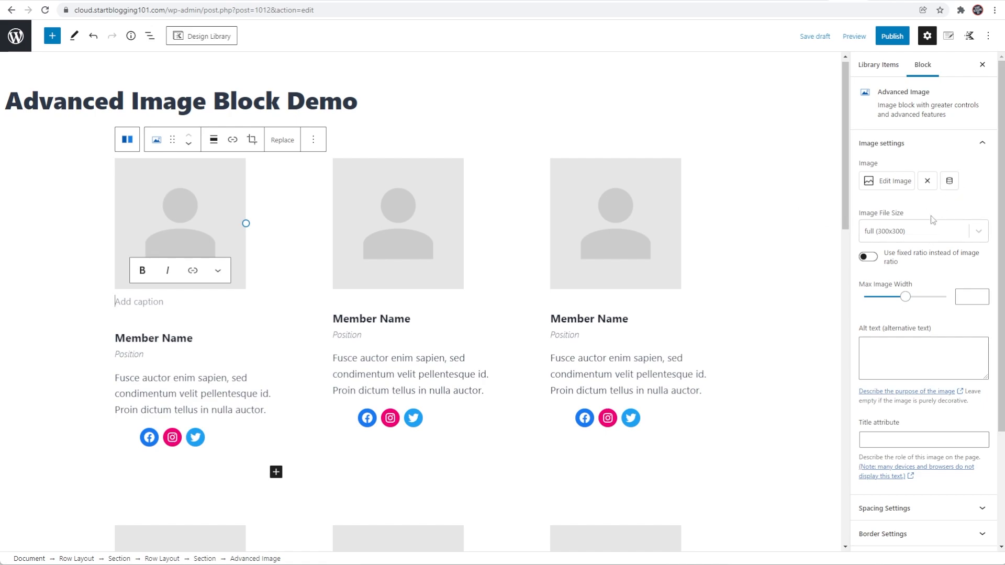
{"action": "mouse_move", "coordinate": [866, 95]}
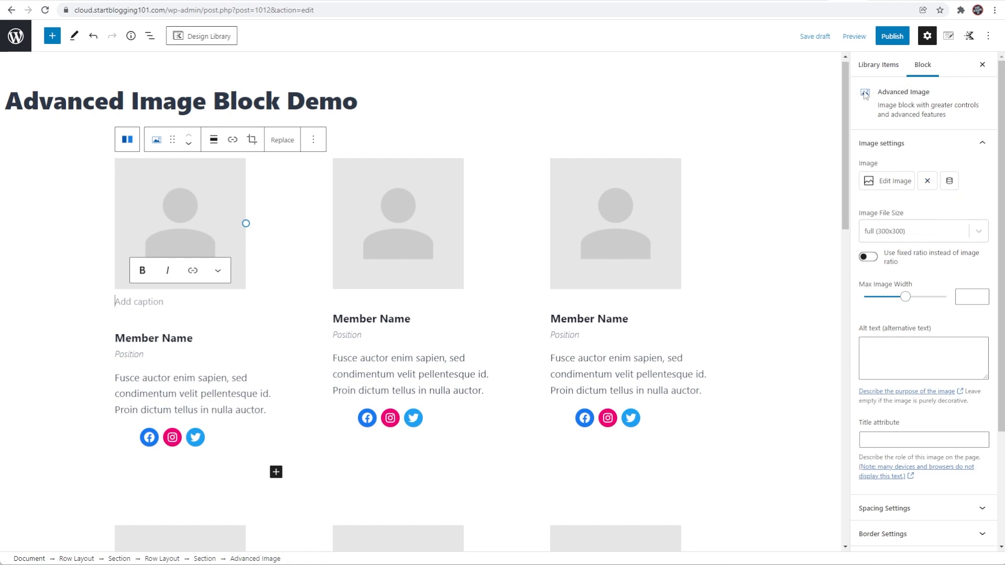
{"action": "mouse_move", "coordinate": [909, 173]}
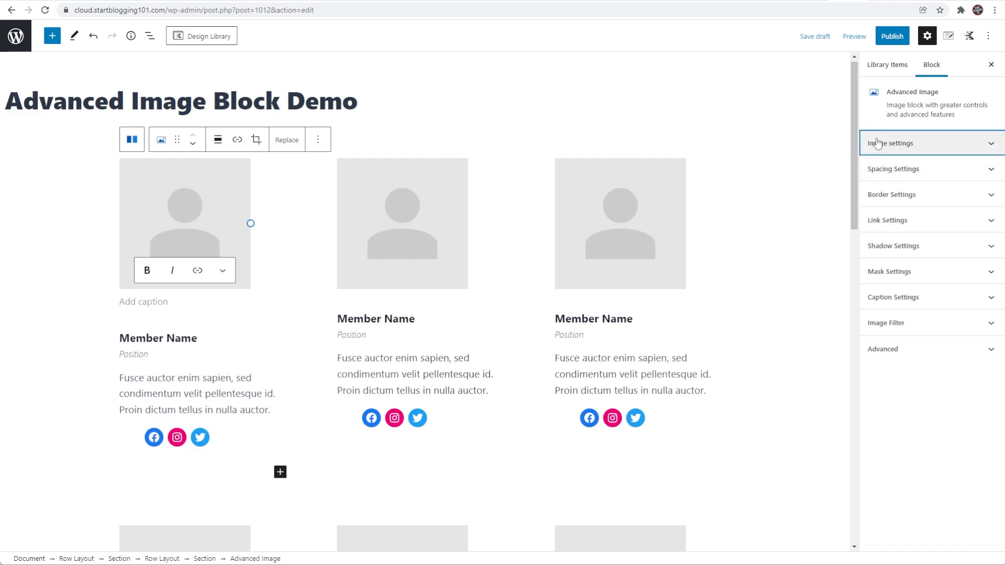
{"action": "mouse_move", "coordinate": [887, 221]}
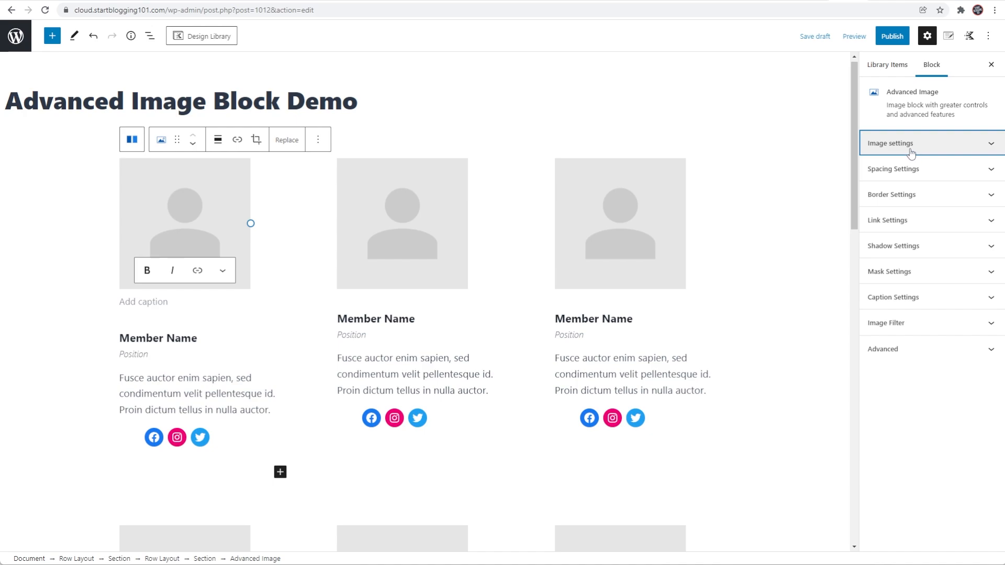
{"action": "left_click", "coordinate": [890, 144]}
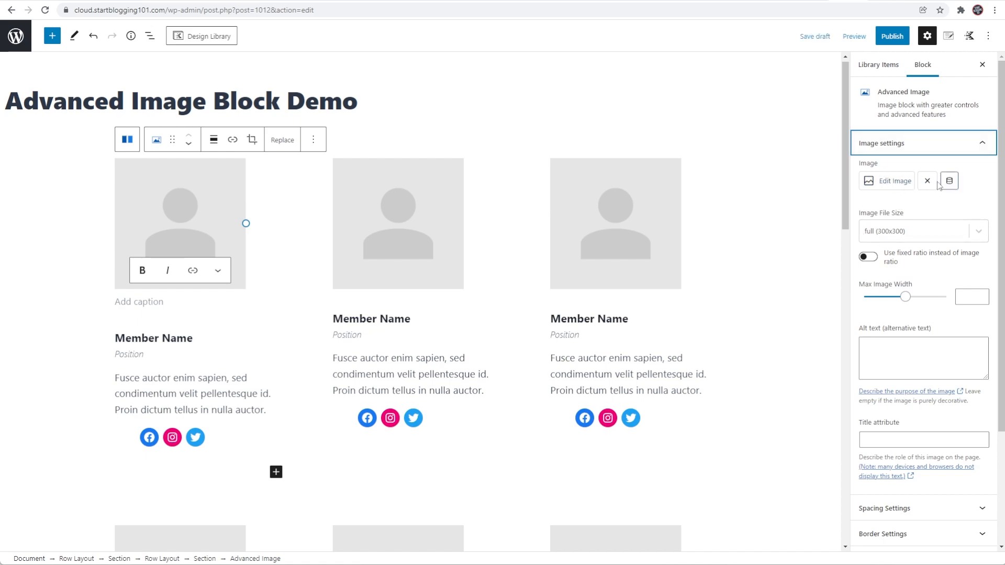
{"action": "mouse_move", "coordinate": [951, 181]}
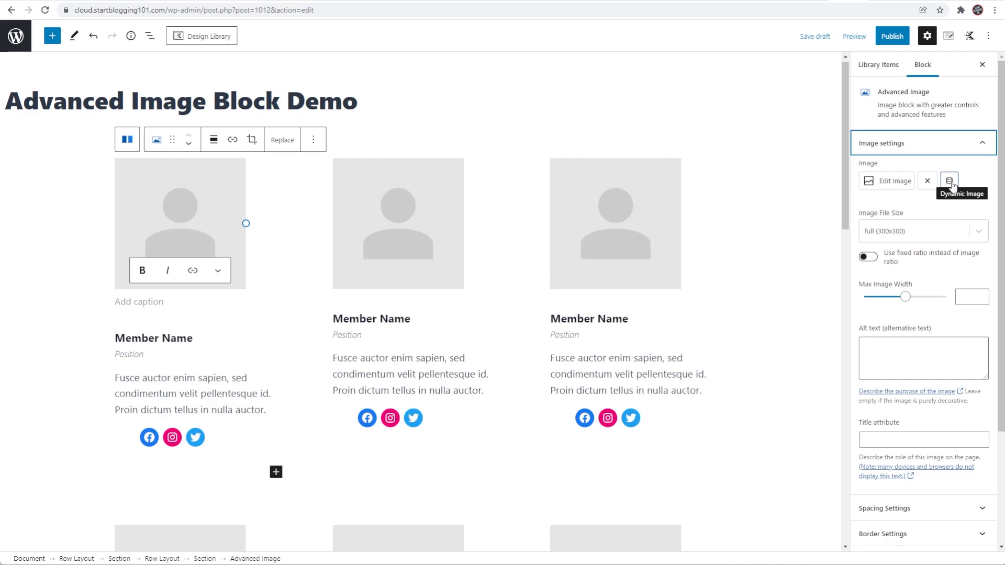
{"action": "mouse_move", "coordinate": [951, 181]}
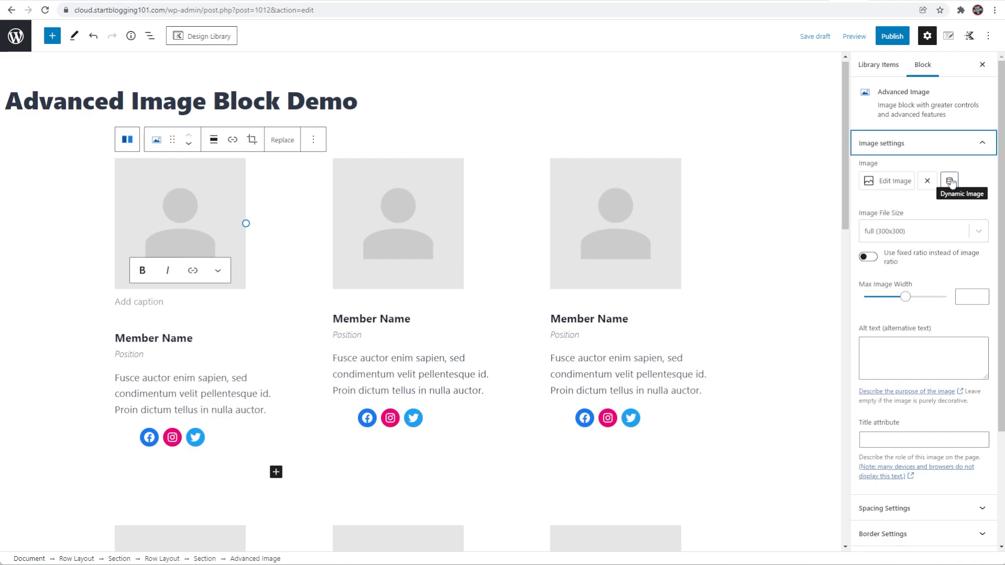
{"action": "mouse_move", "coordinate": [940, 218]}
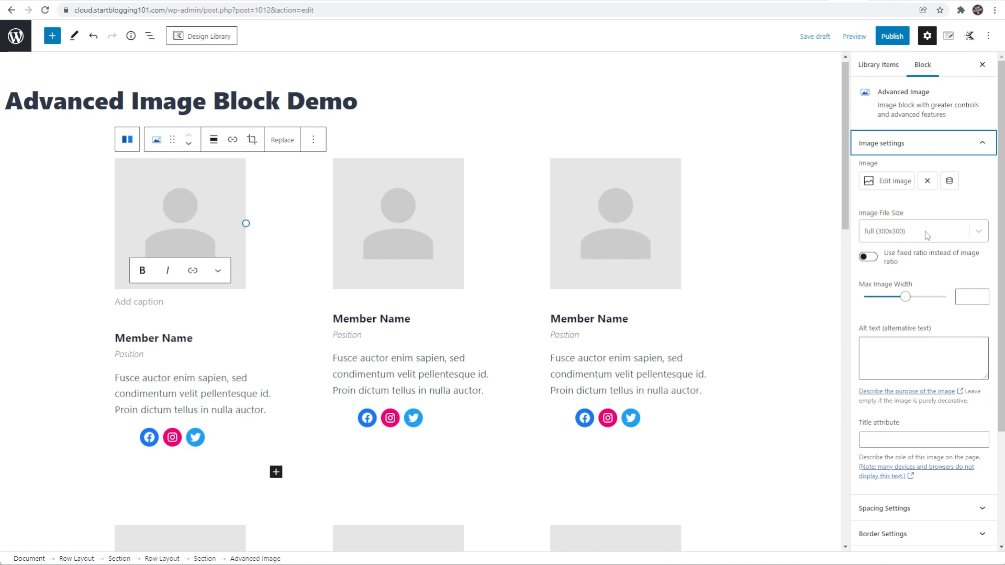
{"action": "mouse_move", "coordinate": [926, 229]}
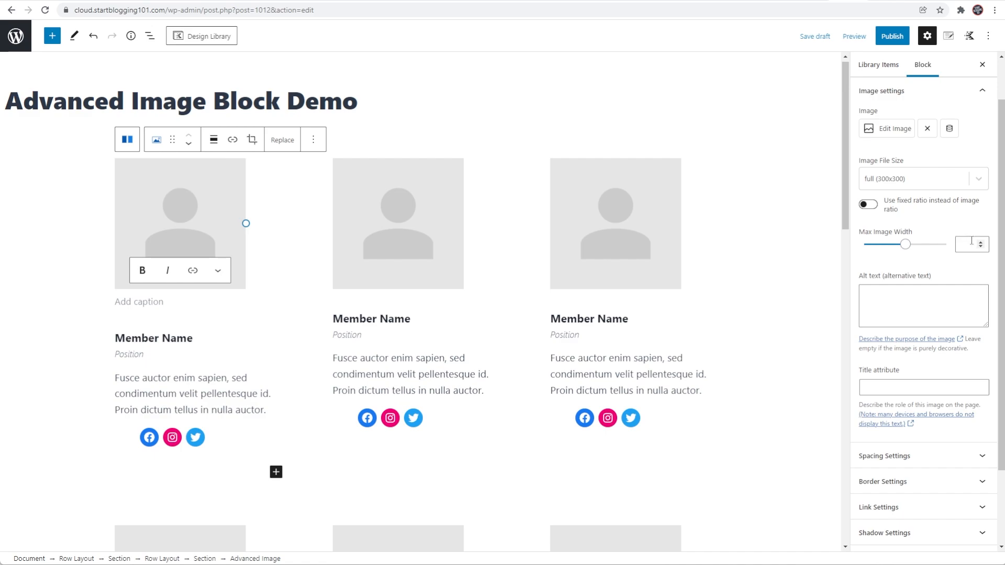
{"action": "scroll", "scroll_direction": "down", "scroll_amount": 3}
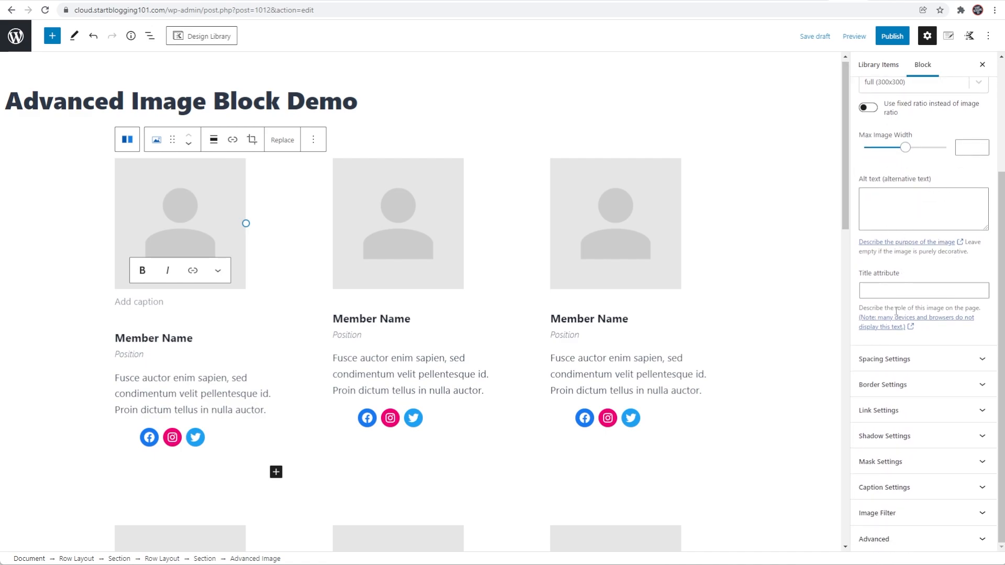
{"action": "scroll", "scroll_direction": "up", "scroll_amount": 3}
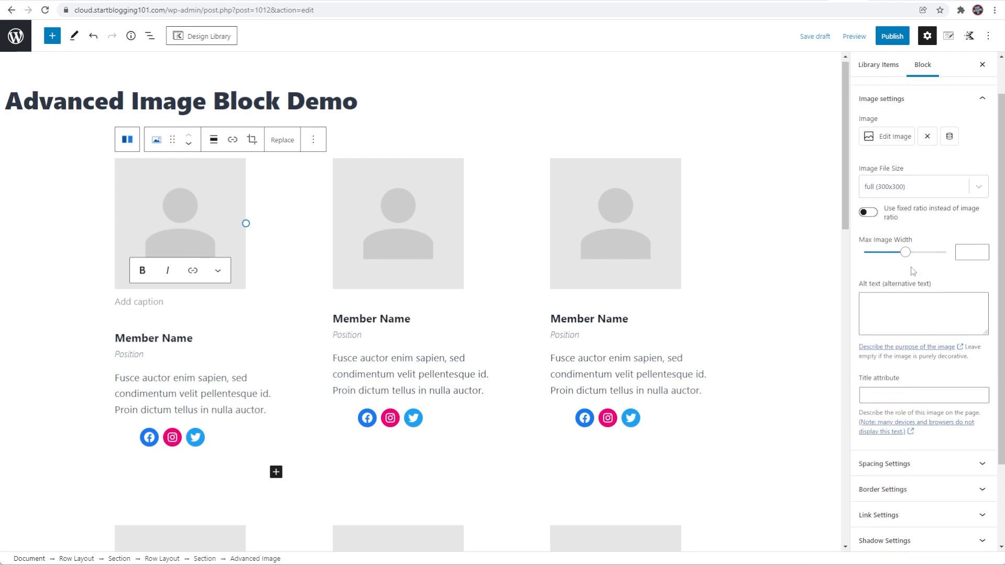
{"action": "mouse_move", "coordinate": [926, 255]}
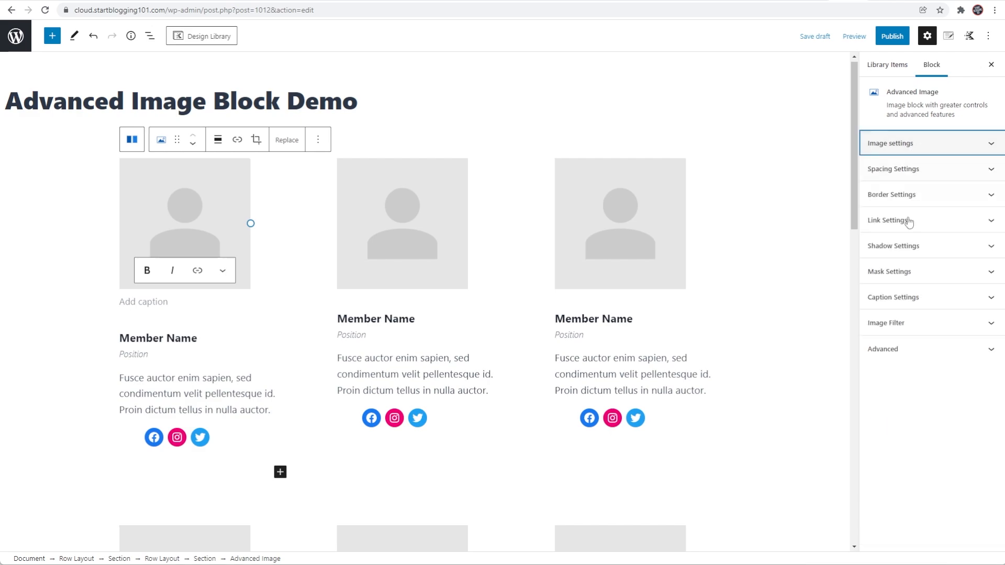
Step: Try a bottom margin of 60 on the first image and check it in a new-tab preview
{"action": "left_click", "coordinate": [893, 168]}
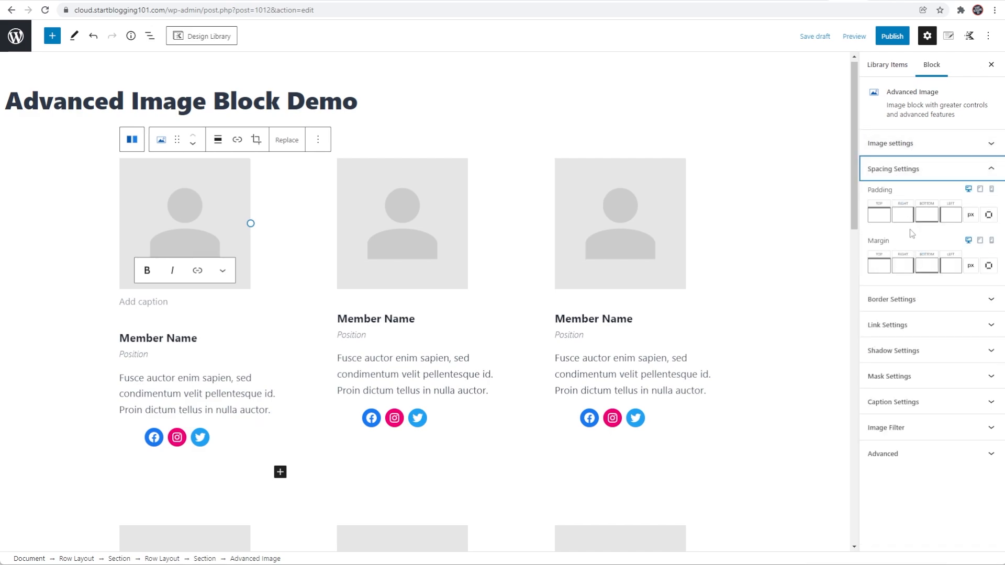
{"action": "mouse_move", "coordinate": [901, 249]}
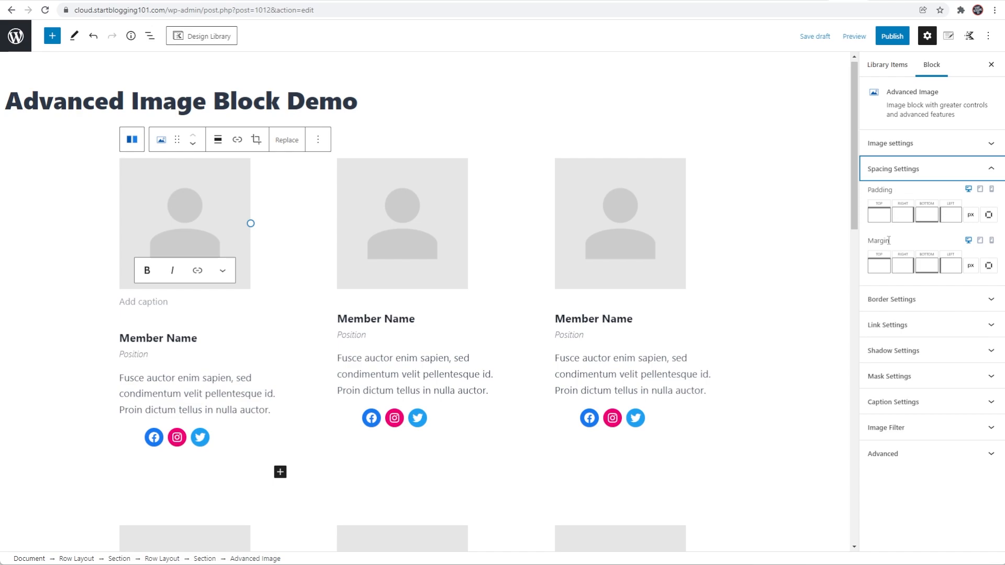
{"action": "left_click", "coordinate": [855, 35]}
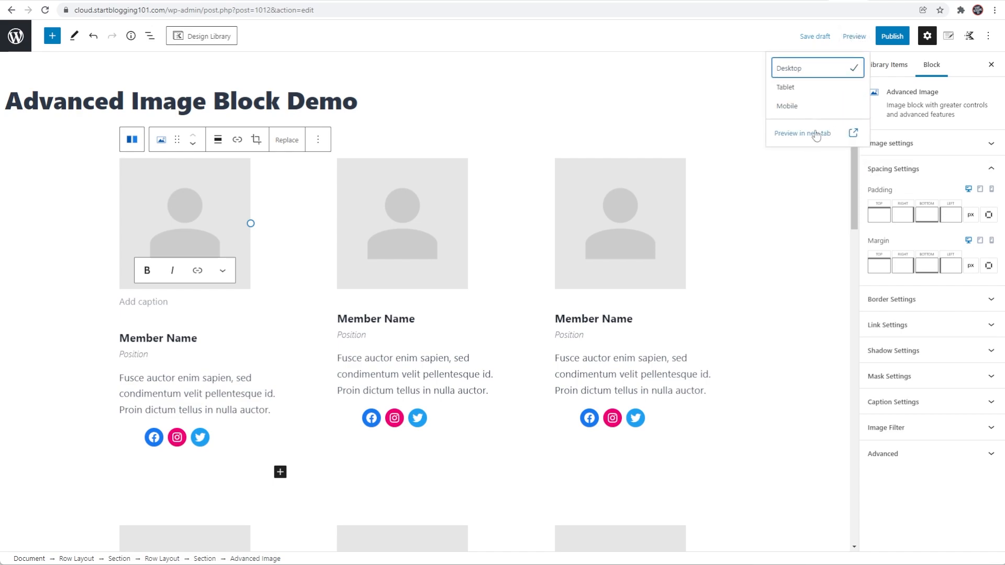
{"action": "left_click", "coordinate": [804, 133]}
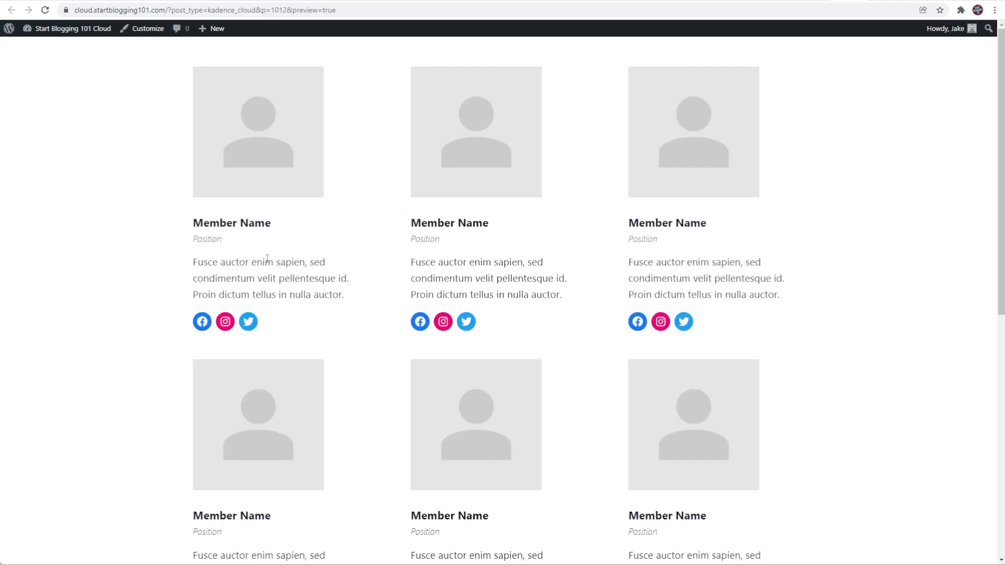
{"action": "mouse_move", "coordinate": [229, 168]}
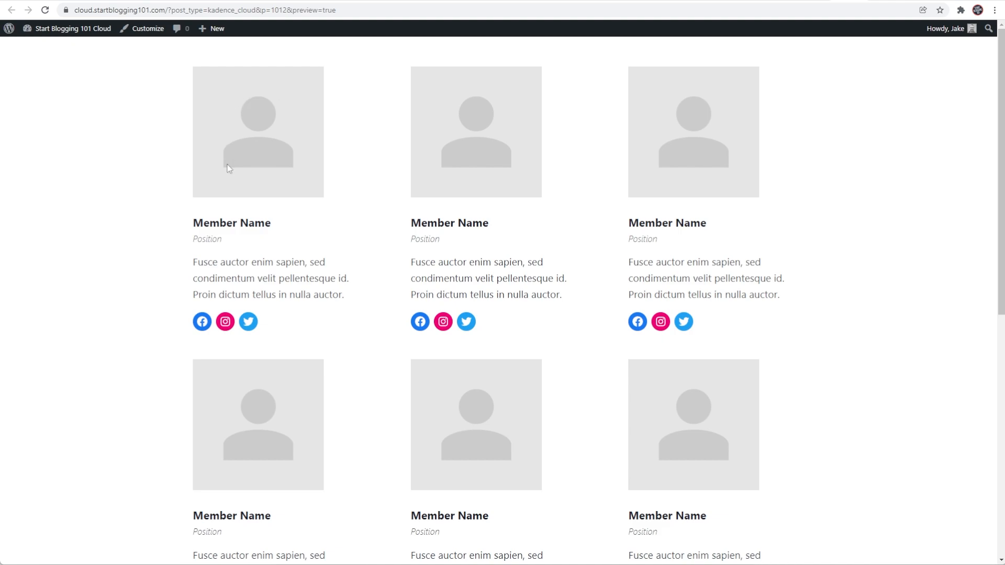
{"action": "mouse_move", "coordinate": [284, 202]}
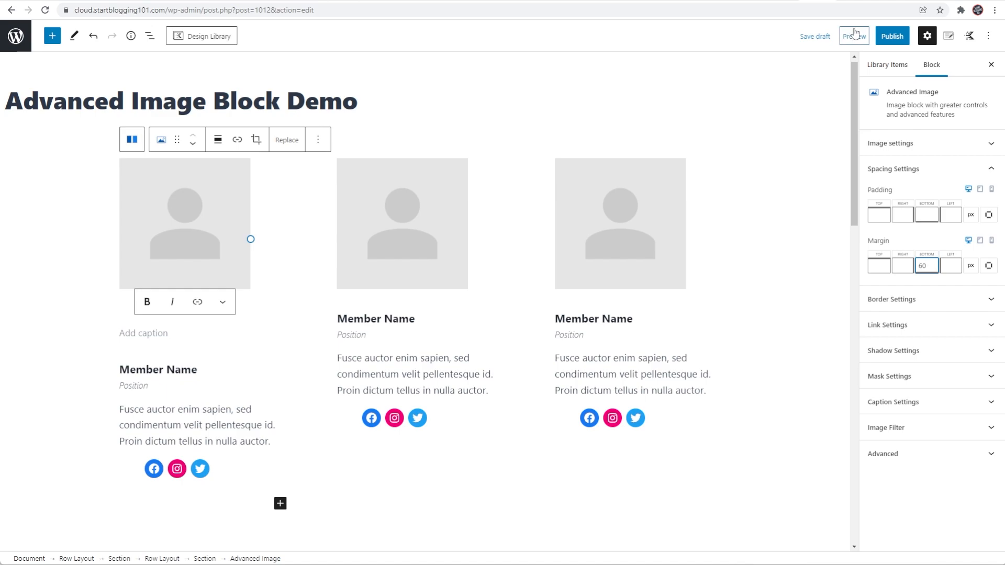
{"action": "left_click", "coordinate": [853, 36]}
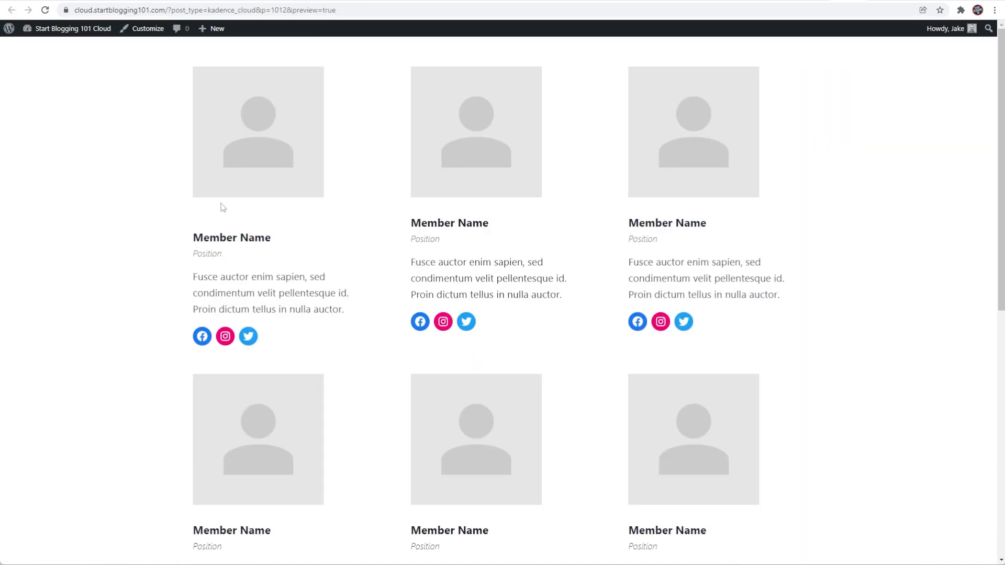
{"action": "mouse_move", "coordinate": [324, 231]}
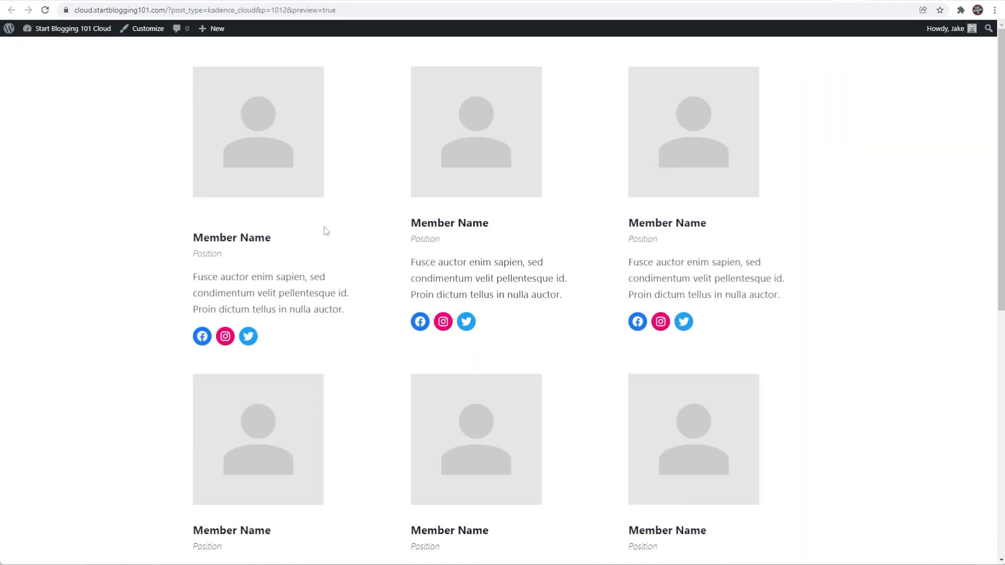
{"action": "mouse_move", "coordinate": [225, 226]}
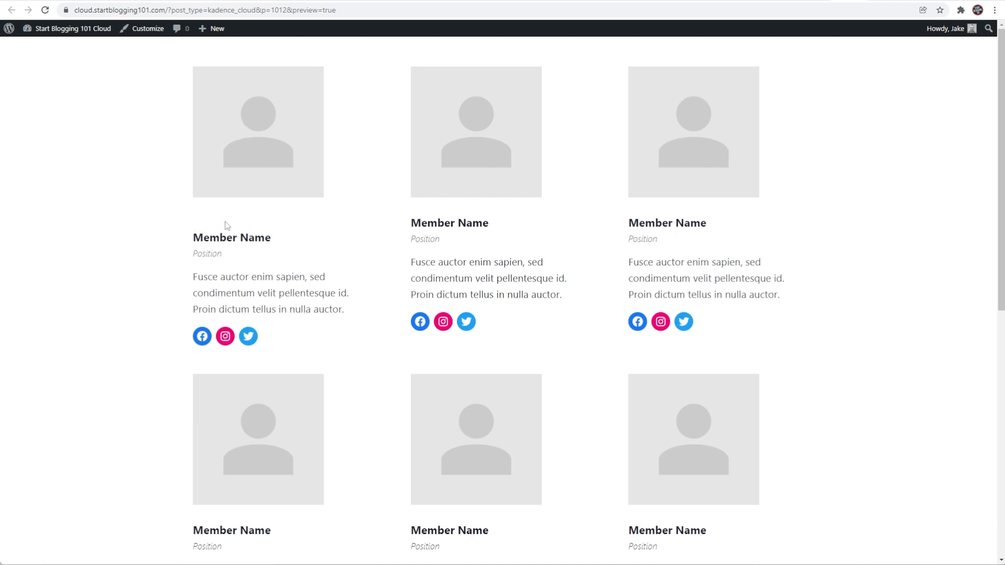
{"action": "mouse_move", "coordinate": [258, 219]}
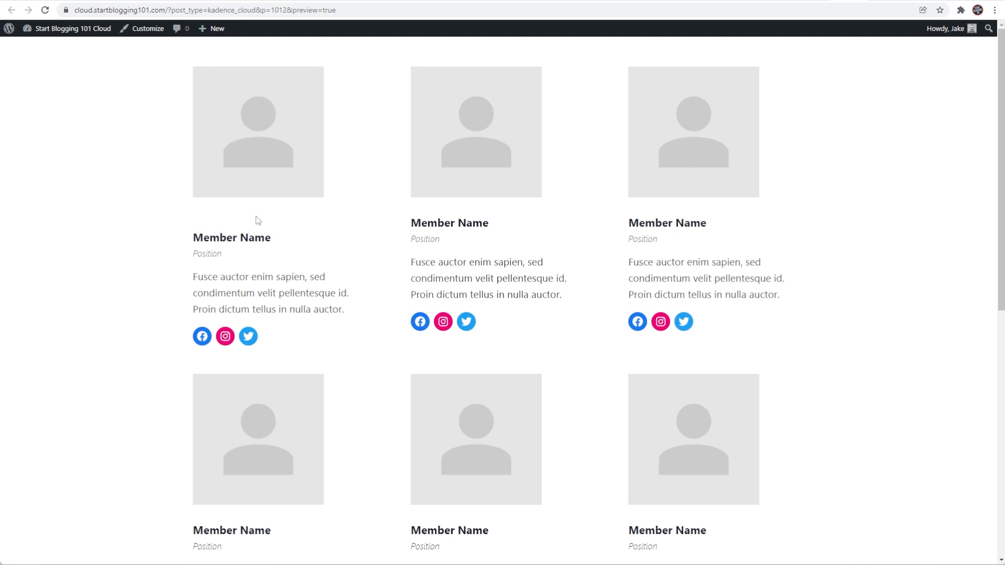
{"action": "mouse_move", "coordinate": [815, 8]}
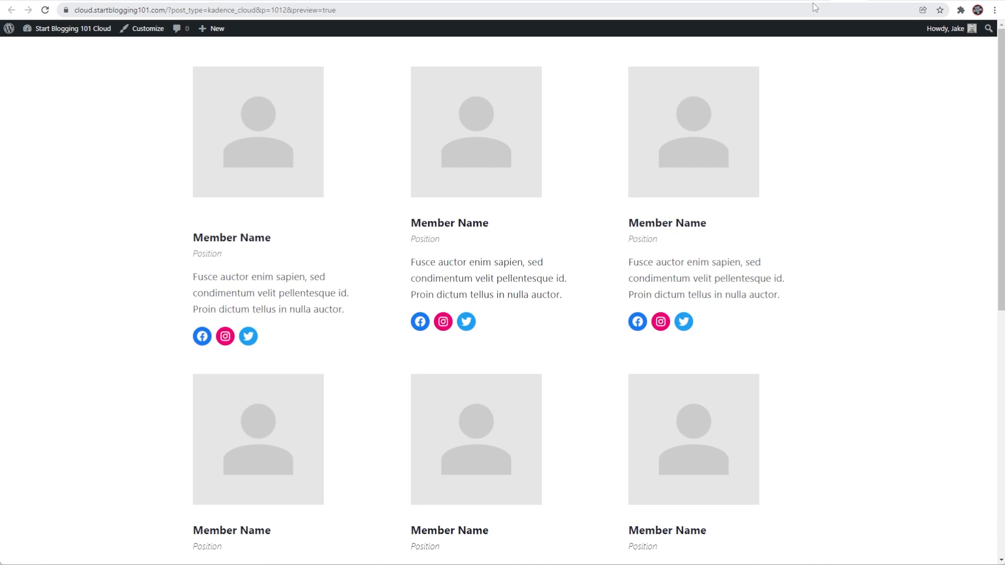
{"action": "mouse_move", "coordinate": [818, 6]}
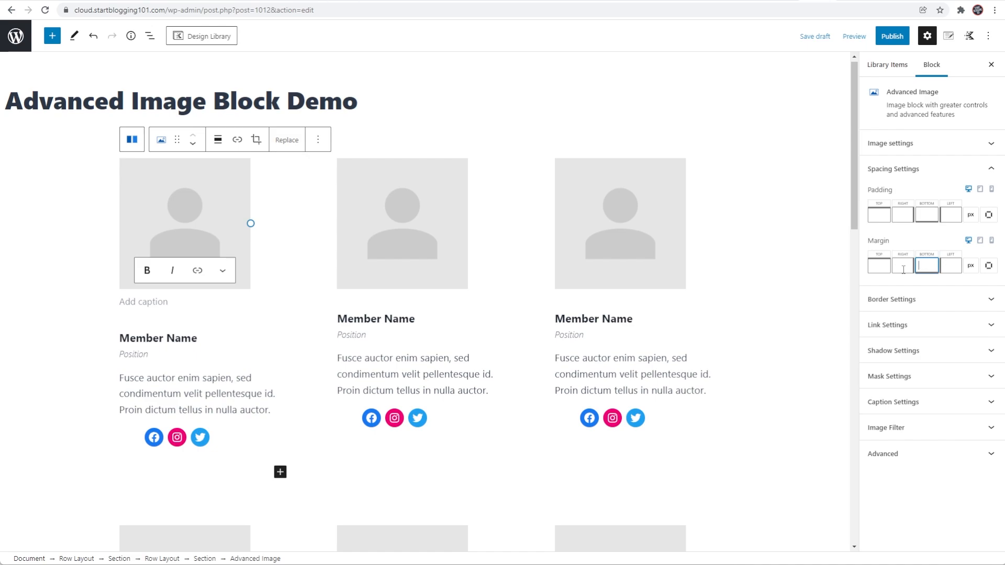
Step: Give the first Advanced Image a red 1px border in Border Settings
{"action": "left_click", "coordinate": [892, 299]}
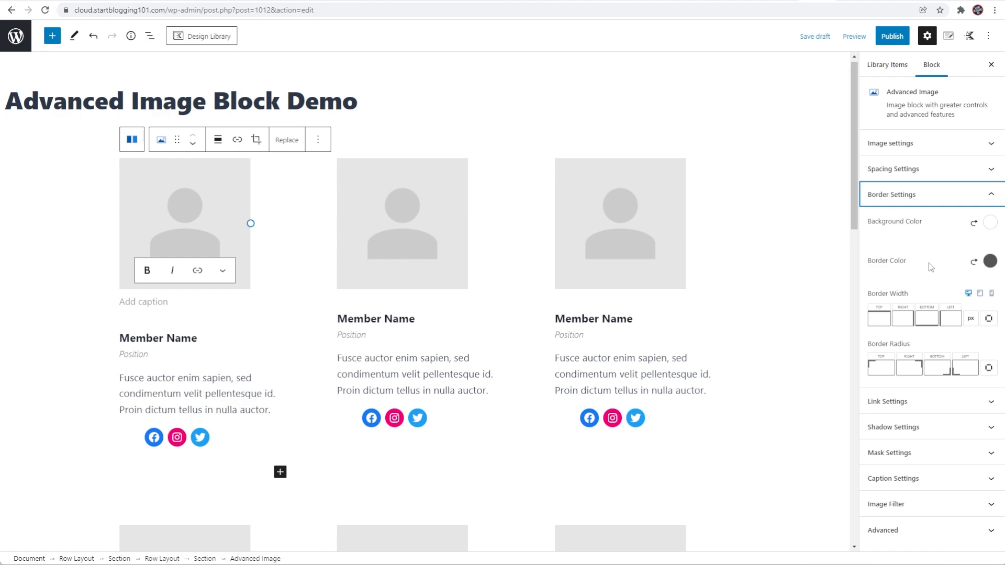
{"action": "mouse_move", "coordinate": [945, 276]}
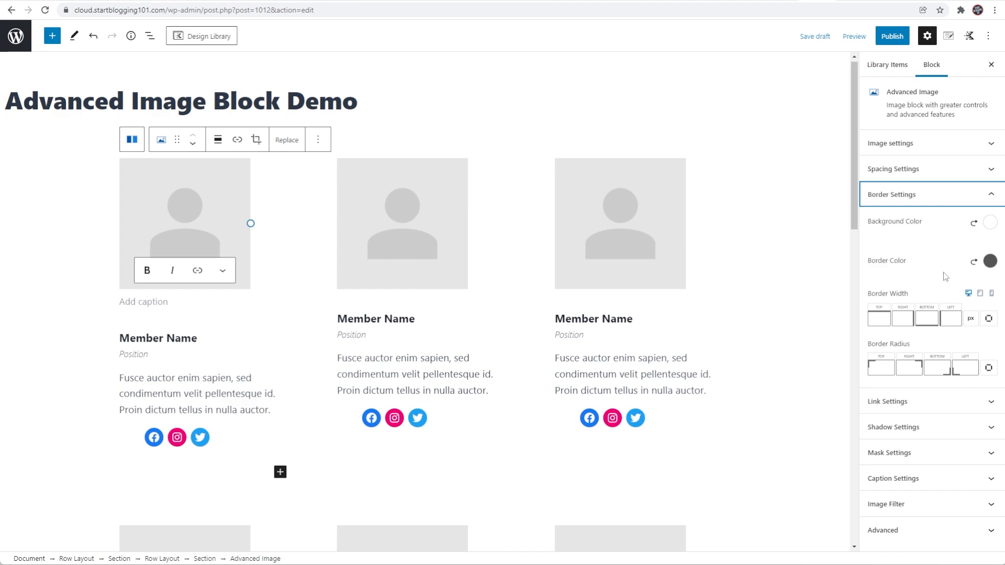
{"action": "left_click", "coordinate": [990, 261]}
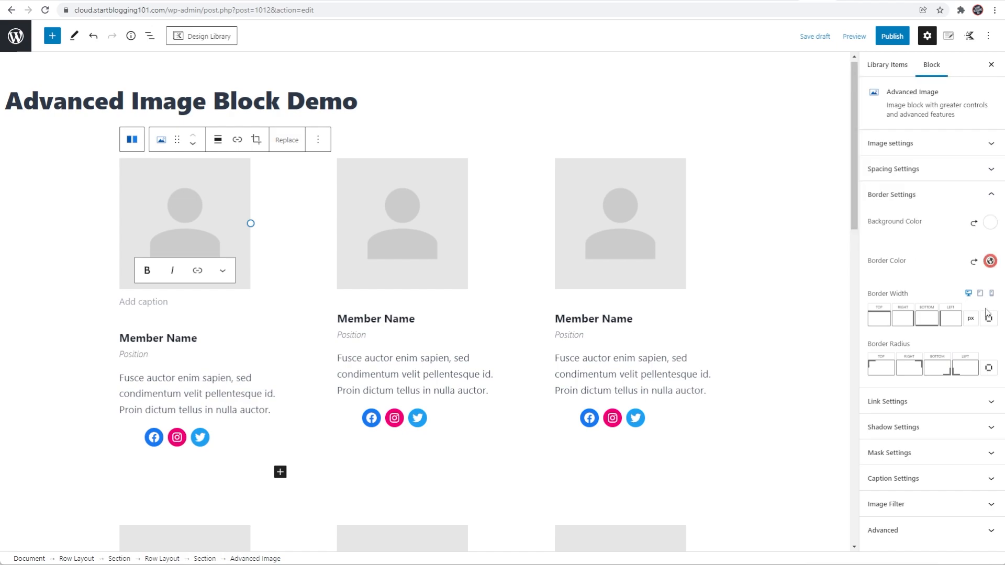
{"action": "left_click", "coordinate": [987, 312]}
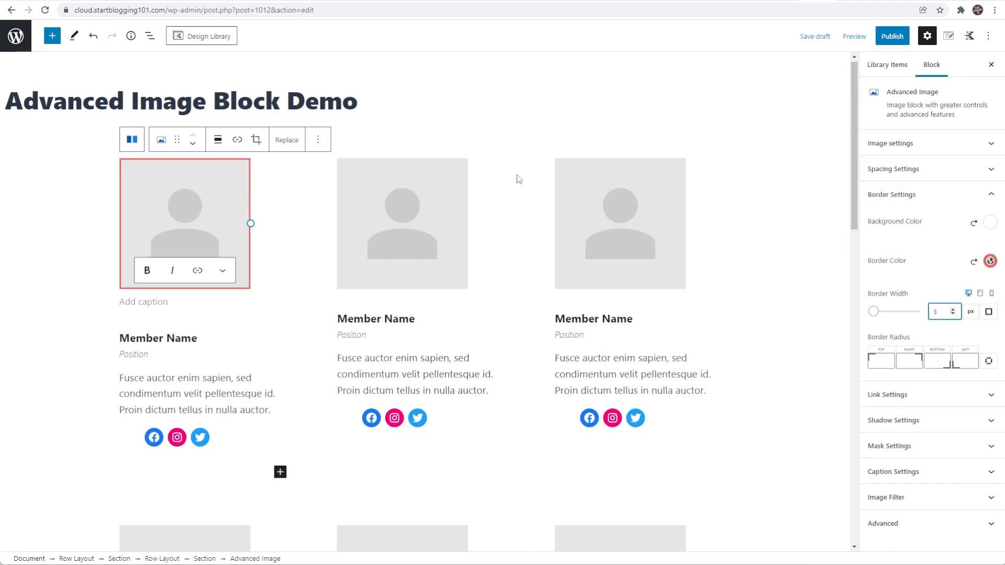
{"action": "mouse_move", "coordinate": [269, 197]}
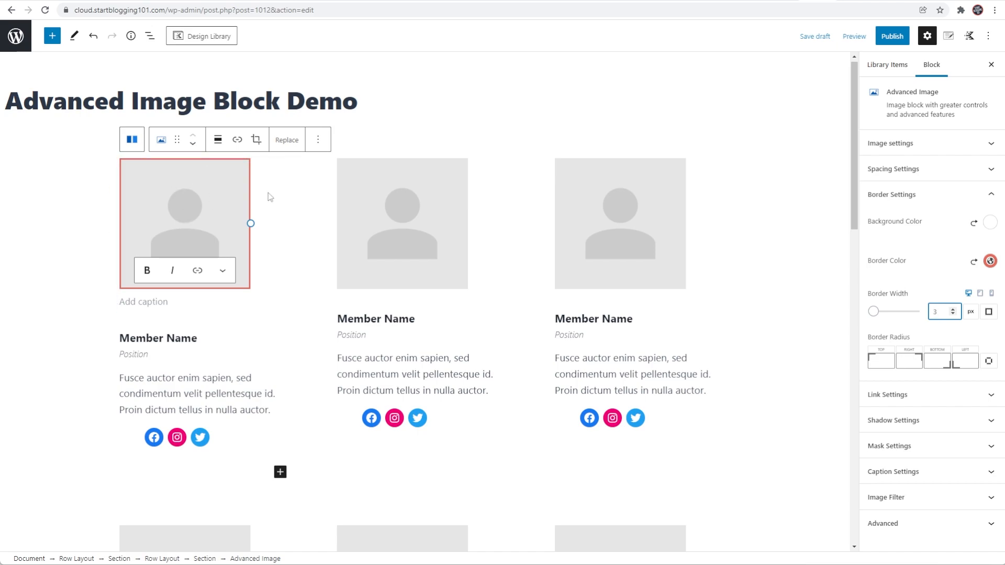
{"action": "left_click", "coordinate": [814, 36]}
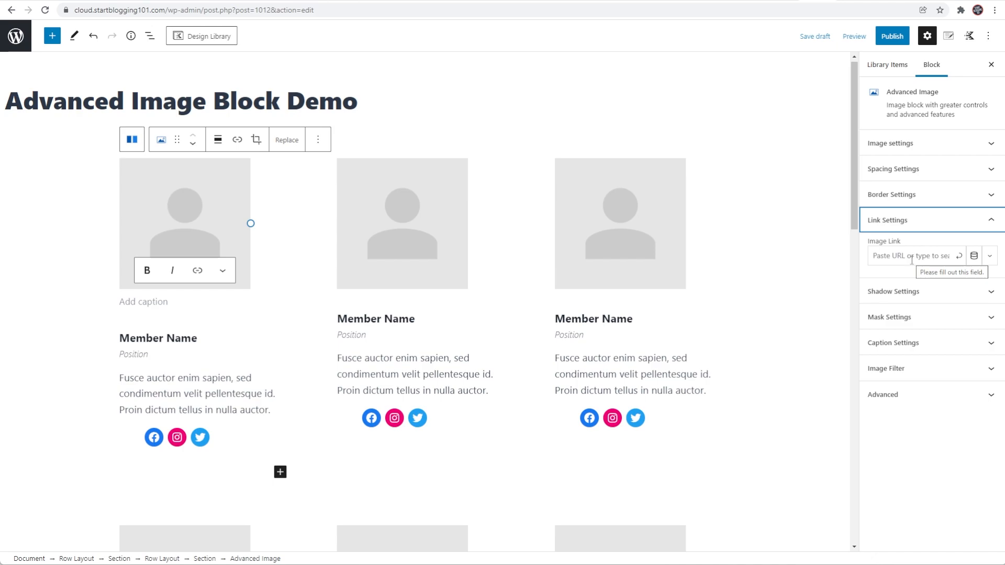
{"action": "mouse_move", "coordinate": [974, 255]}
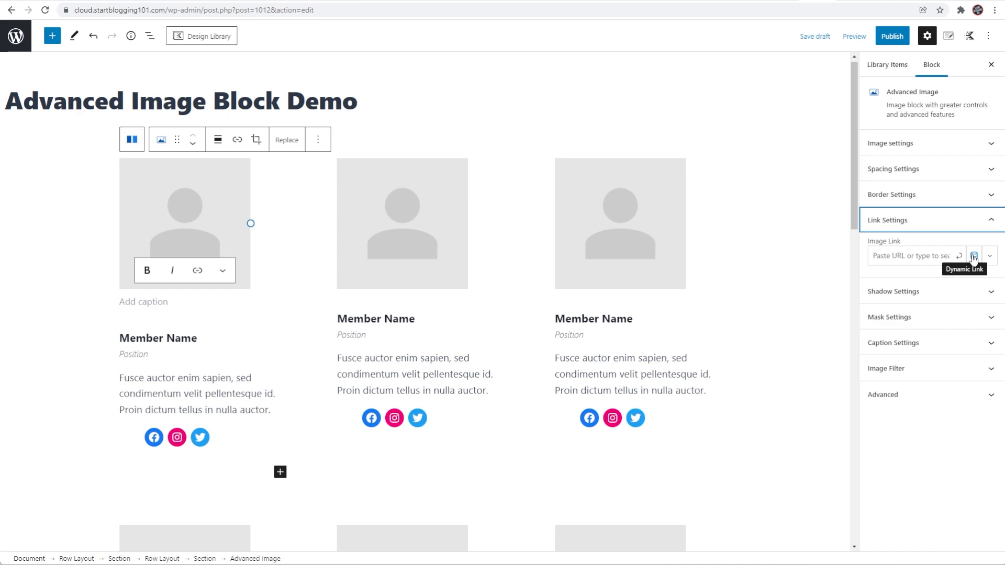
{"action": "left_click", "coordinate": [931, 220]}
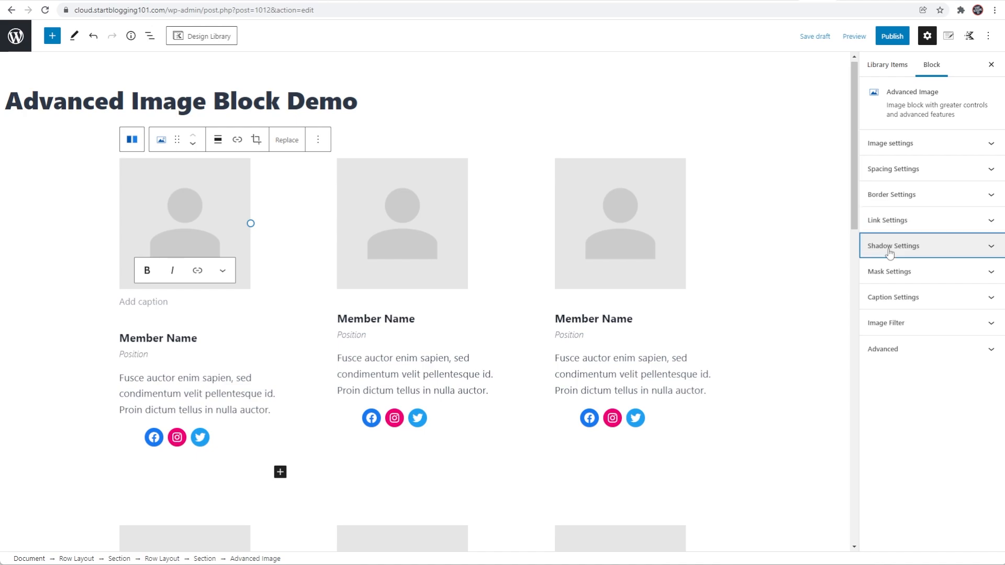
Step: Enable a black box shadow (X 0, Y 0, Blur 14, Spread 0) on the first image
{"action": "left_click", "coordinate": [894, 246]}
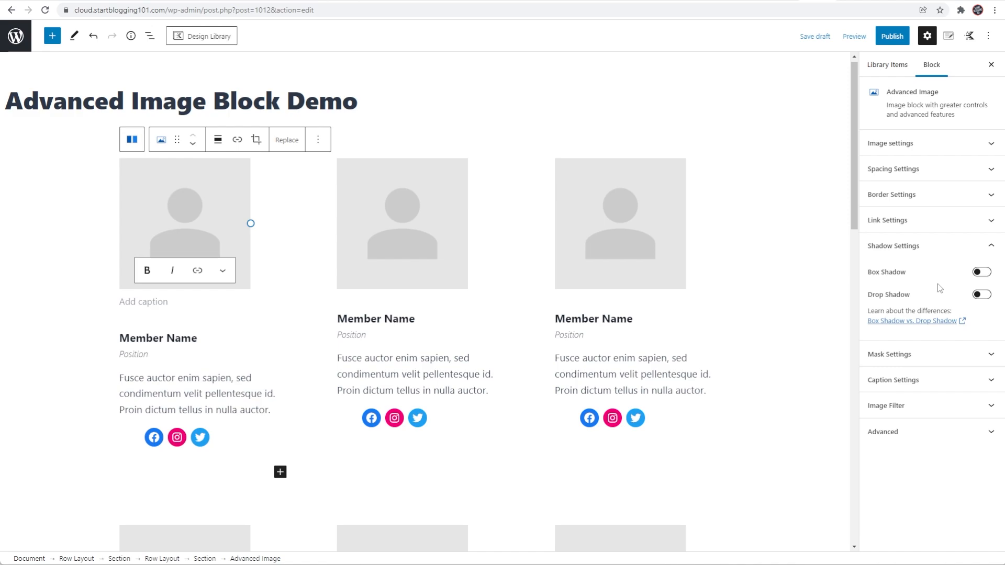
{"action": "mouse_move", "coordinate": [941, 276]}
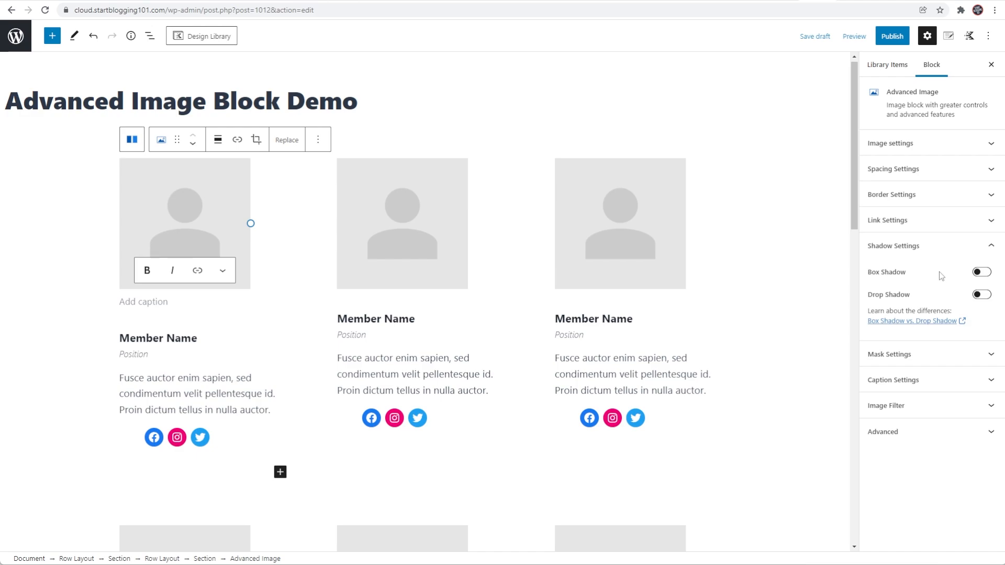
{"action": "mouse_move", "coordinate": [912, 322]}
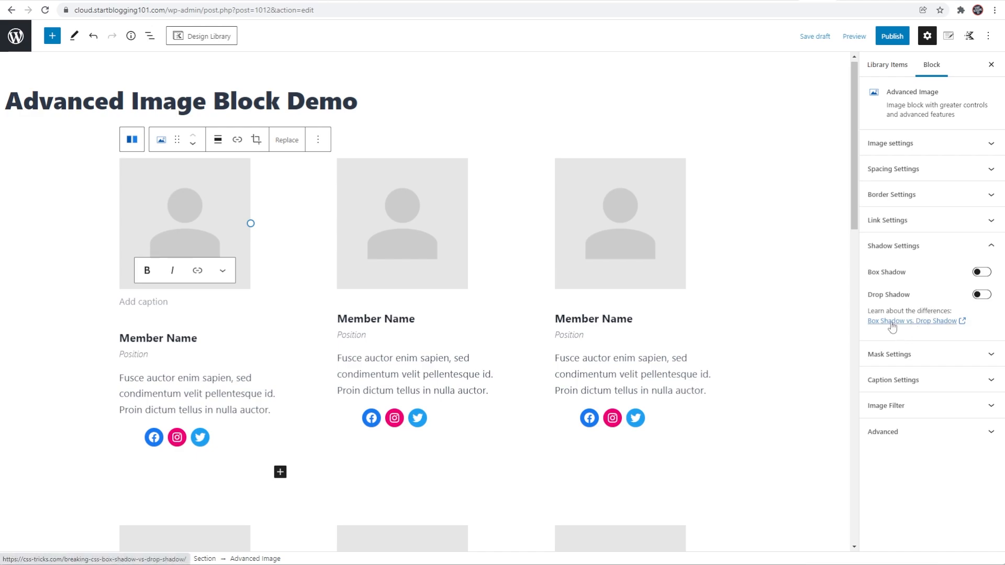
{"action": "mouse_move", "coordinate": [947, 287]}
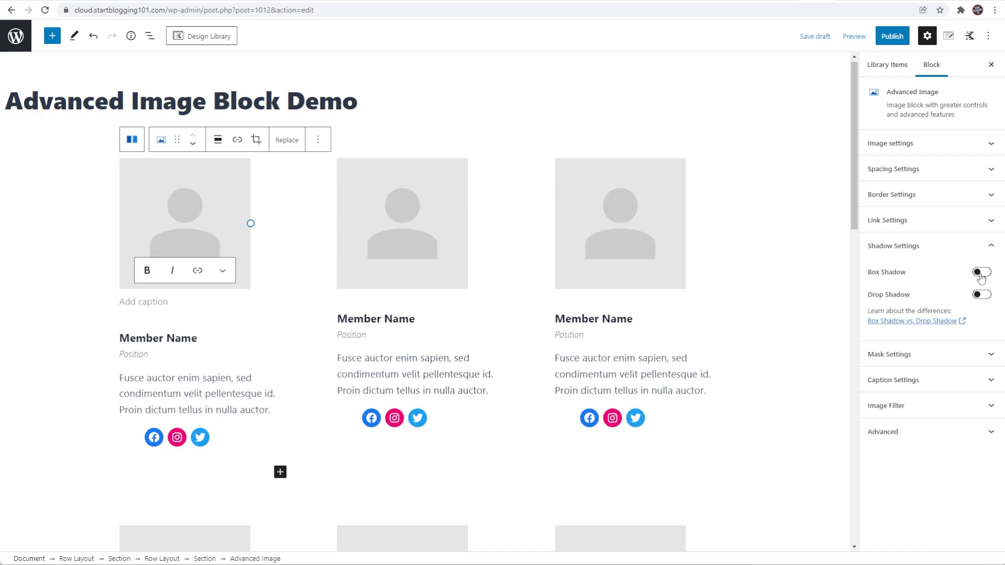
{"action": "left_click", "coordinate": [981, 272]}
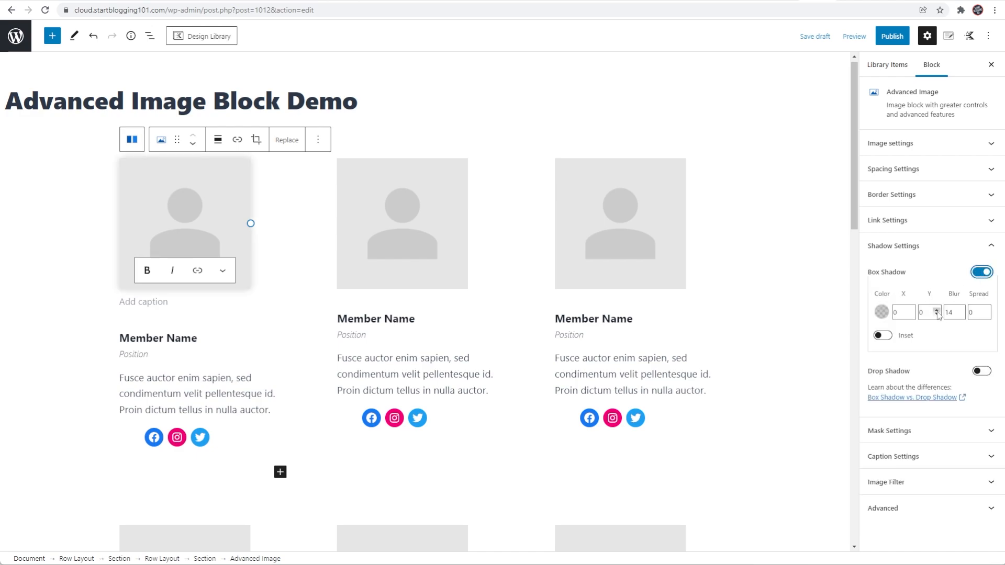
{"action": "left_click", "coordinate": [882, 312]}
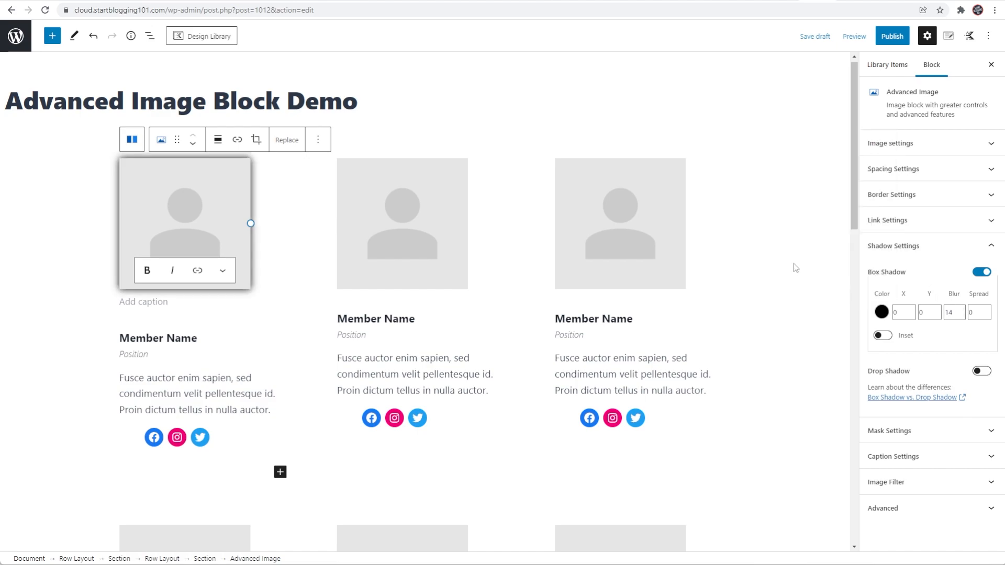
{"action": "mouse_move", "coordinate": [296, 231]}
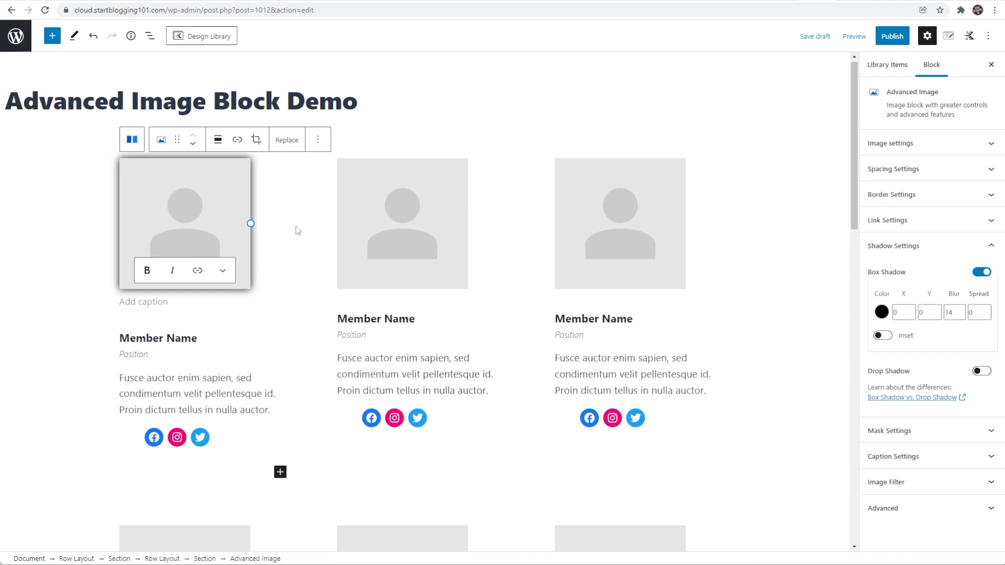
{"action": "mouse_move", "coordinate": [159, 139]}
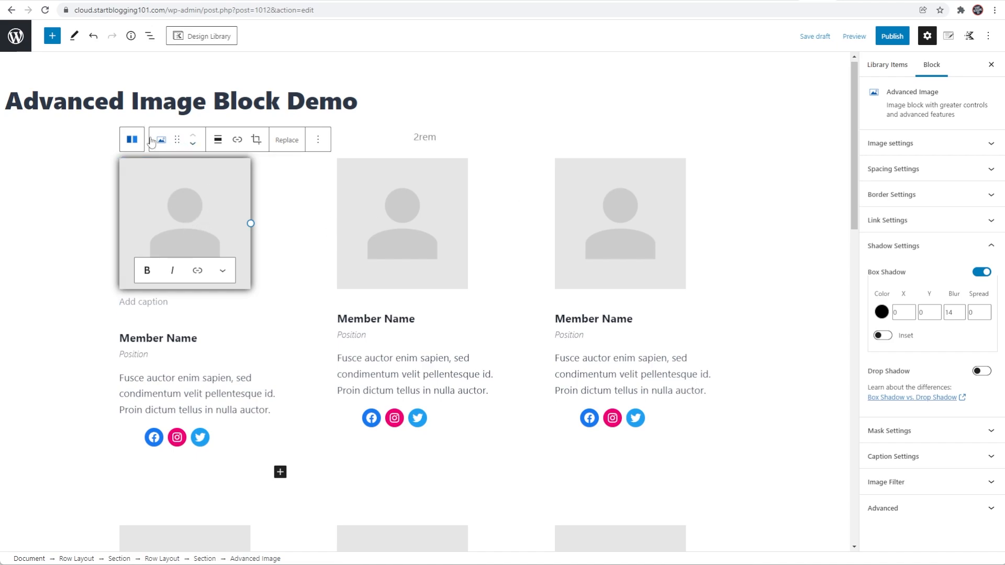
{"action": "mouse_move", "coordinate": [159, 139]}
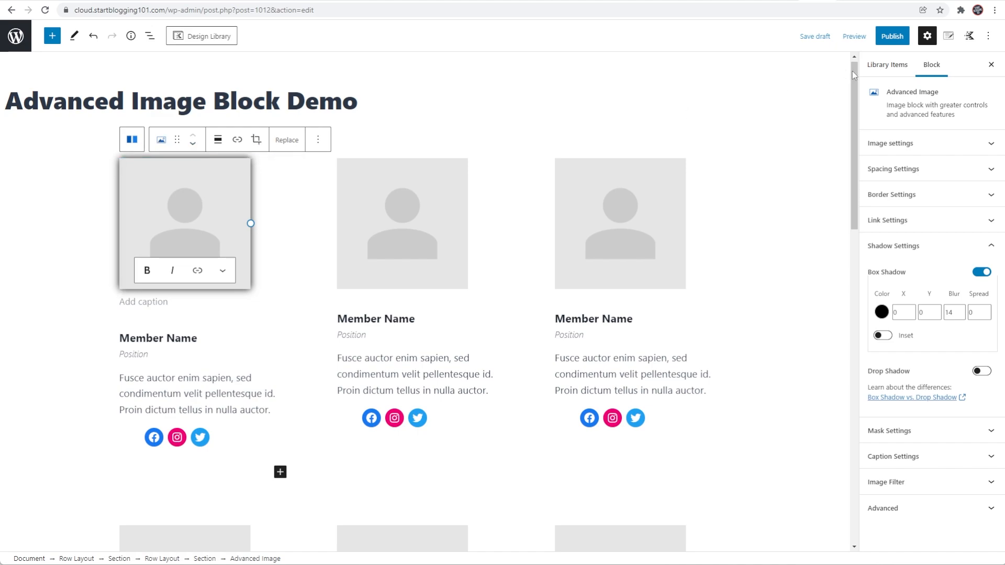
Step: Preview the post in a new tab to inspect the box shadow
{"action": "left_click", "coordinate": [855, 36]}
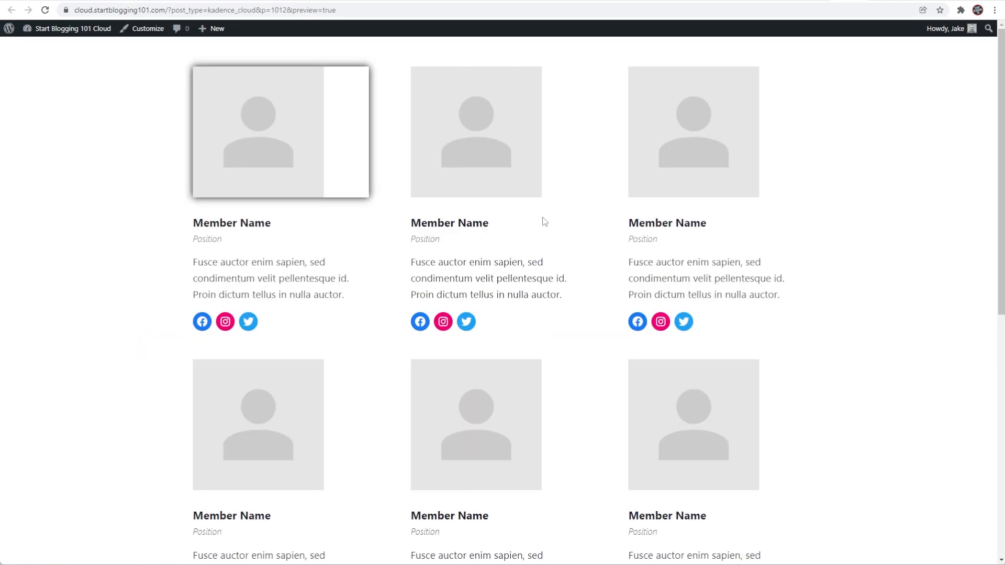
{"action": "mouse_move", "coordinate": [367, 72]}
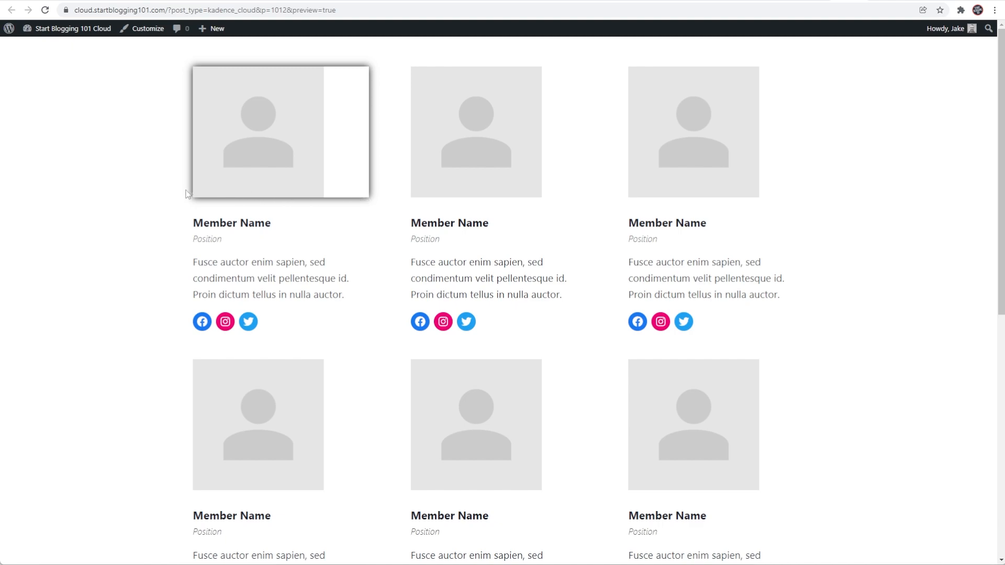
{"action": "mouse_move", "coordinate": [378, 70]}
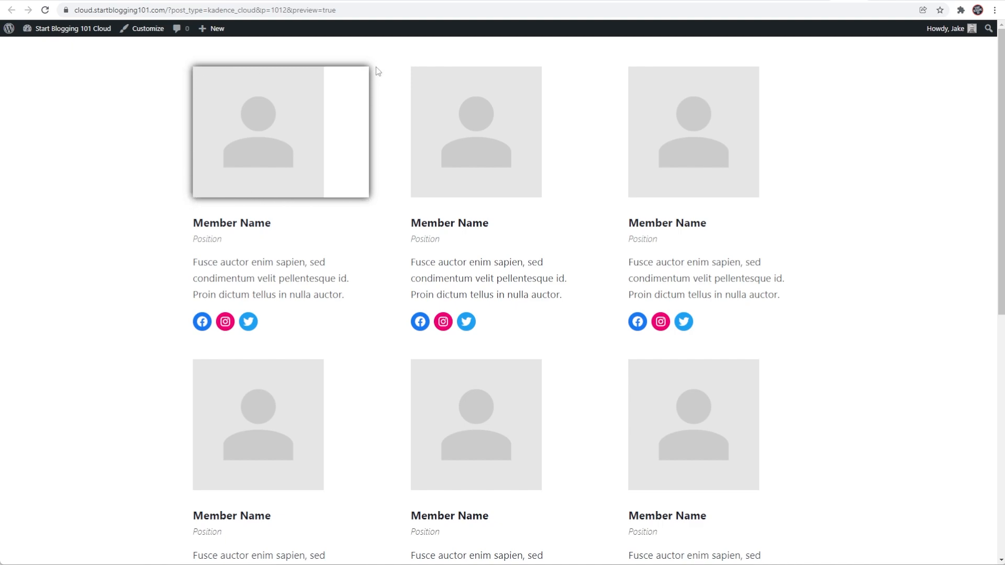
{"action": "mouse_move", "coordinate": [319, 169]}
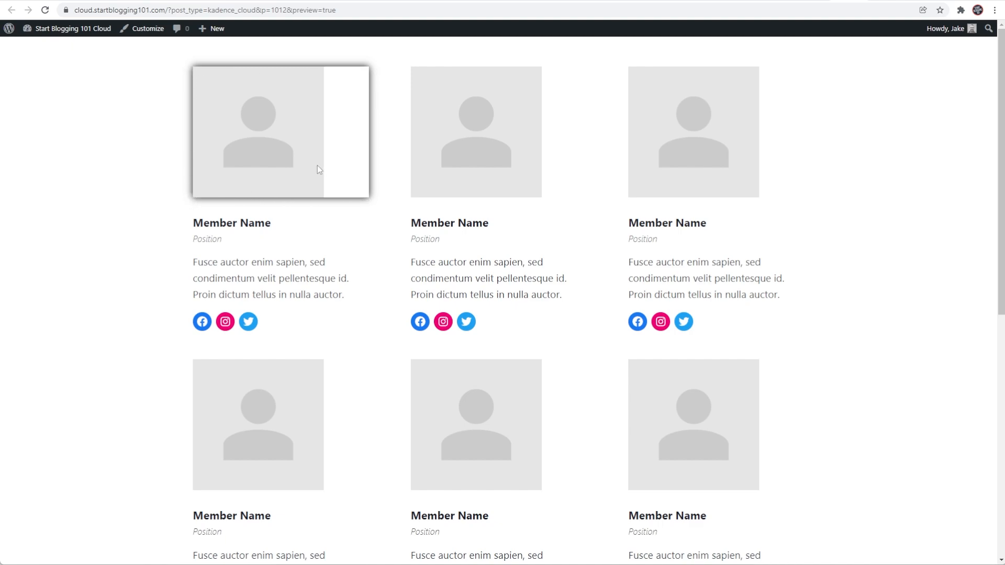
{"action": "mouse_move", "coordinate": [182, 129]}
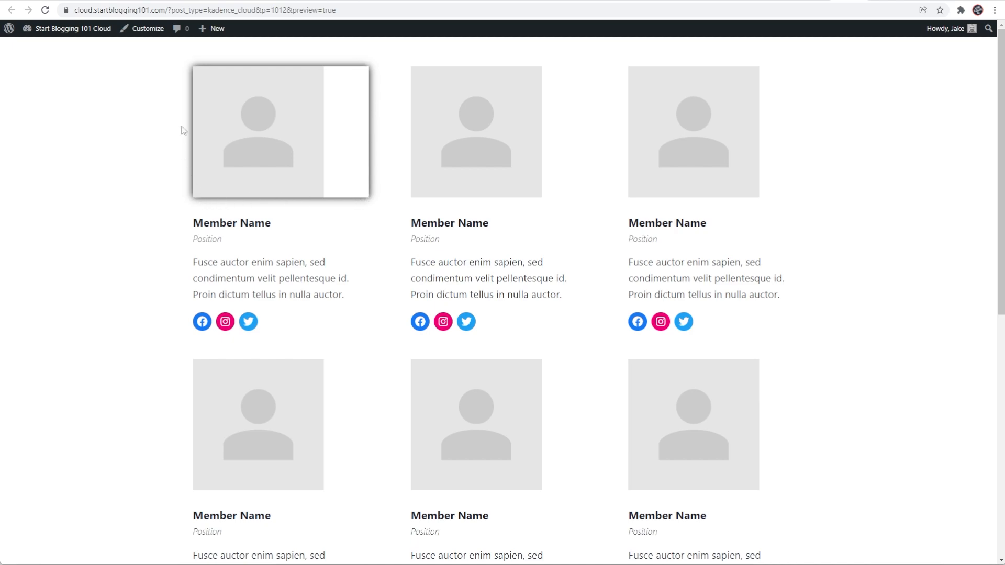
{"action": "mouse_move", "coordinate": [285, 83]}
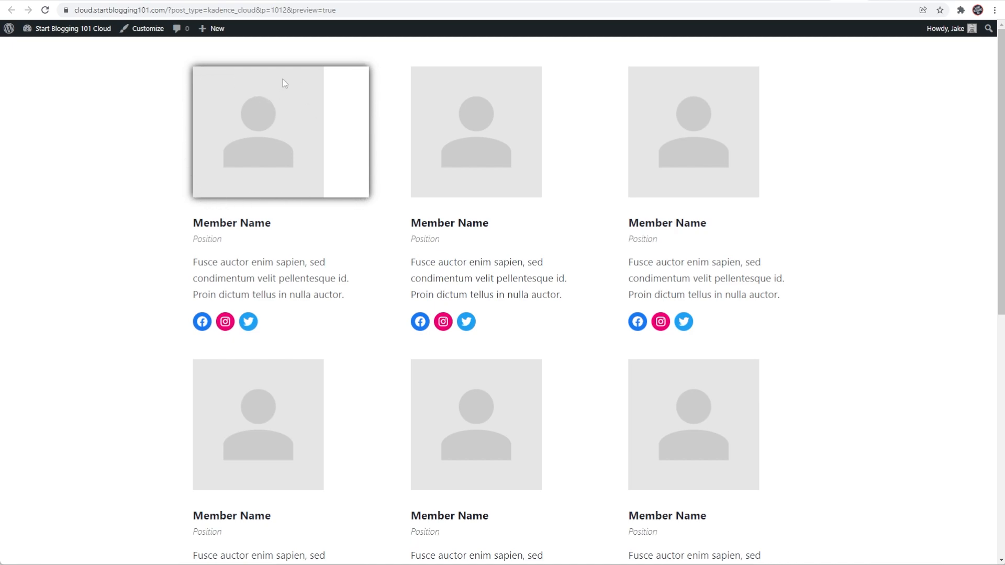
{"action": "mouse_move", "coordinate": [319, 66]}
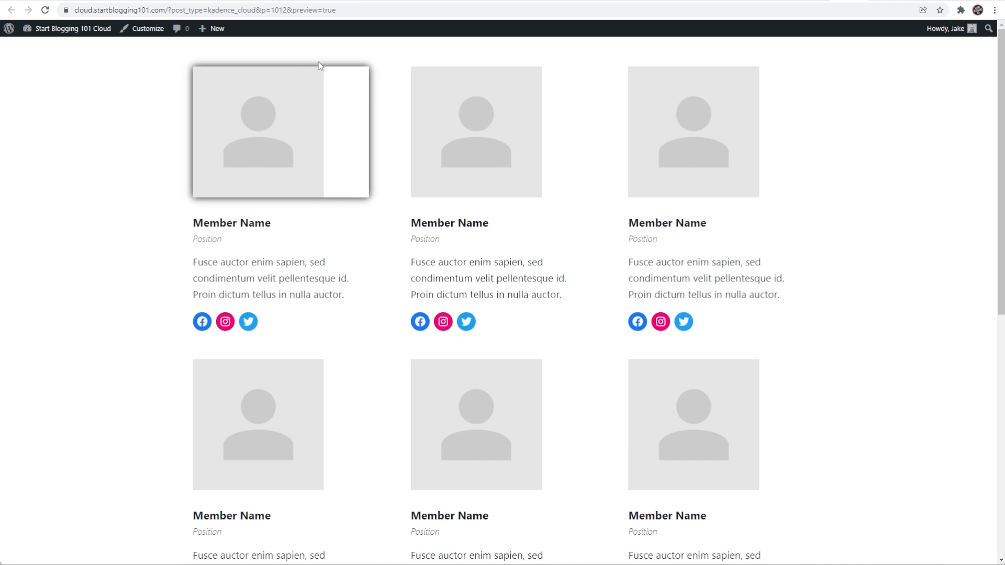
{"action": "mouse_move", "coordinate": [189, 202]}
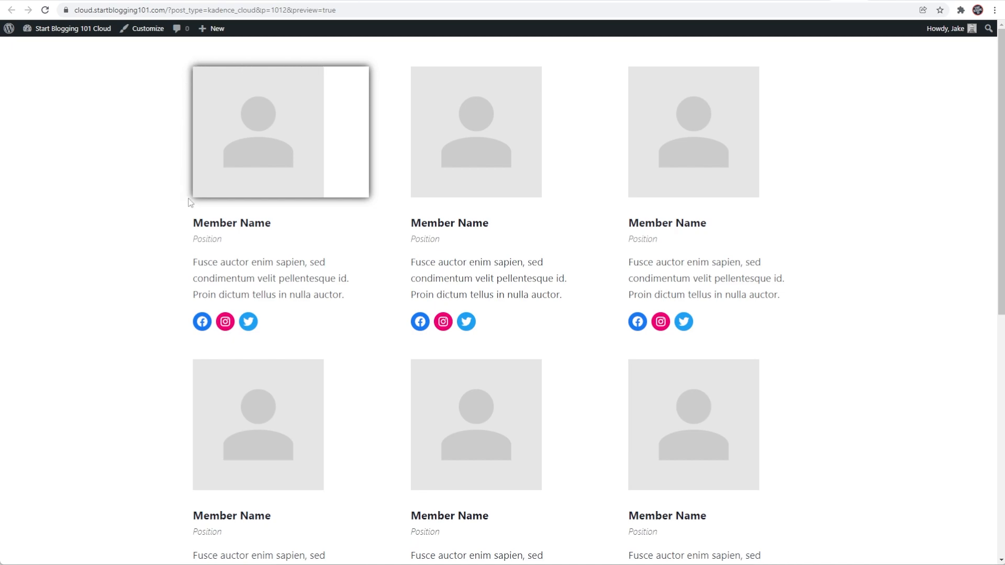
{"action": "mouse_move", "coordinate": [326, 94]}
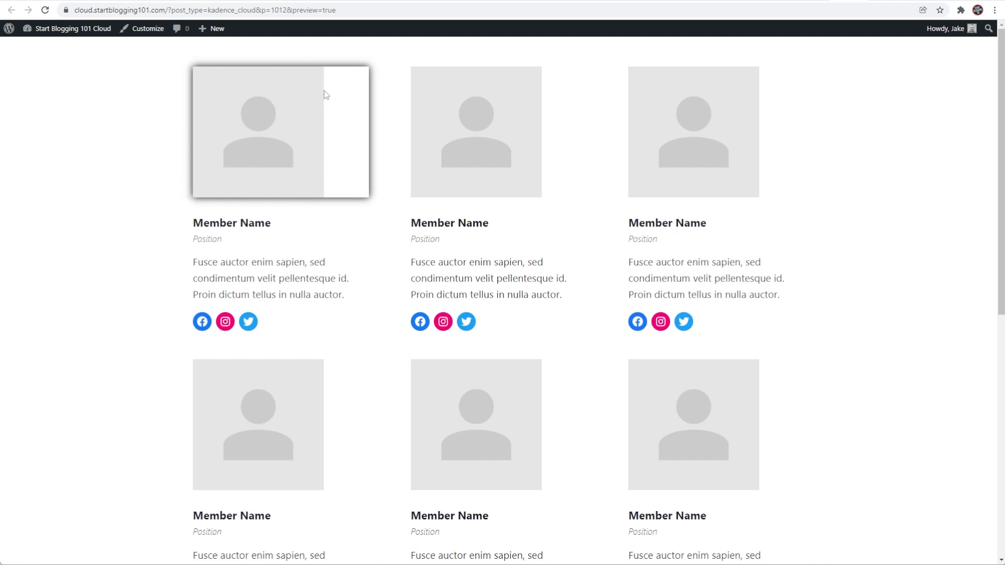
{"action": "mouse_move", "coordinate": [818, 3]}
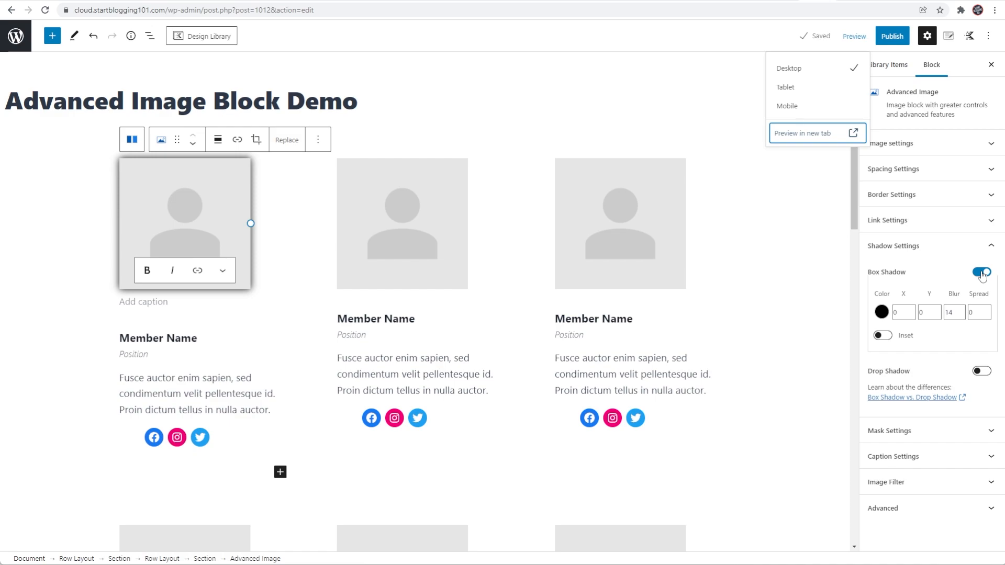
Step: Swap the box shadow for a black drop shadow and preview the post in a new tab
{"action": "left_click", "coordinate": [981, 272]}
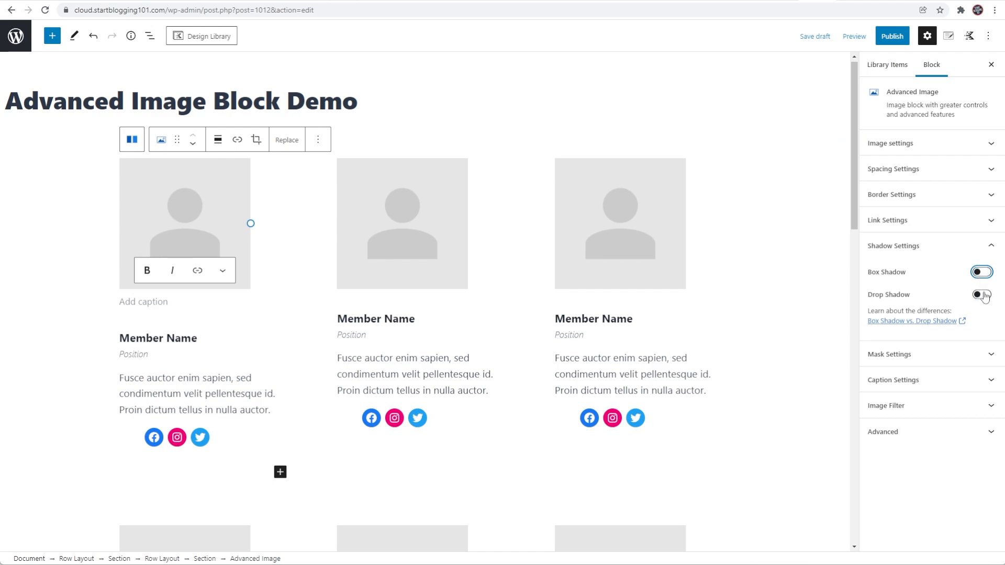
{"action": "left_click", "coordinate": [981, 295]}
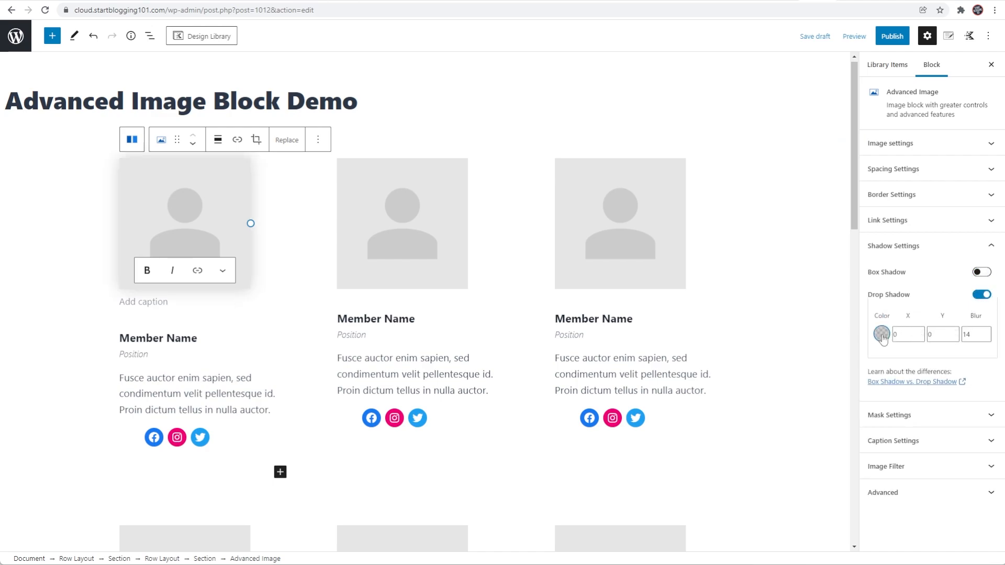
{"action": "left_click", "coordinate": [882, 334]}
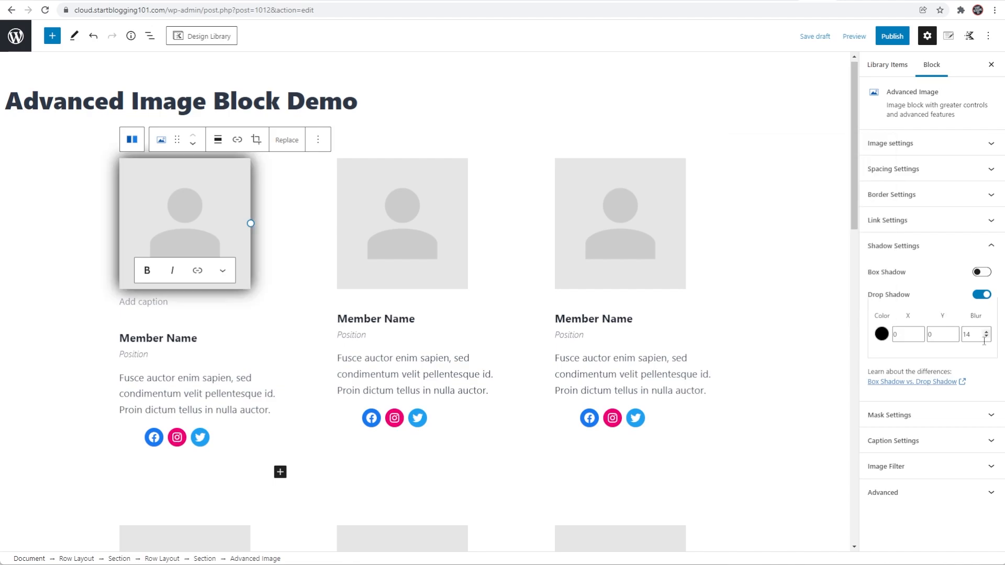
{"action": "left_click", "coordinate": [855, 35]}
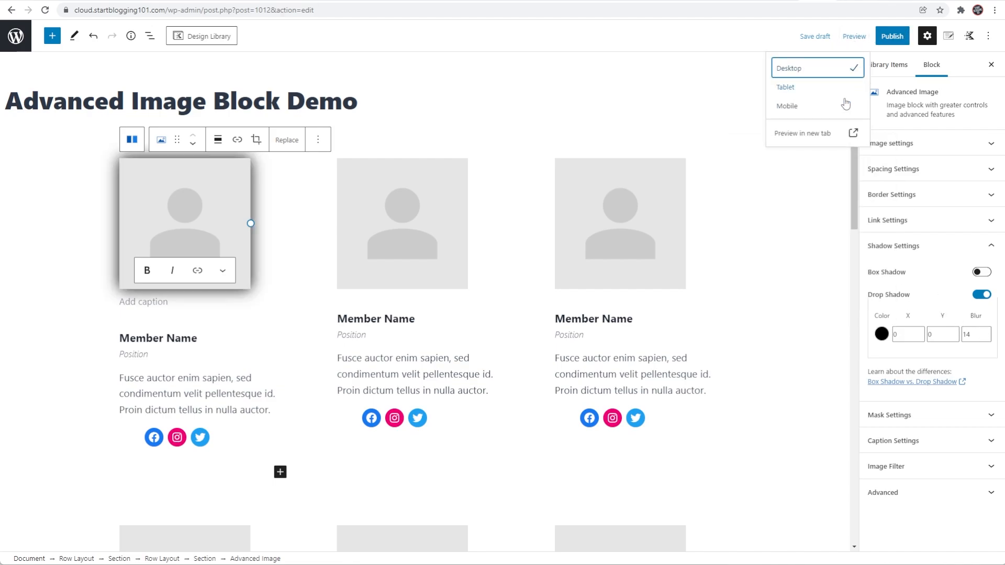
{"action": "left_click", "coordinate": [803, 133]}
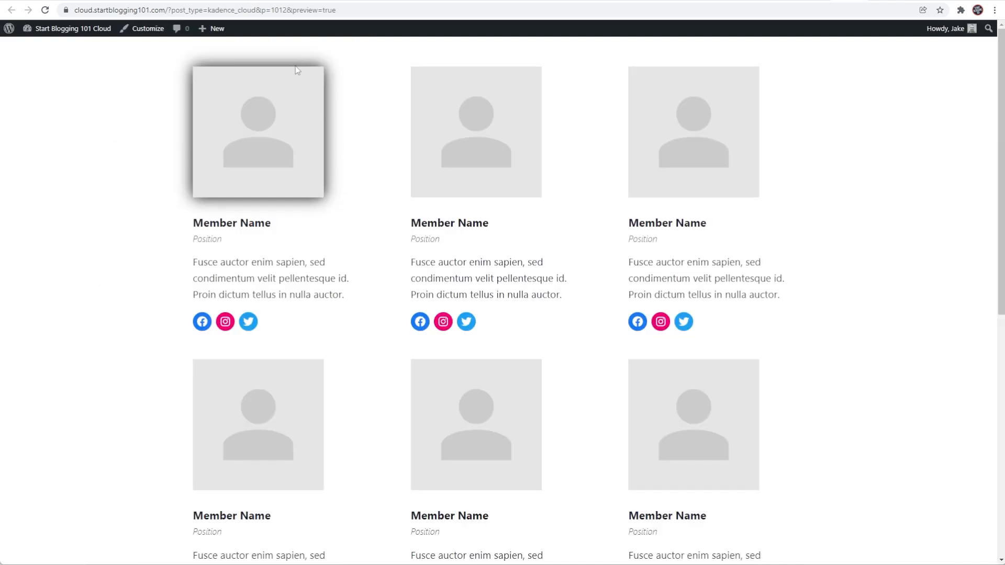
{"action": "mouse_move", "coordinate": [328, 84]}
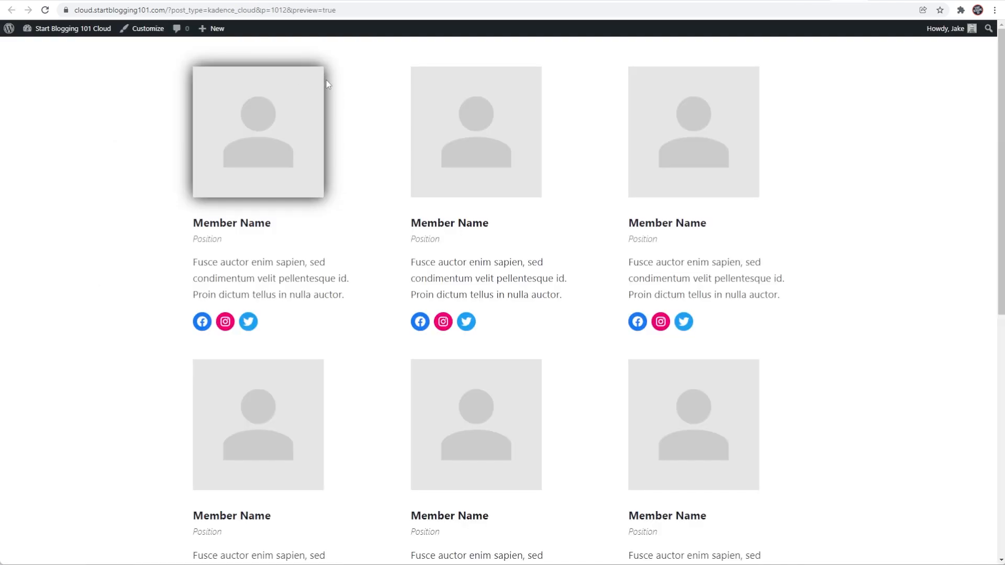
{"action": "mouse_move", "coordinate": [206, 65]}
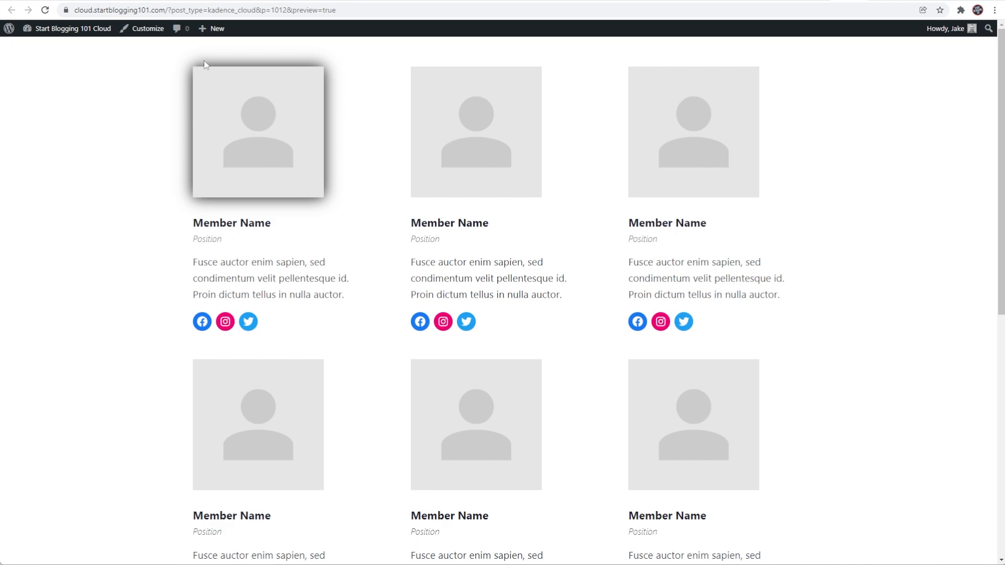
{"action": "mouse_move", "coordinate": [235, 70]}
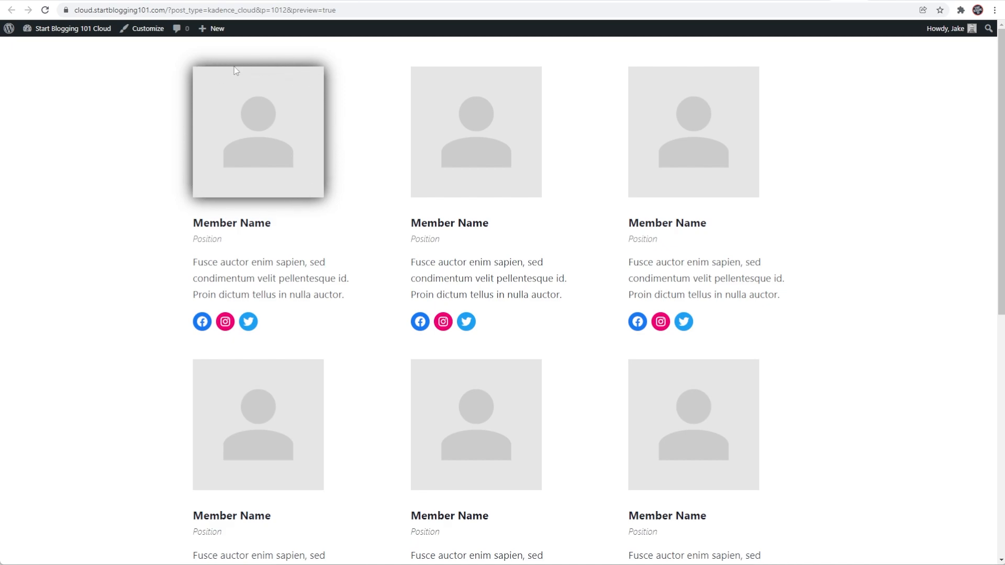
{"action": "mouse_move", "coordinate": [296, 106]}
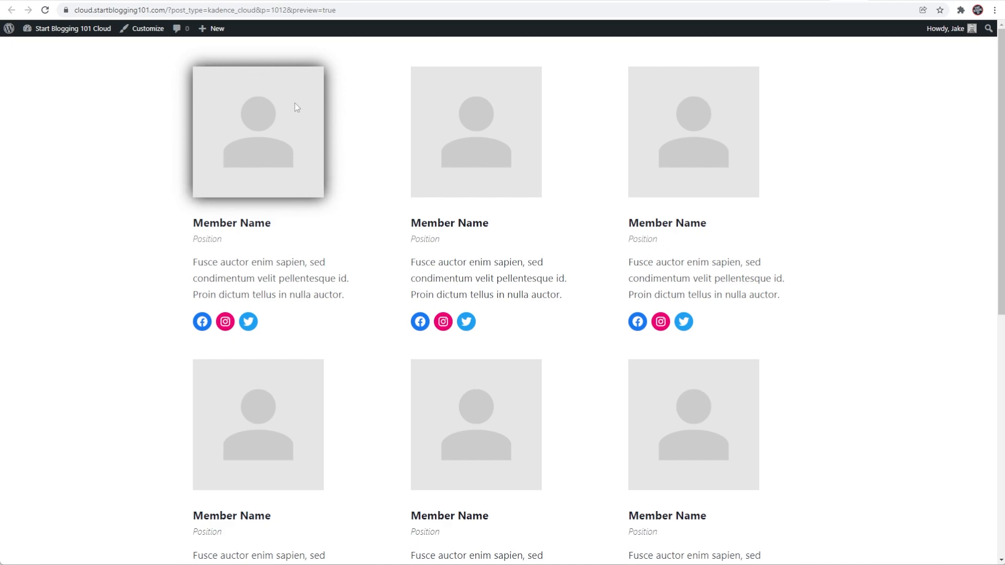
{"action": "mouse_move", "coordinate": [296, 158]}
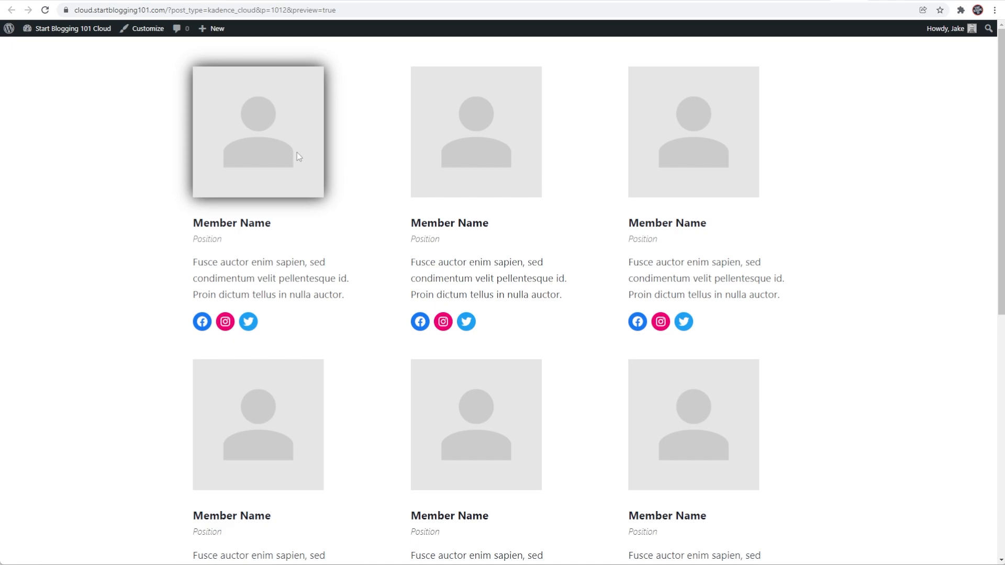
{"action": "mouse_move", "coordinate": [304, 156]}
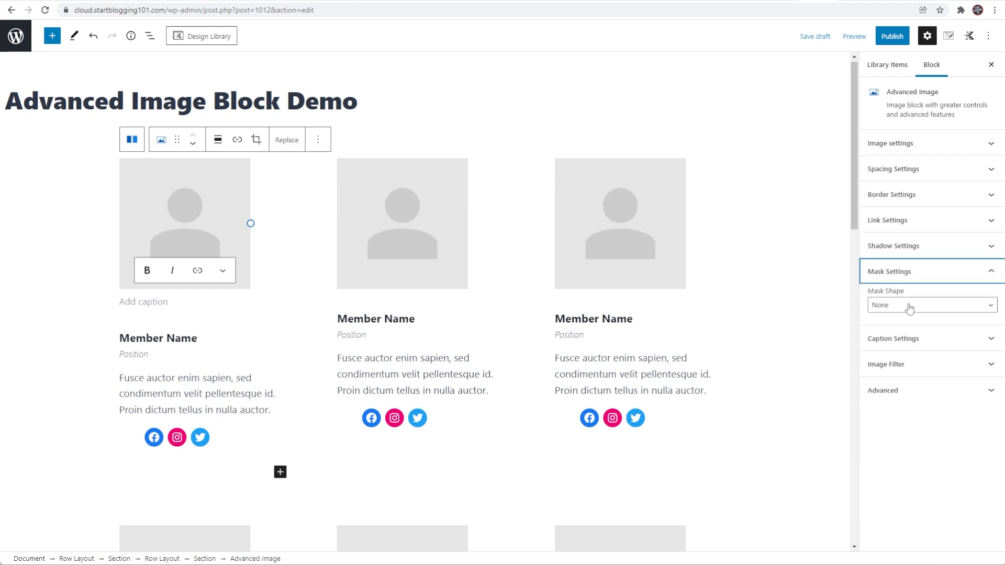
Step: Try Circle, Diamond and Hexagon masks, then mask the first image with Blob 1
{"action": "left_click", "coordinate": [930, 305]}
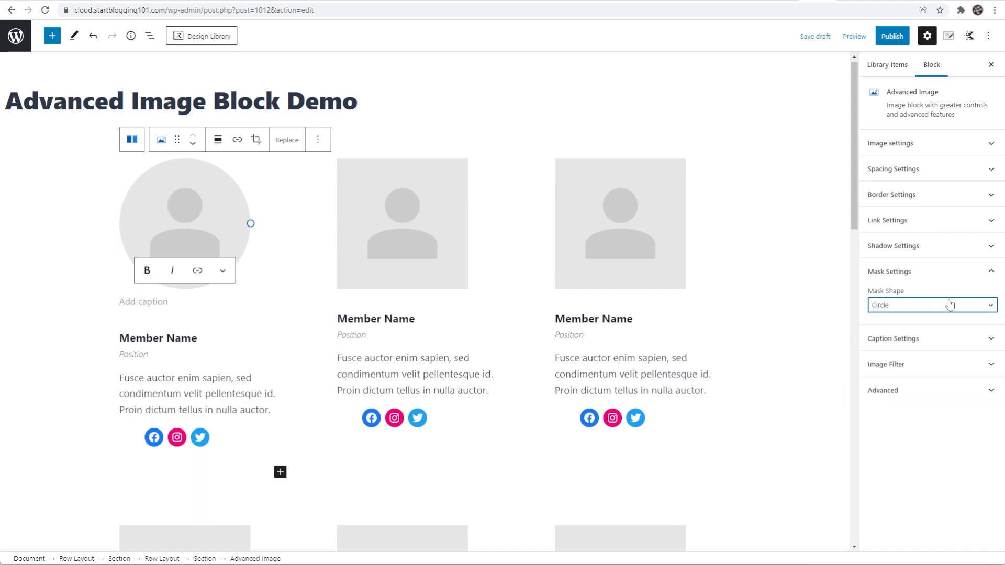
{"action": "left_click", "coordinate": [930, 305]}
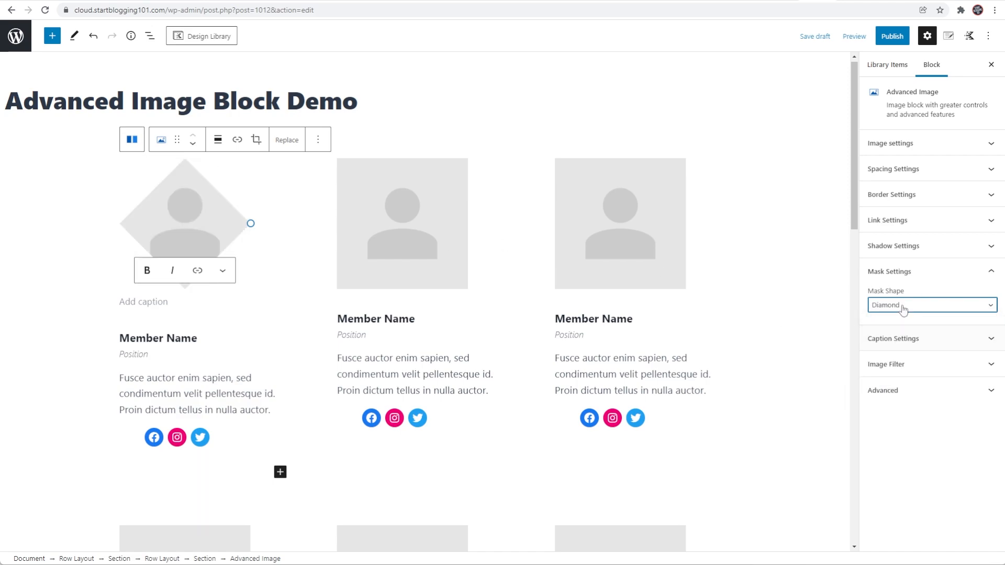
{"action": "left_click", "coordinate": [930, 305]}
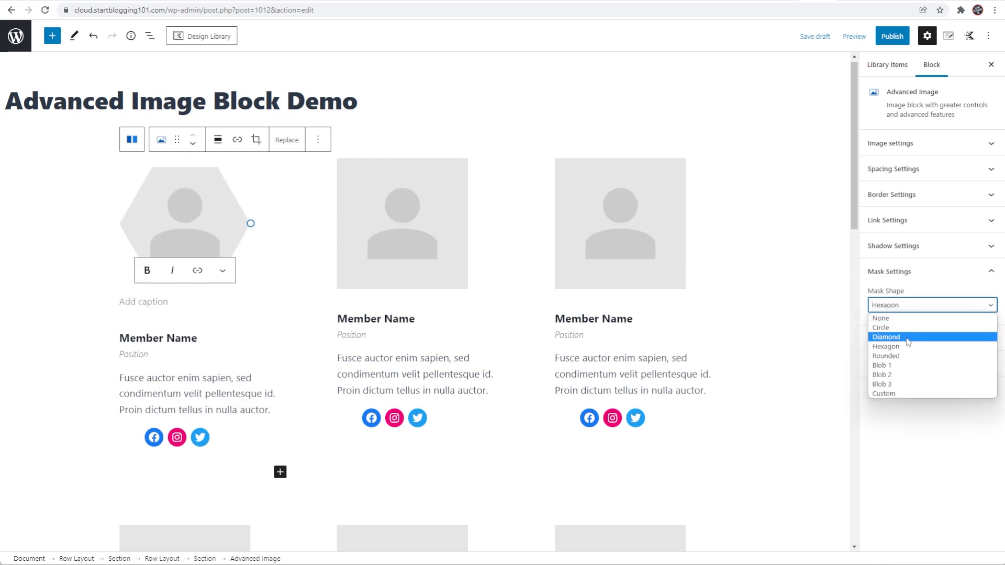
{"action": "left_click", "coordinate": [882, 366]}
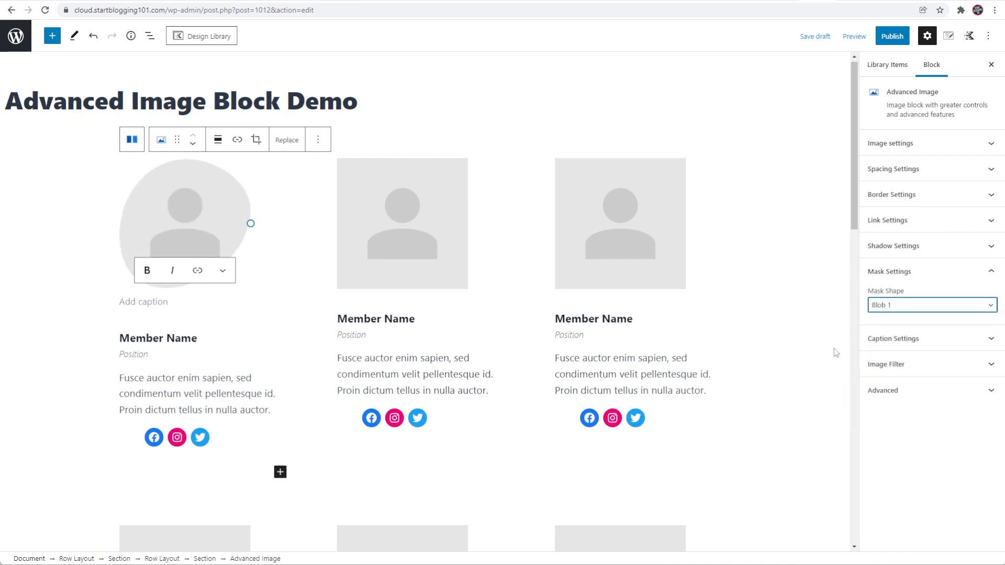
{"action": "mouse_move", "coordinate": [461, 276]}
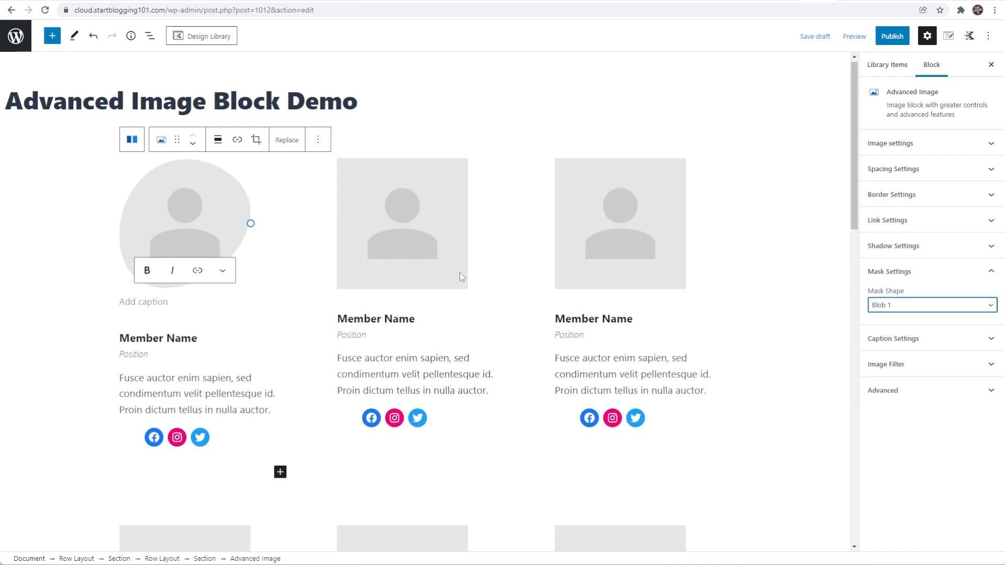
{"action": "mouse_move", "coordinate": [427, 230]}
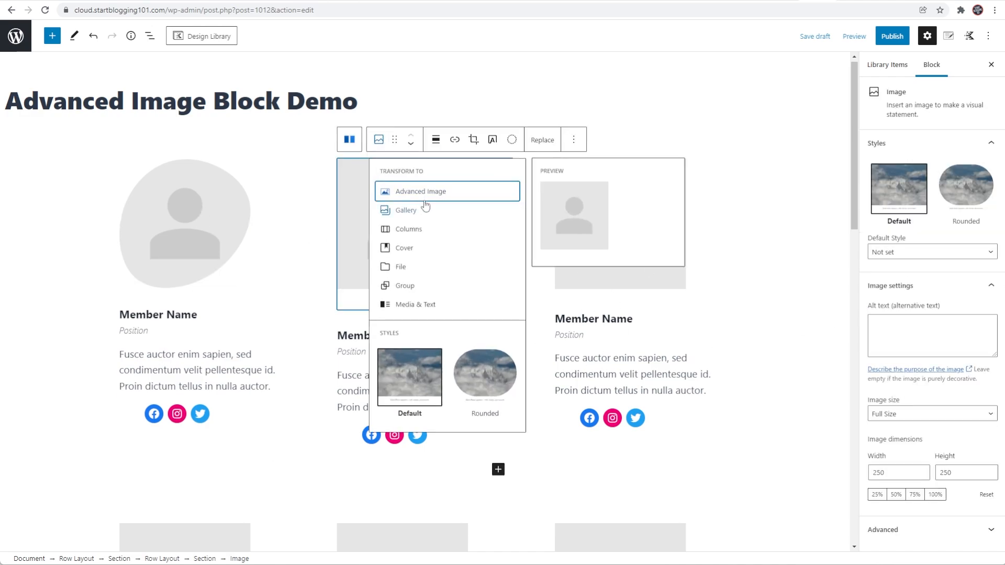
Step: Convert the second image to Advanced Image and mask it with Blob 2
{"action": "left_click", "coordinate": [419, 190]}
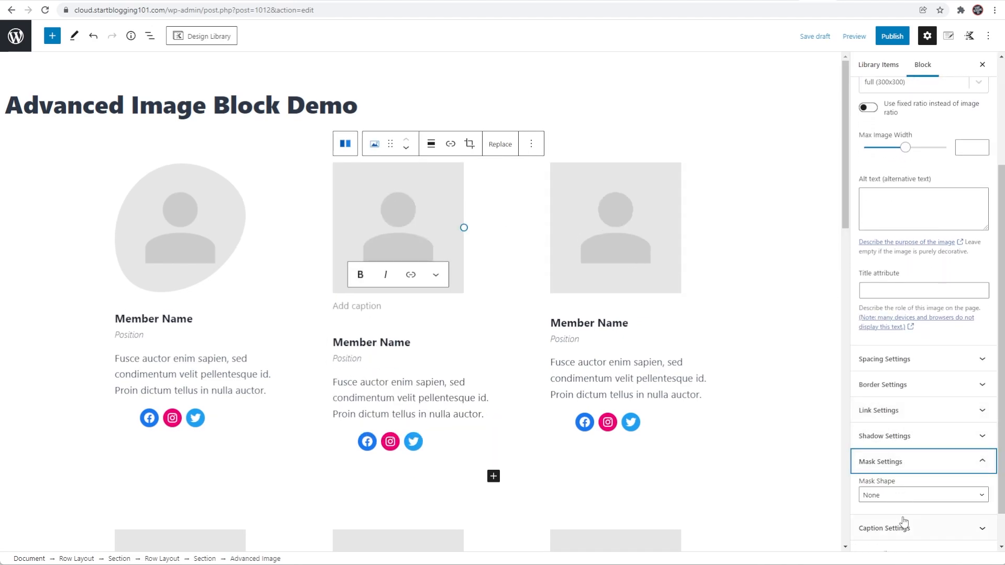
{"action": "left_click", "coordinate": [921, 495]}
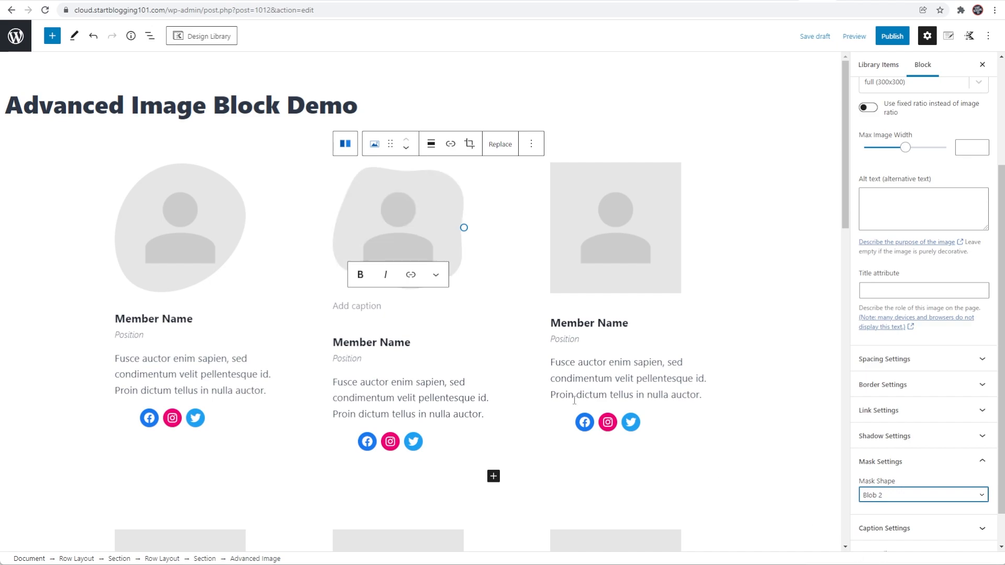
{"action": "mouse_move", "coordinate": [615, 209]}
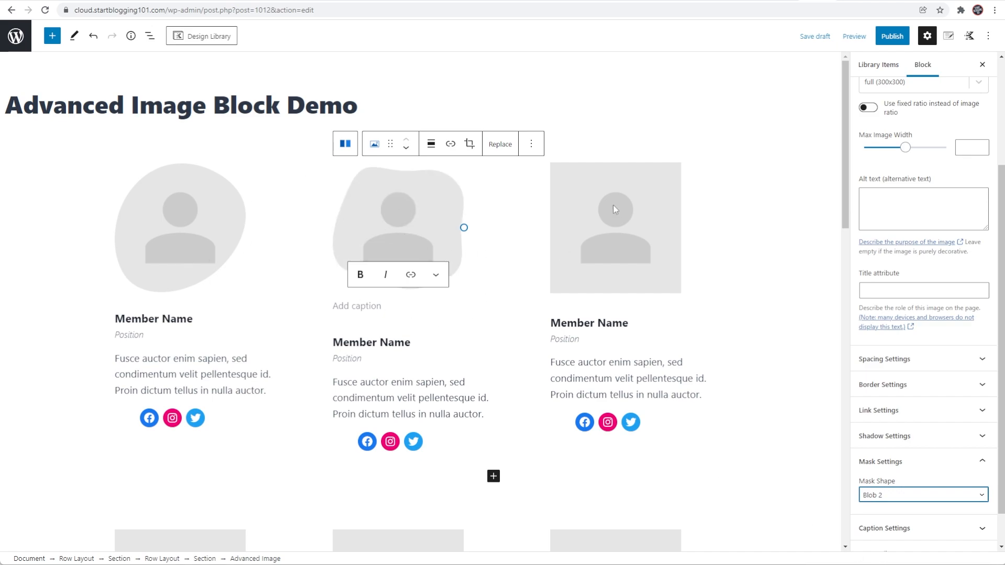
{"action": "mouse_move", "coordinate": [209, 242]}
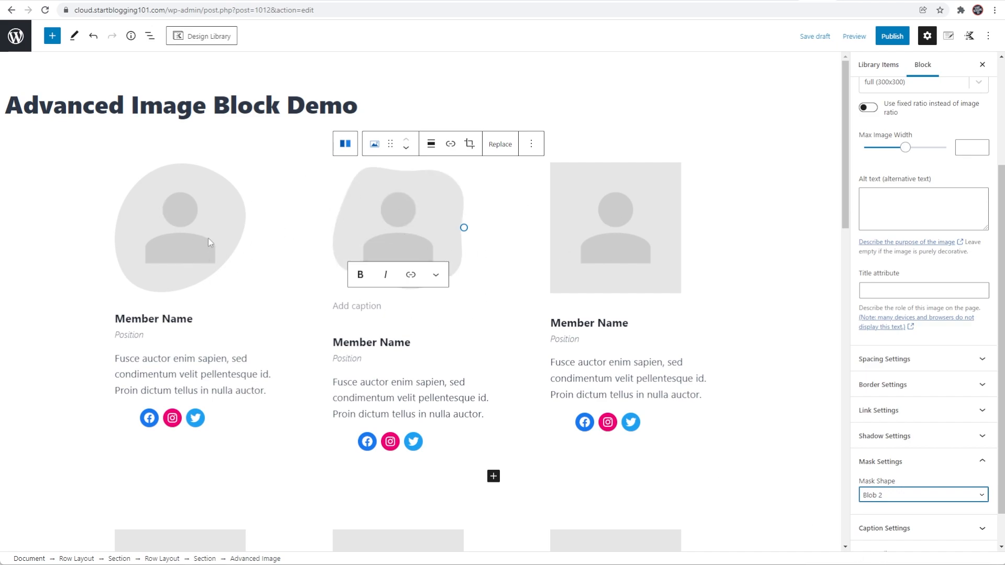
{"action": "mouse_move", "coordinate": [377, 230]}
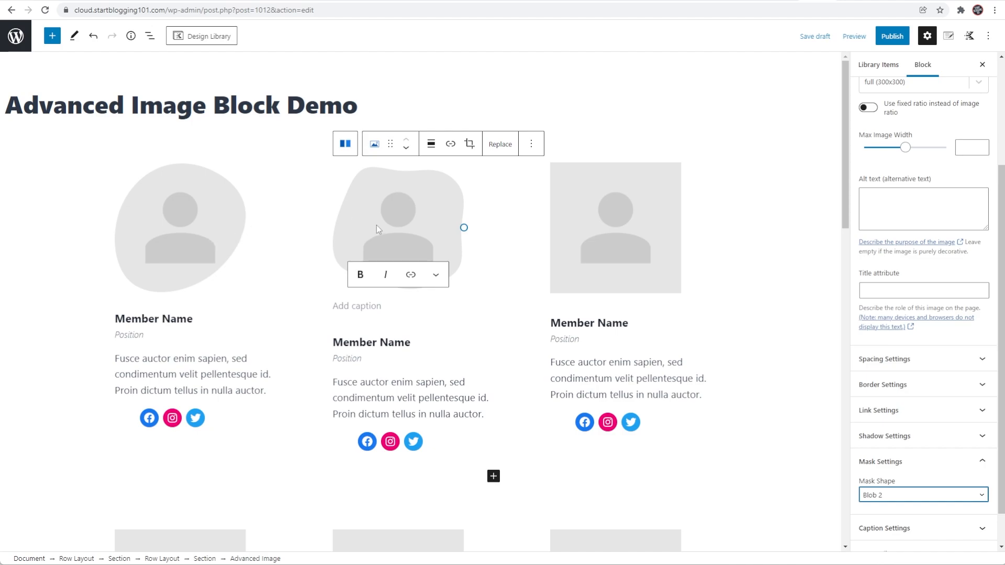
{"action": "left_click", "coordinate": [179, 227]}
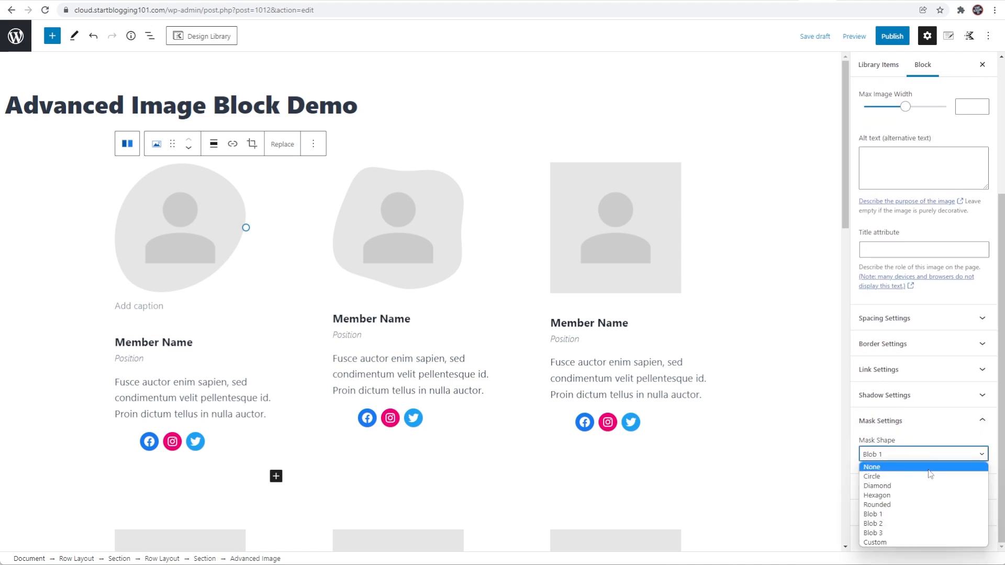
{"action": "mouse_move", "coordinate": [876, 542]}
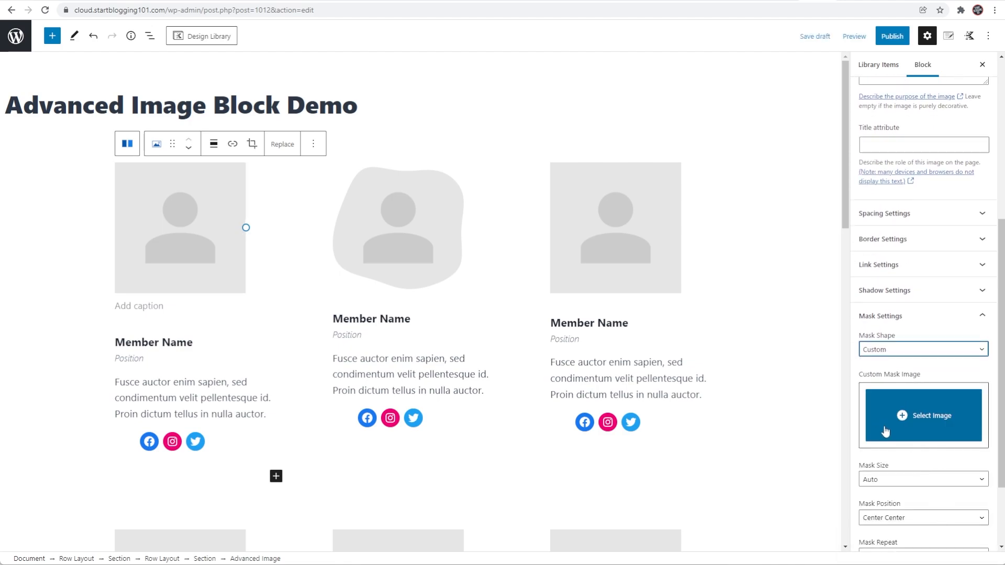
{"action": "mouse_move", "coordinate": [903, 416]}
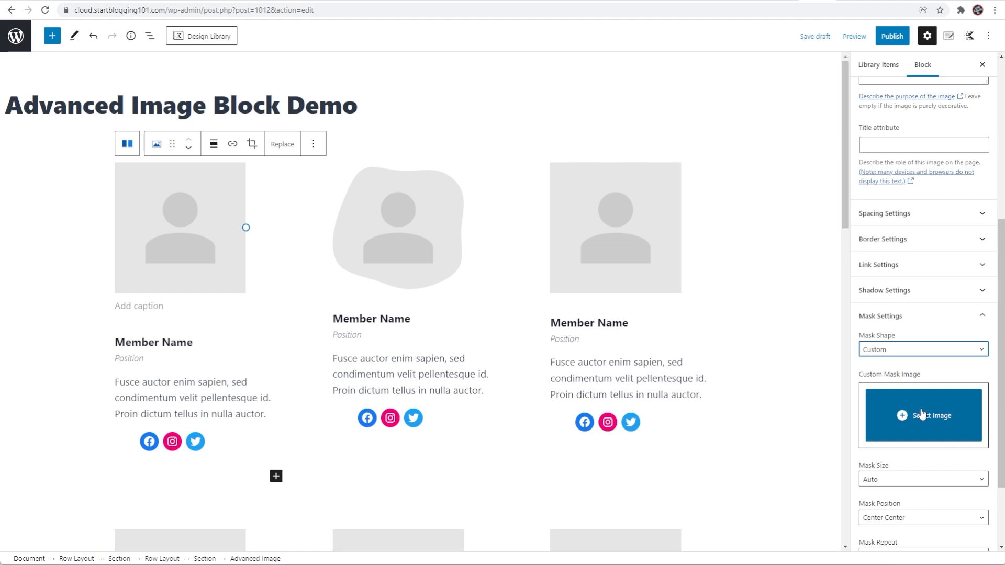
{"action": "mouse_move", "coordinate": [920, 398]}
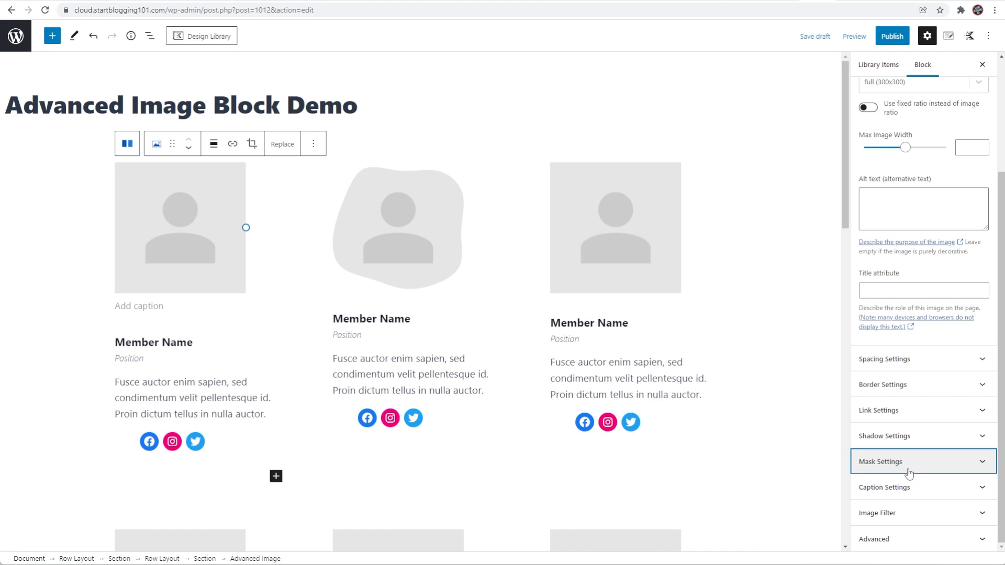
Step: Toggle the first team image's caption off and back on in Caption Settings
{"action": "left_click", "coordinate": [884, 487]}
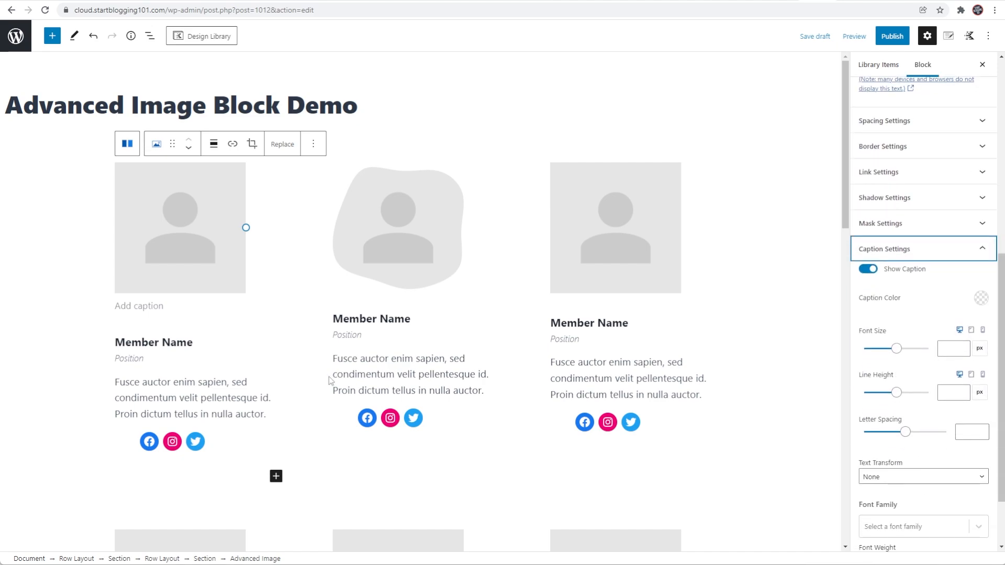
{"action": "mouse_move", "coordinate": [164, 199]}
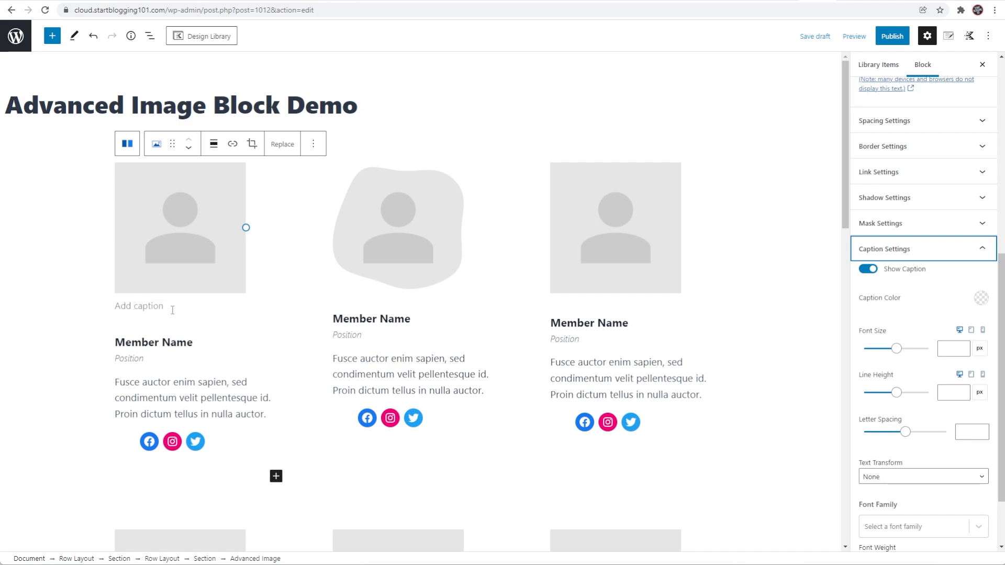
{"action": "mouse_move", "coordinate": [178, 318]}
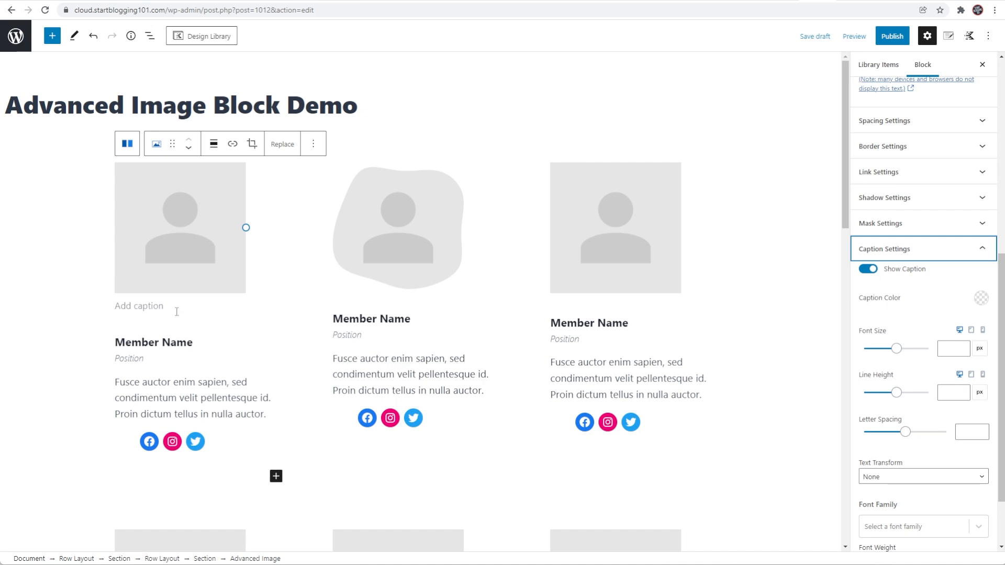
{"action": "mouse_move", "coordinate": [909, 281]}
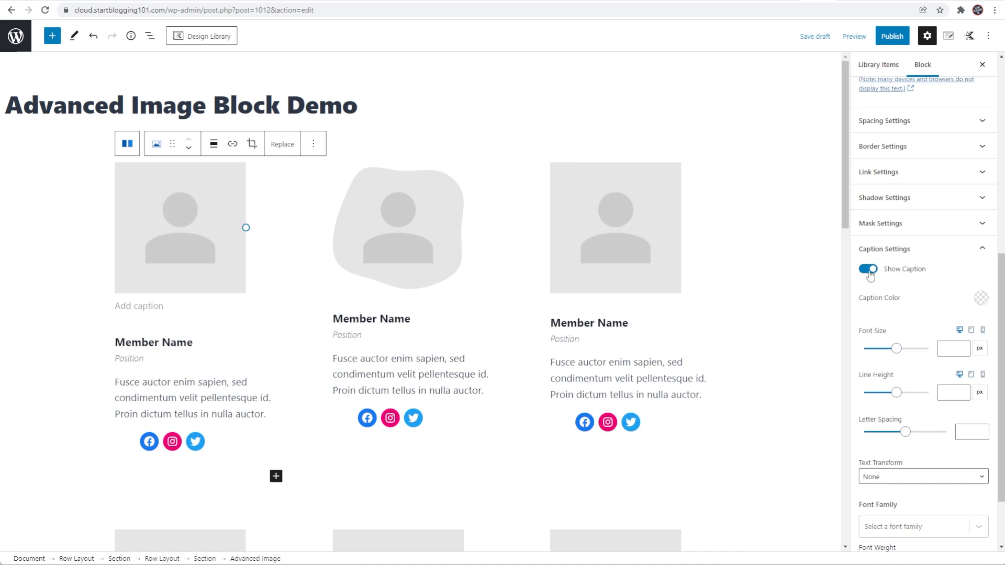
{"action": "left_click", "coordinate": [867, 269]}
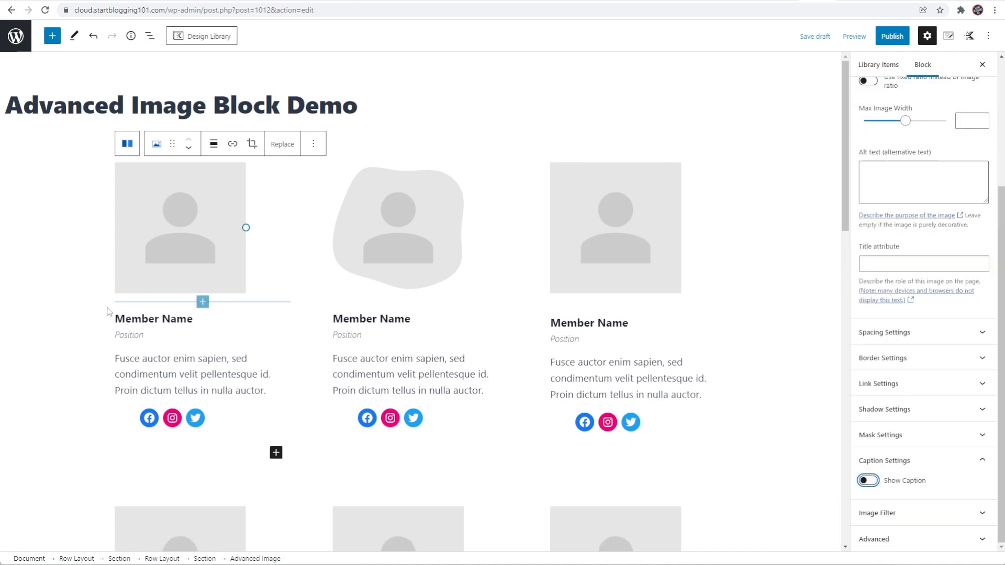
{"action": "mouse_move", "coordinate": [946, 336]}
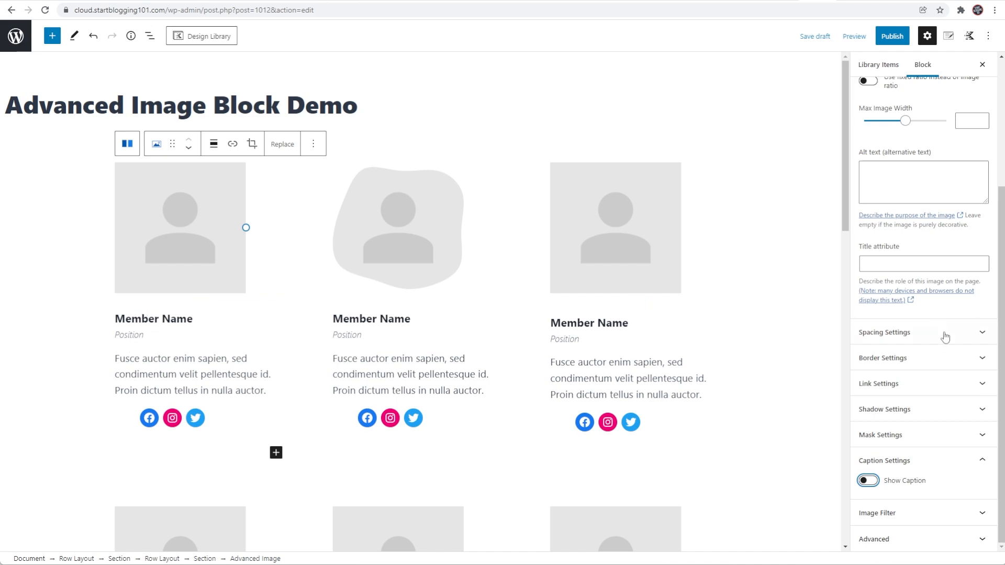
{"action": "left_click", "coordinate": [869, 481]}
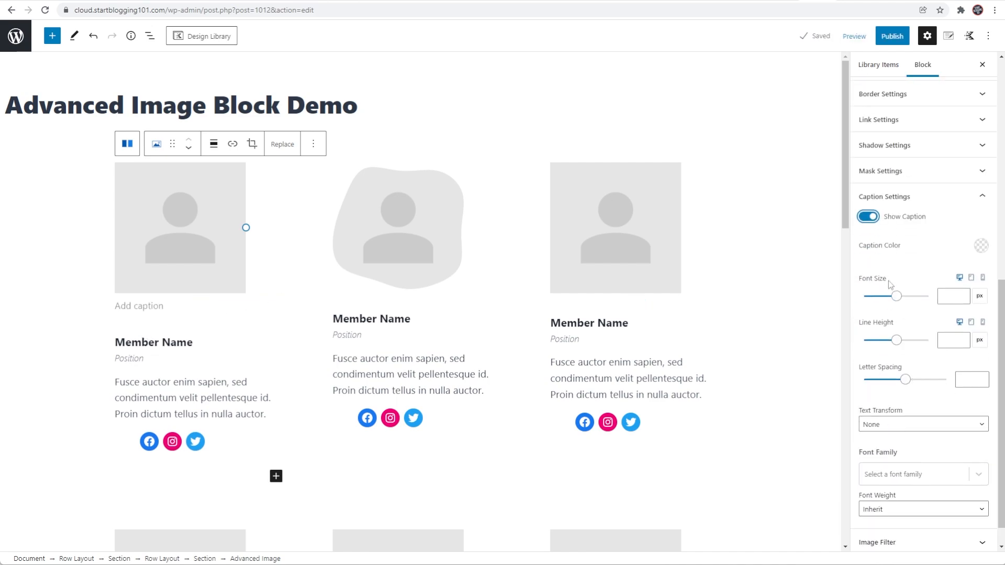
{"action": "mouse_move", "coordinate": [982, 245]}
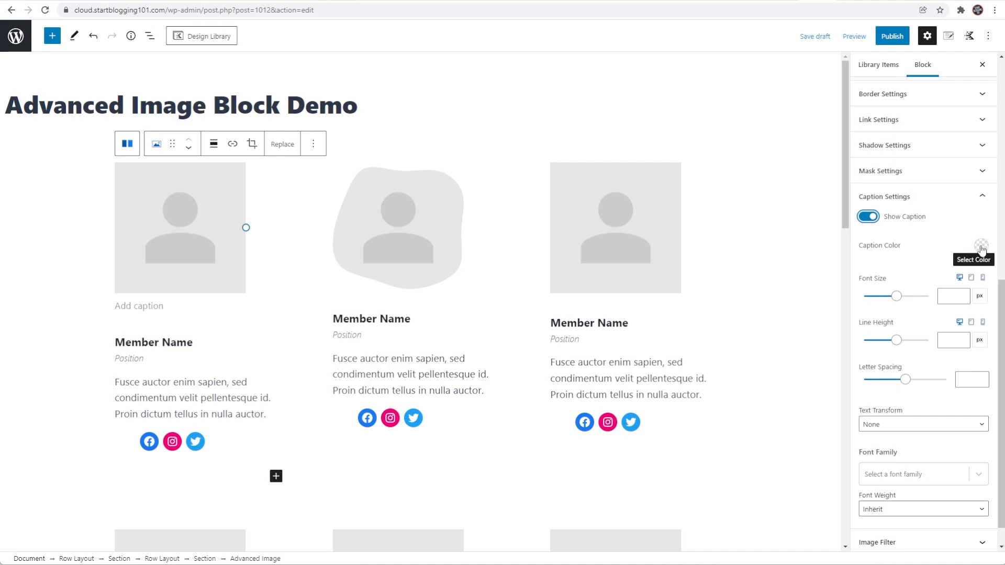
{"action": "mouse_move", "coordinate": [936, 341]}
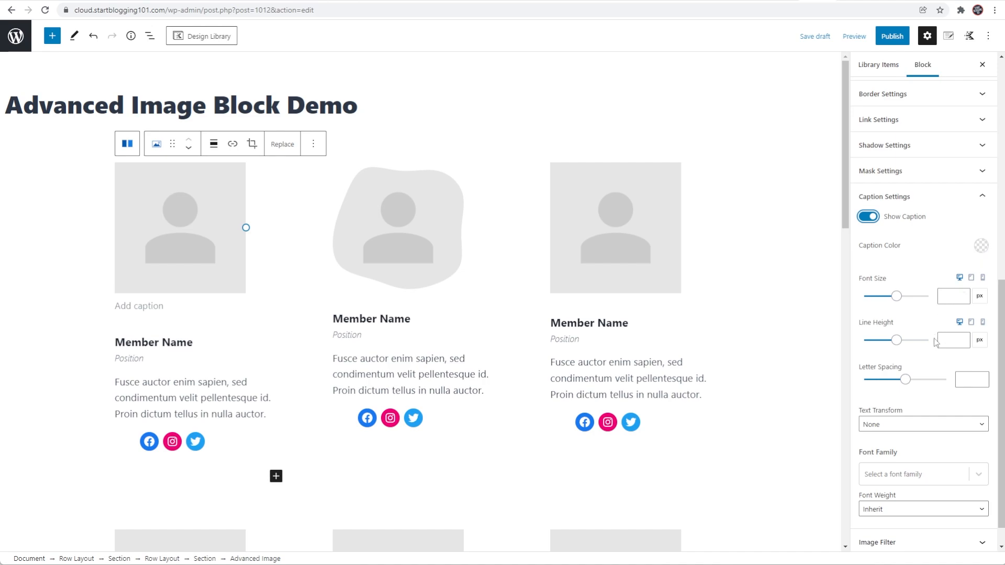
{"action": "mouse_move", "coordinate": [933, 401]}
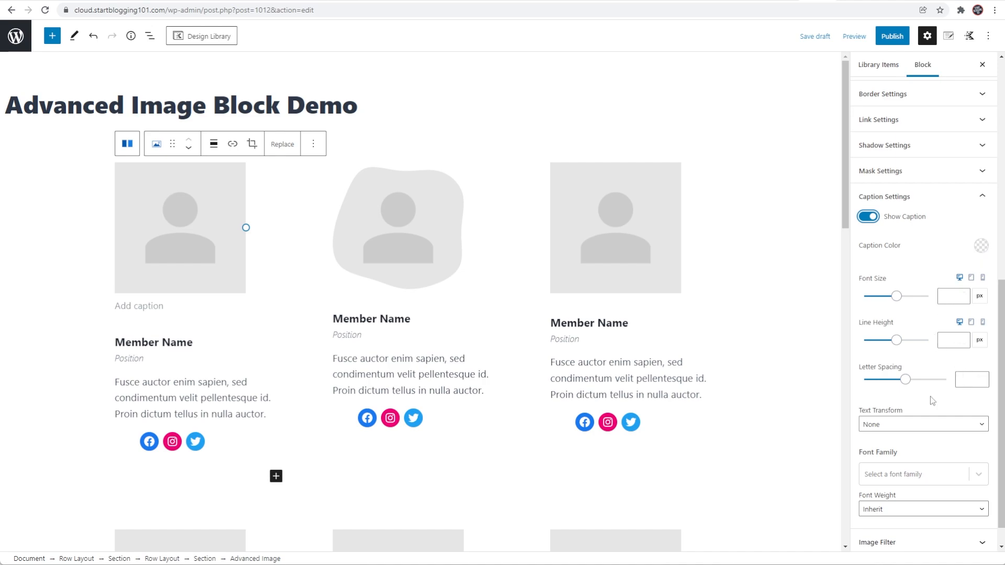
Step: Set the caption colour to red and enter 'Test Caption' for the first image
{"action": "scroll", "scroll_direction": "down", "scroll_amount": 3}
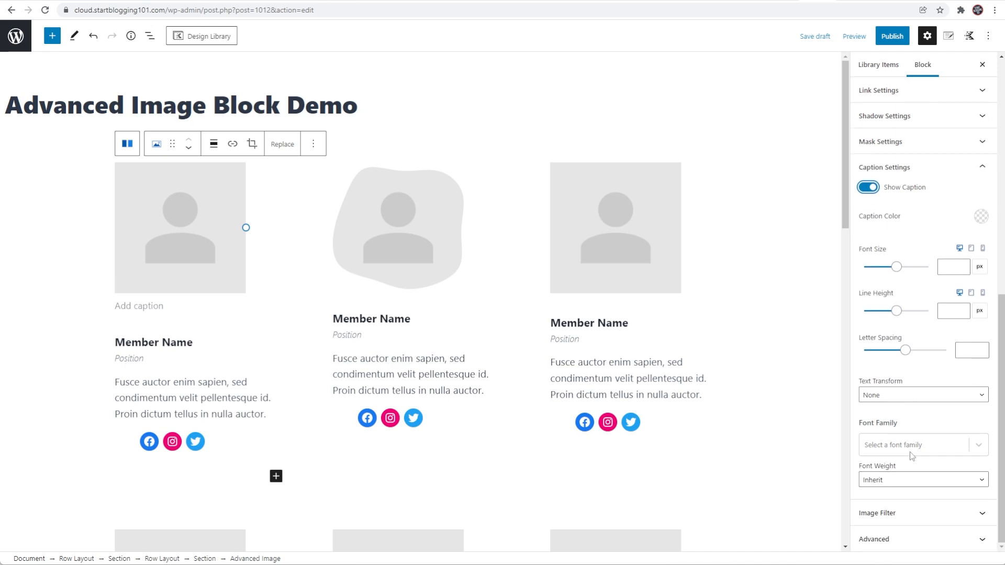
{"action": "left_click", "coordinate": [982, 216]}
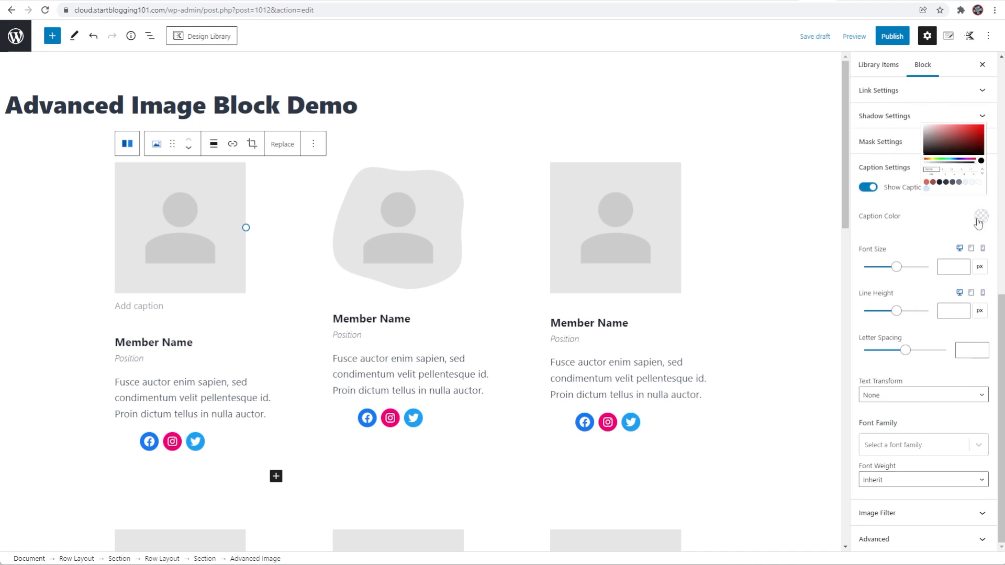
{"action": "left_click", "coordinate": [981, 216]}
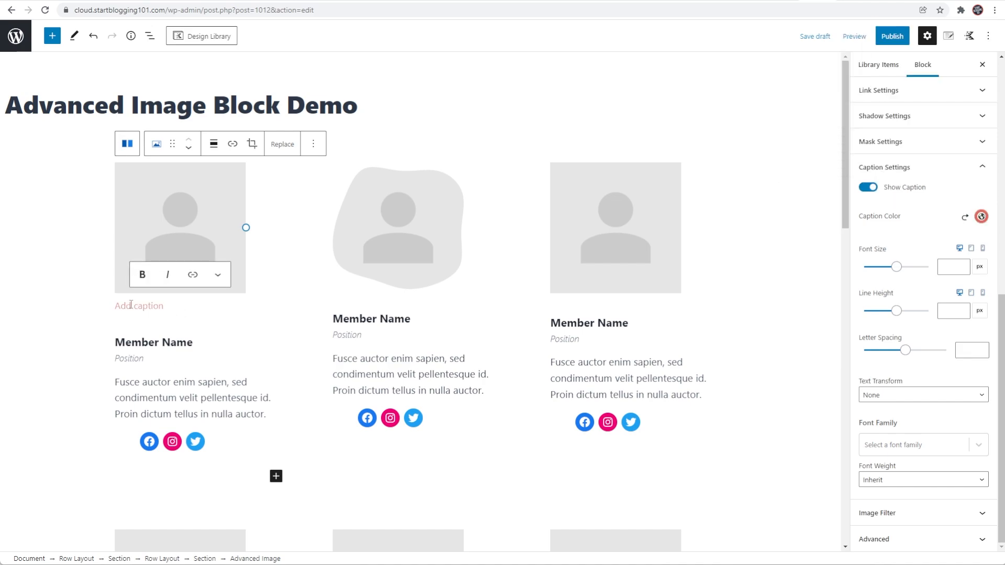
{"action": "type", "text": "Test Caption"}
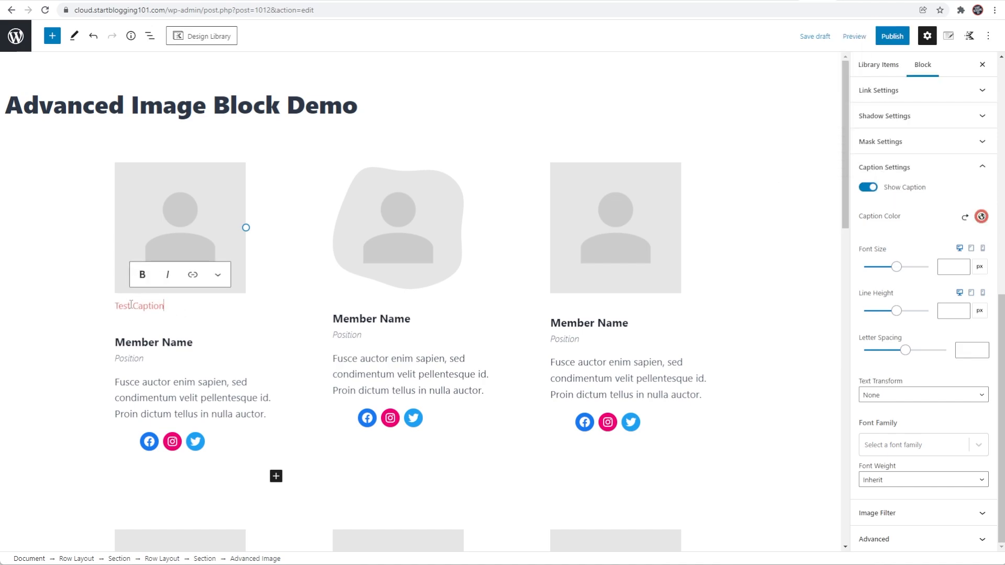
{"action": "left_click", "coordinate": [854, 36]}
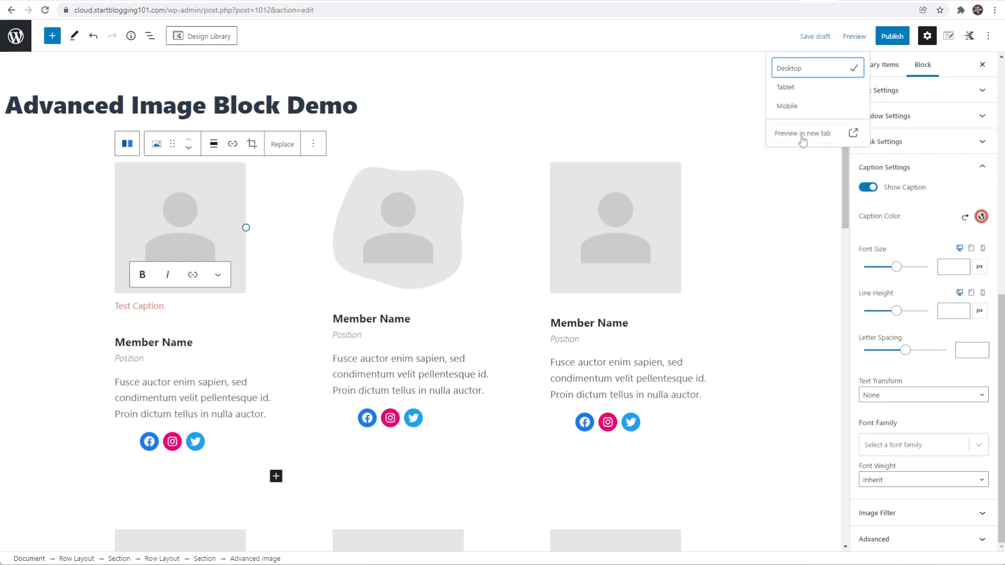
Step: Preview the post in a new tab, then hide the first image's caption again
{"action": "left_click", "coordinate": [809, 133]}
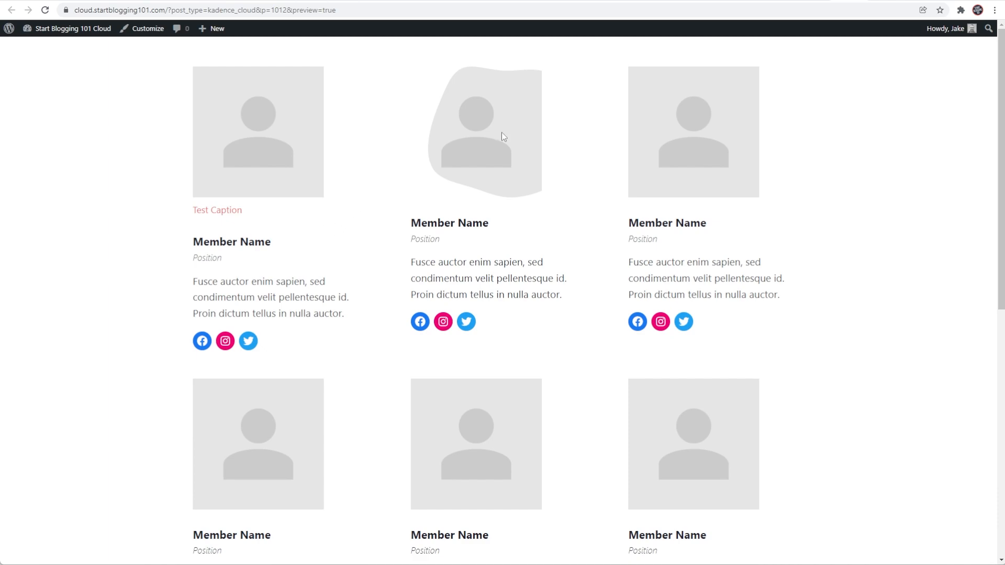
{"action": "mouse_move", "coordinate": [441, 192]}
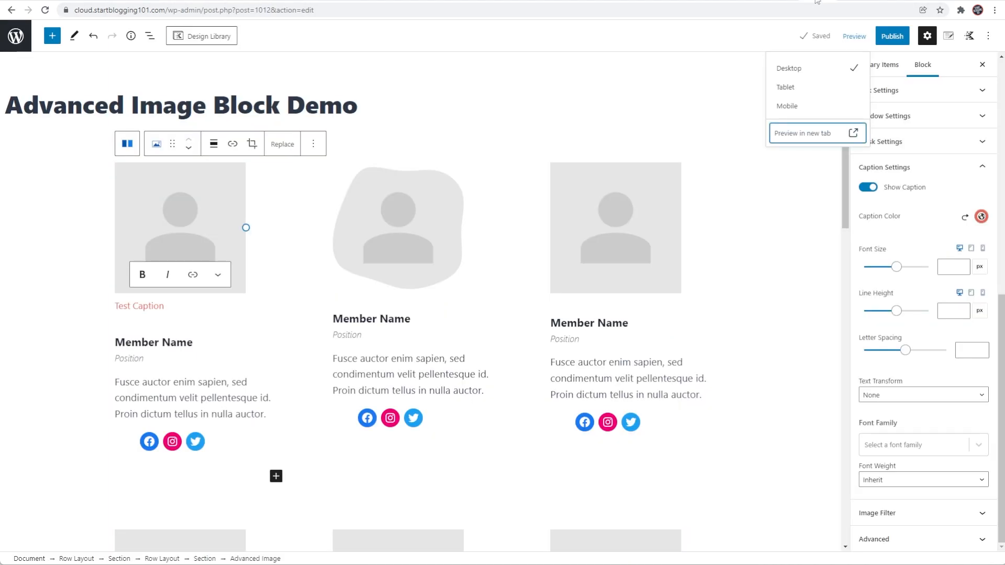
{"action": "mouse_move", "coordinate": [925, 218]}
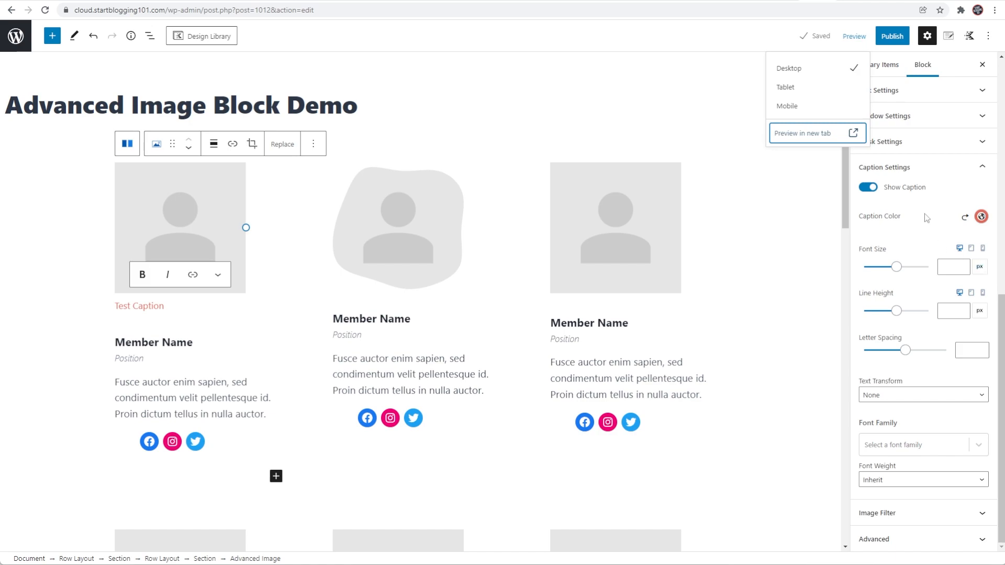
{"action": "left_click", "coordinate": [867, 187]}
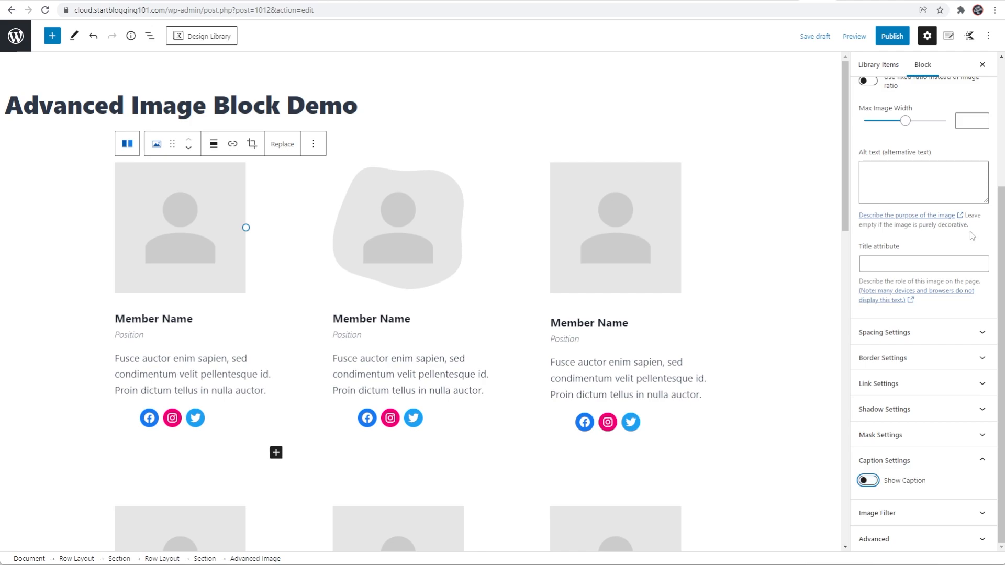
Step: Expand Image Filter and select the office photo Advanced Image block further down
{"action": "left_click", "coordinate": [921, 460]}
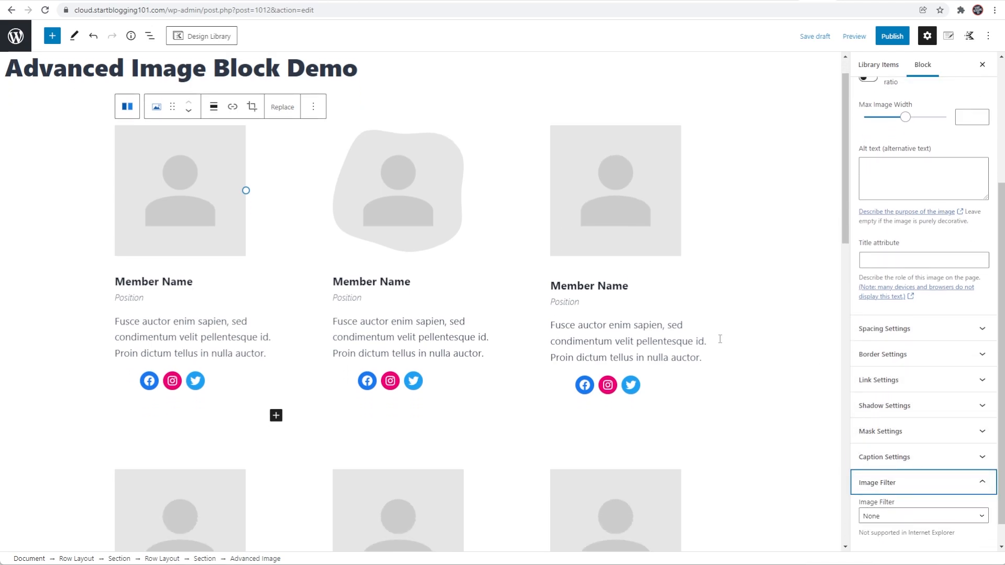
{"action": "scroll", "scroll_direction": "down", "scroll_amount": 3}
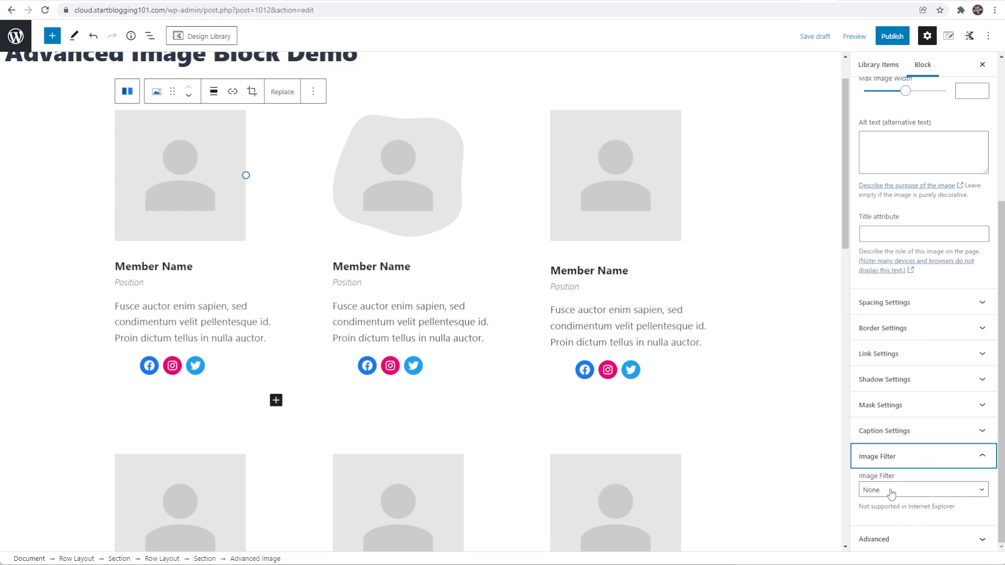
{"action": "mouse_move", "coordinate": [728, 438]}
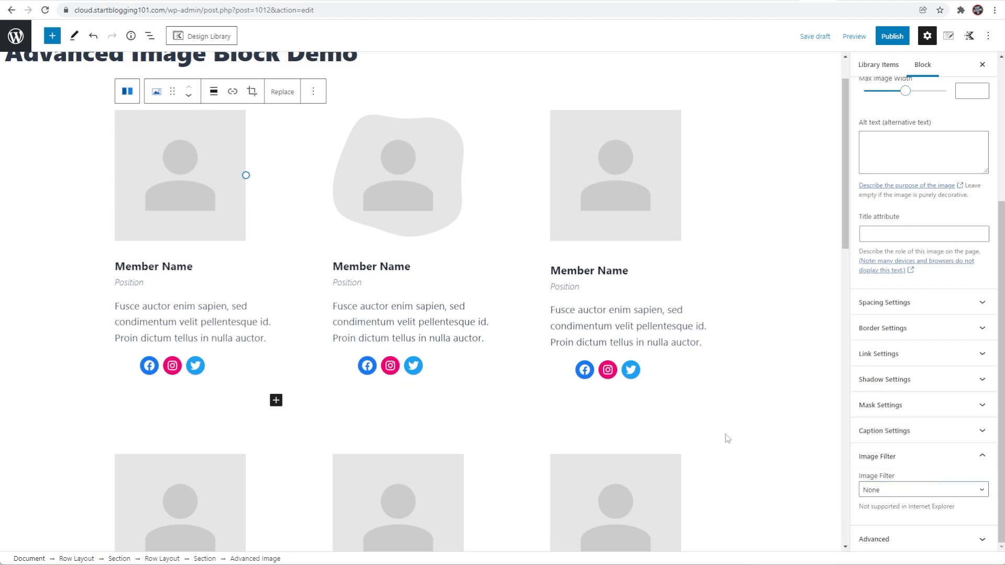
{"action": "scroll", "scroll_direction": "down", "scroll_amount": 3}
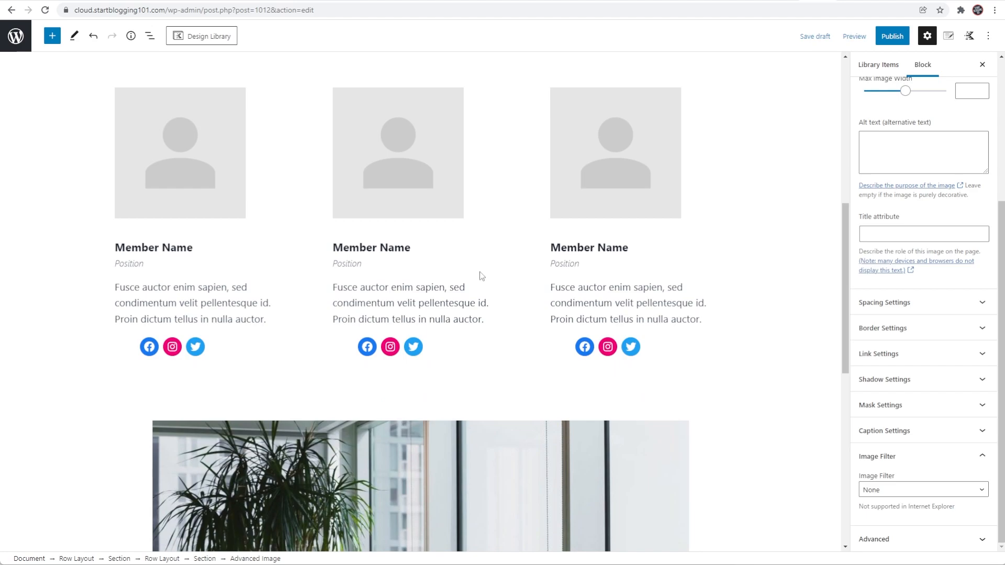
{"action": "scroll", "scroll_direction": "down", "scroll_amount": 3}
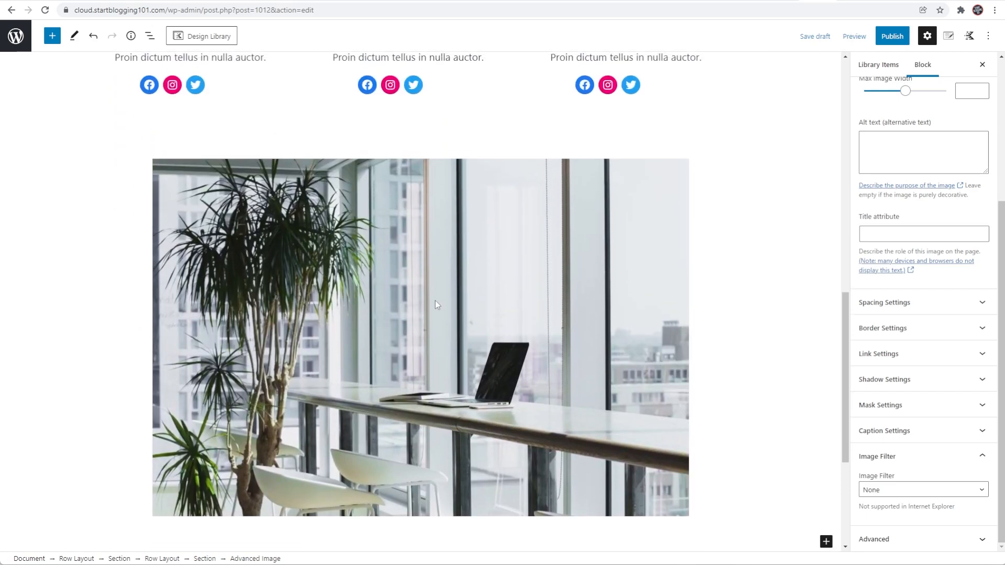
{"action": "left_click", "coordinate": [420, 305]}
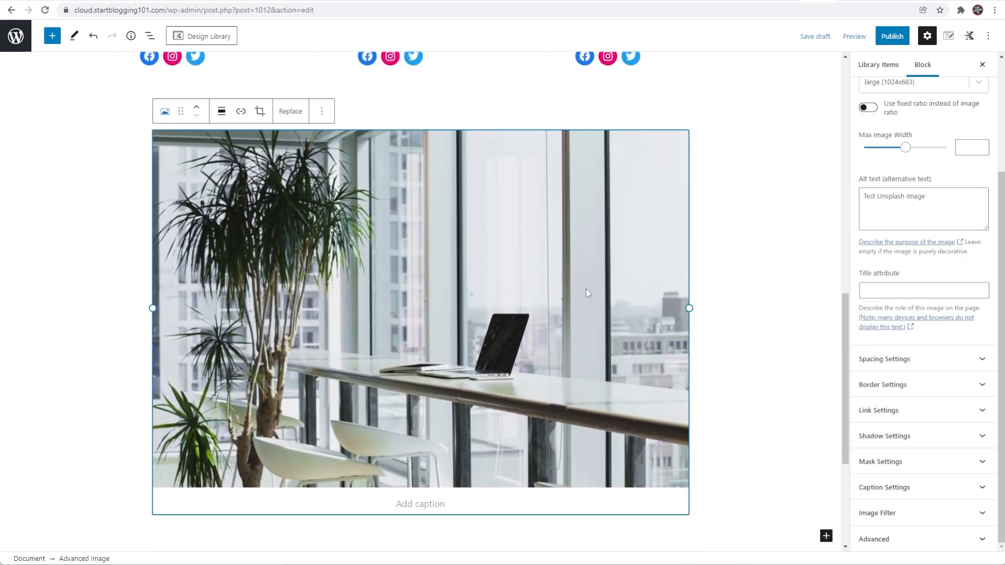
{"action": "mouse_move", "coordinate": [925, 491]}
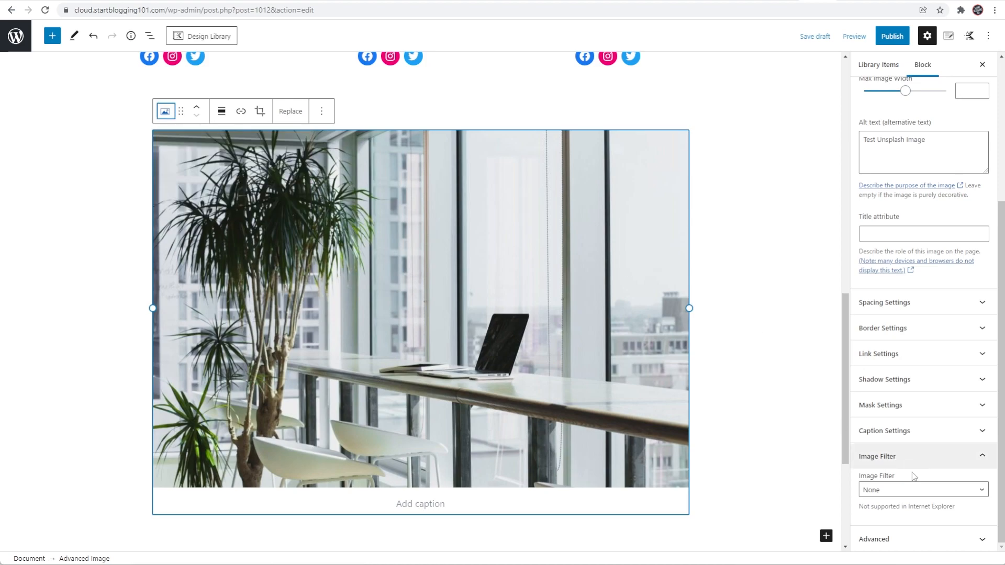
Step: Try Grayscale, Saturation, Vintage and Earlybird filters on the office photo, settling on Sepia
{"action": "left_click", "coordinate": [814, 36]}
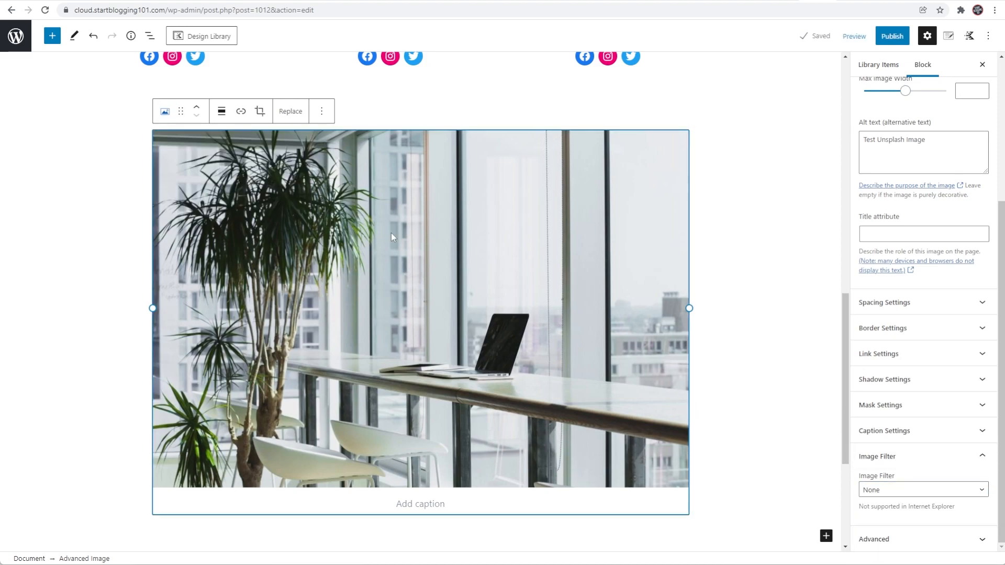
{"action": "left_click", "coordinate": [921, 489]}
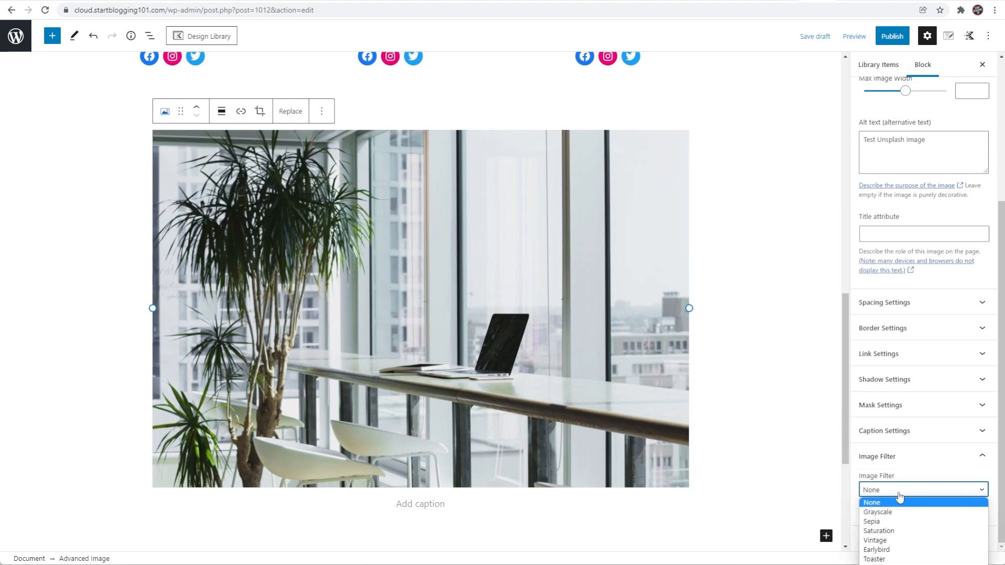
{"action": "left_click", "coordinate": [877, 512]}
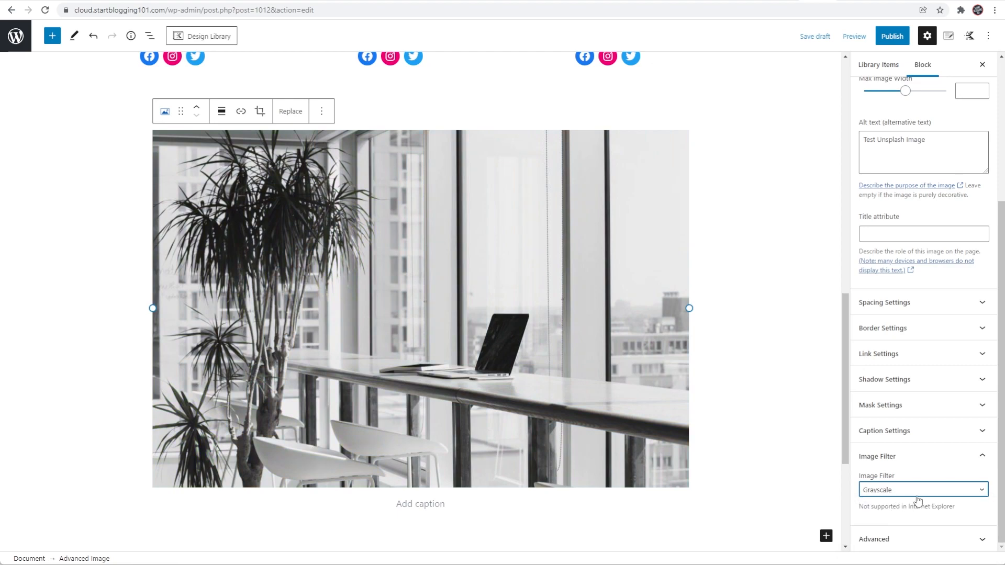
{"action": "left_click", "coordinate": [921, 490]}
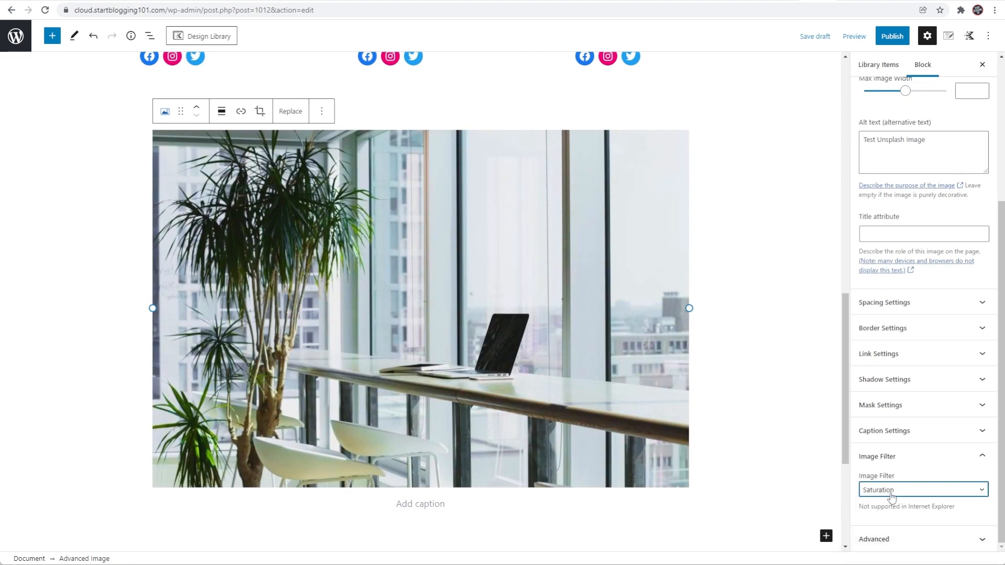
{"action": "left_click", "coordinate": [922, 490]}
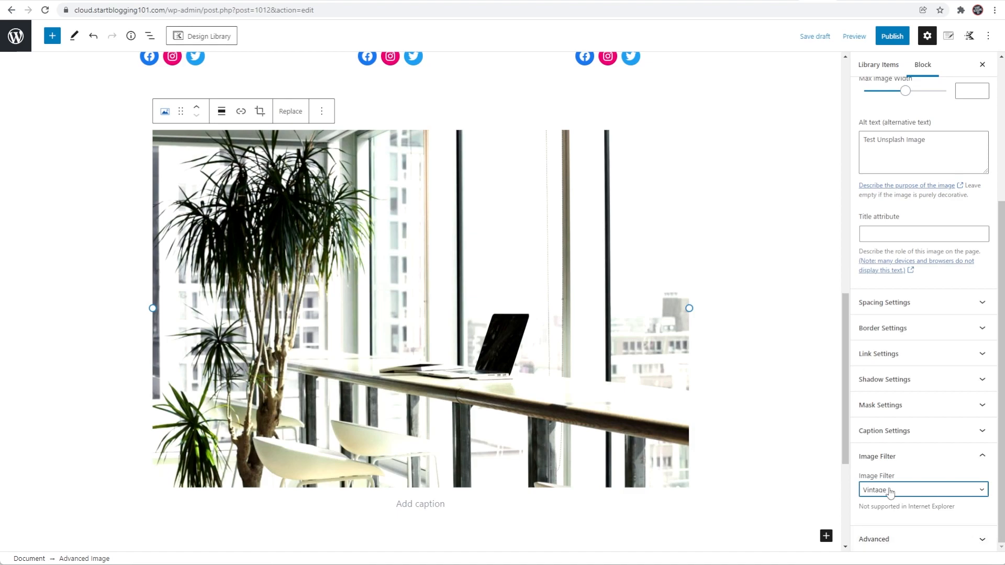
{"action": "left_click", "coordinate": [921, 490]}
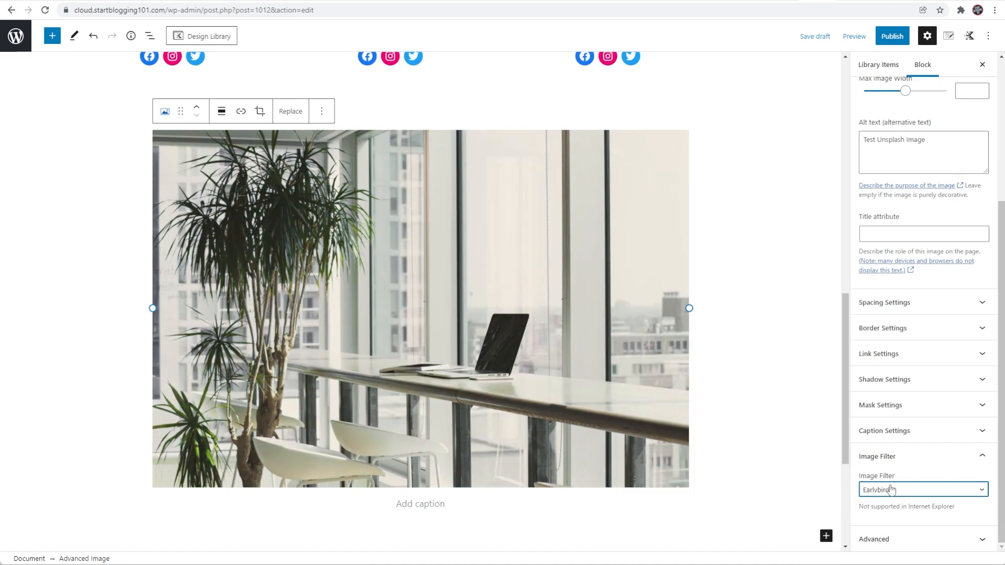
{"action": "left_click", "coordinate": [921, 489]}
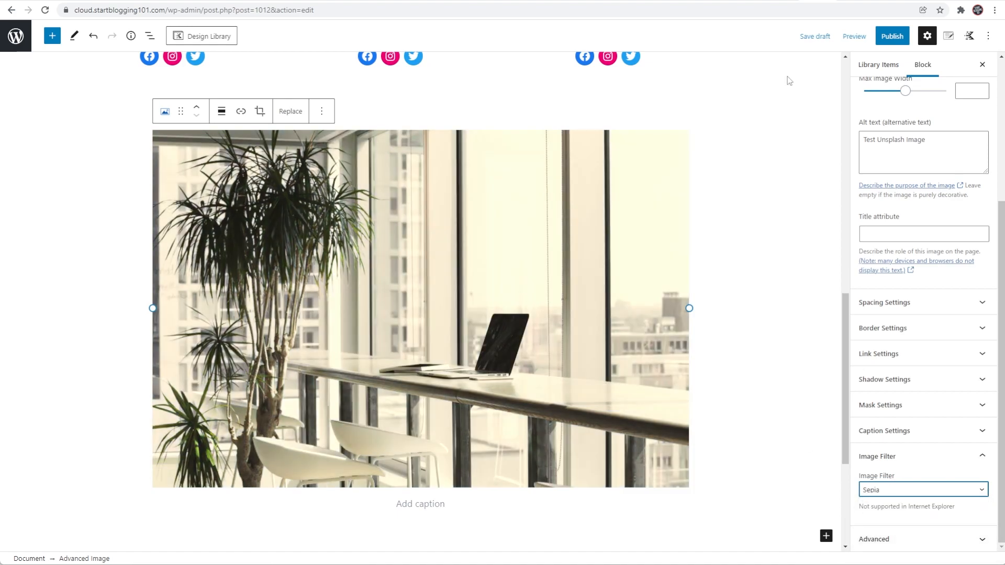
Step: Preview the sepia office photo in a new tab, then return to the editor's team grid
{"action": "left_click", "coordinate": [855, 35]}
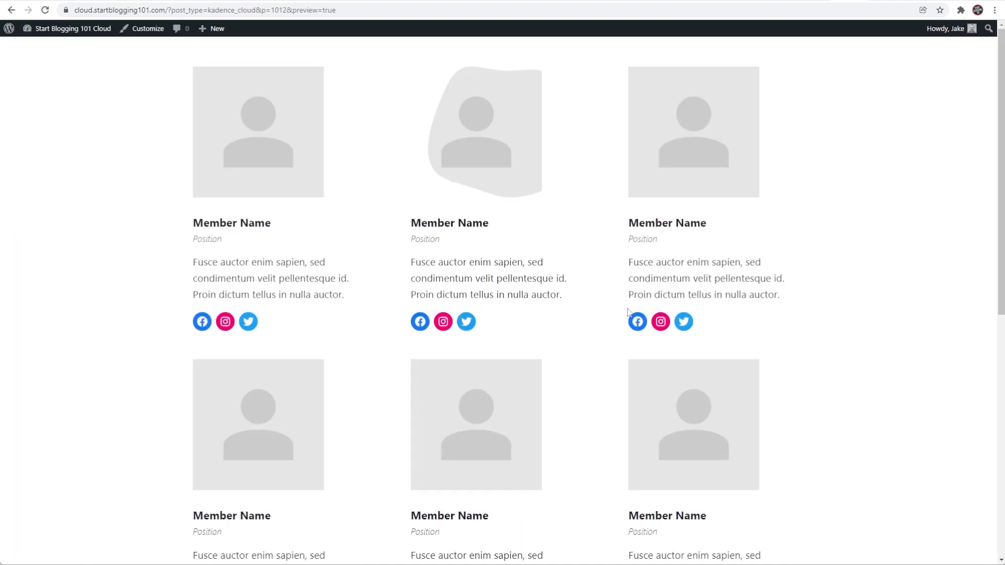
{"action": "scroll", "scroll_direction": "down", "scroll_amount": 3}
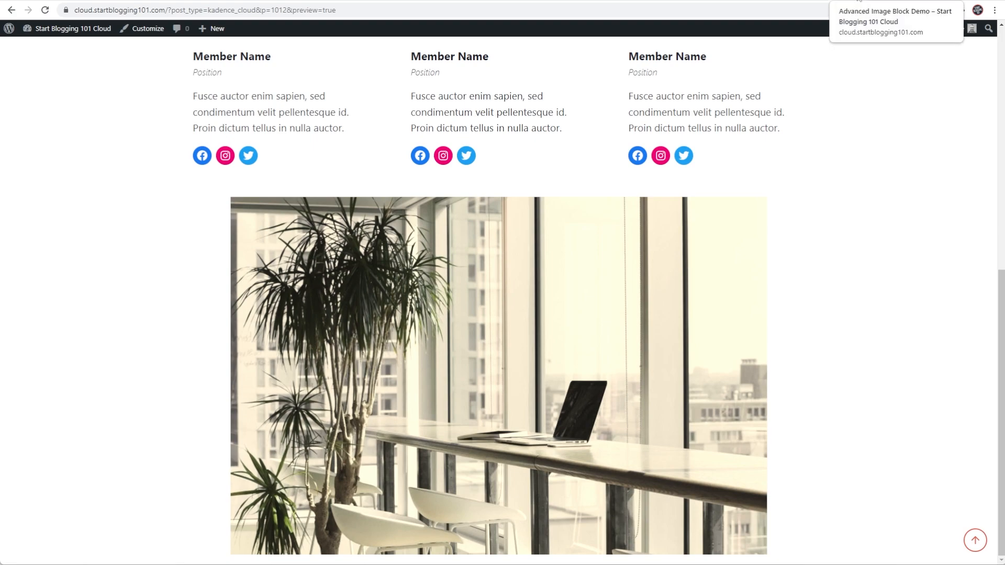
{"action": "left_click", "coordinate": [855, 36]}
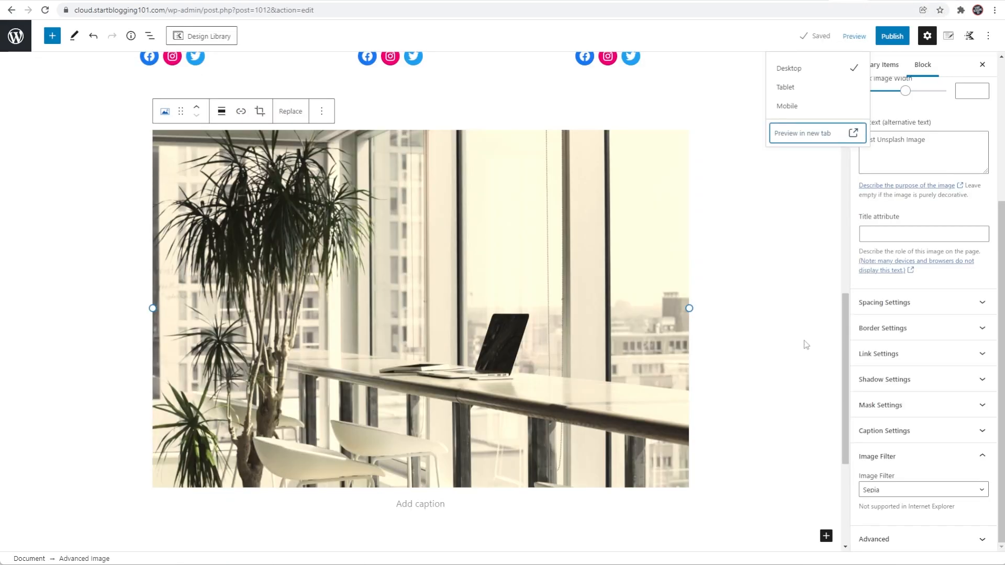
{"action": "mouse_move", "coordinate": [961, 483]}
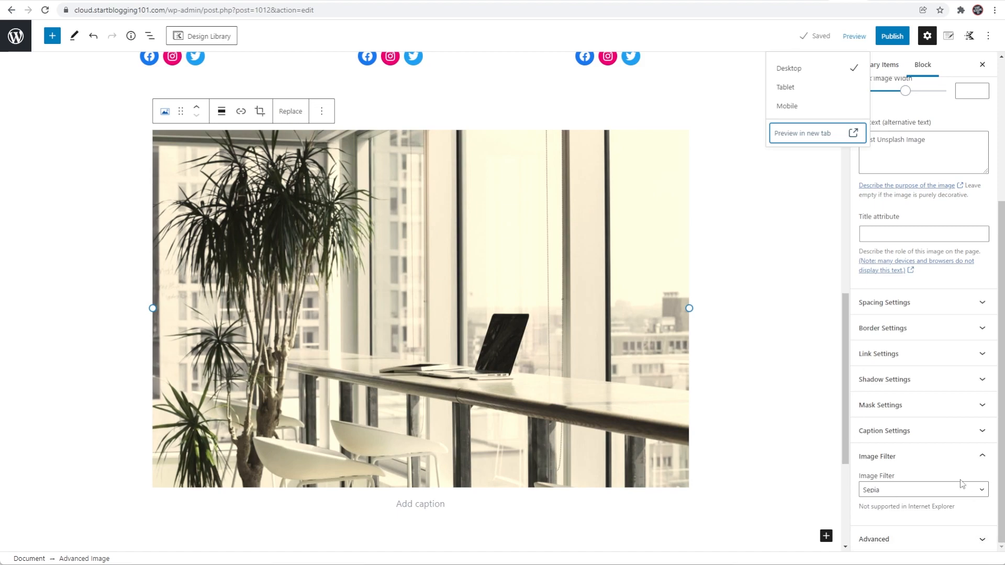
{"action": "mouse_move", "coordinate": [922, 461]}
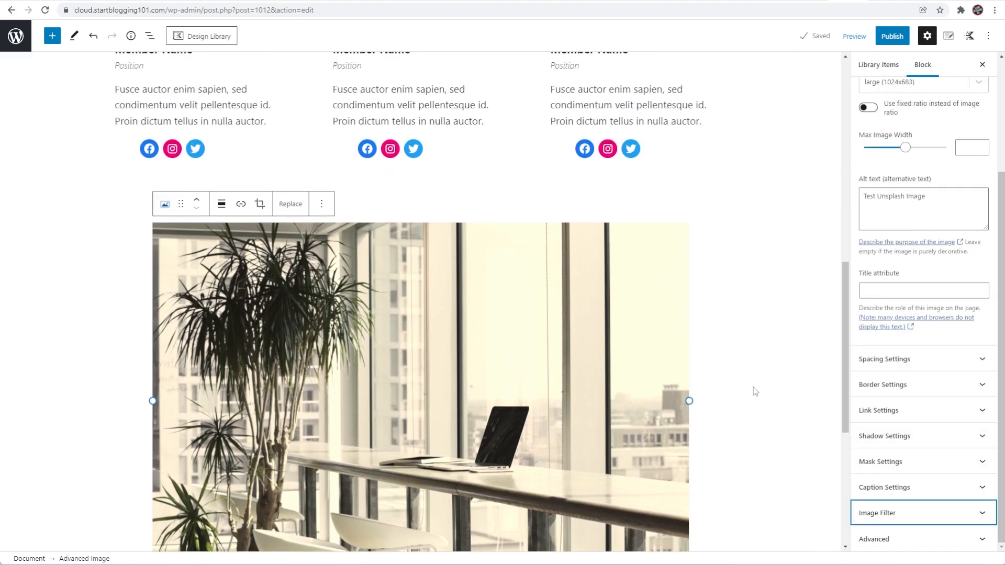
{"action": "scroll", "scroll_direction": "up", "scroll_amount": 3}
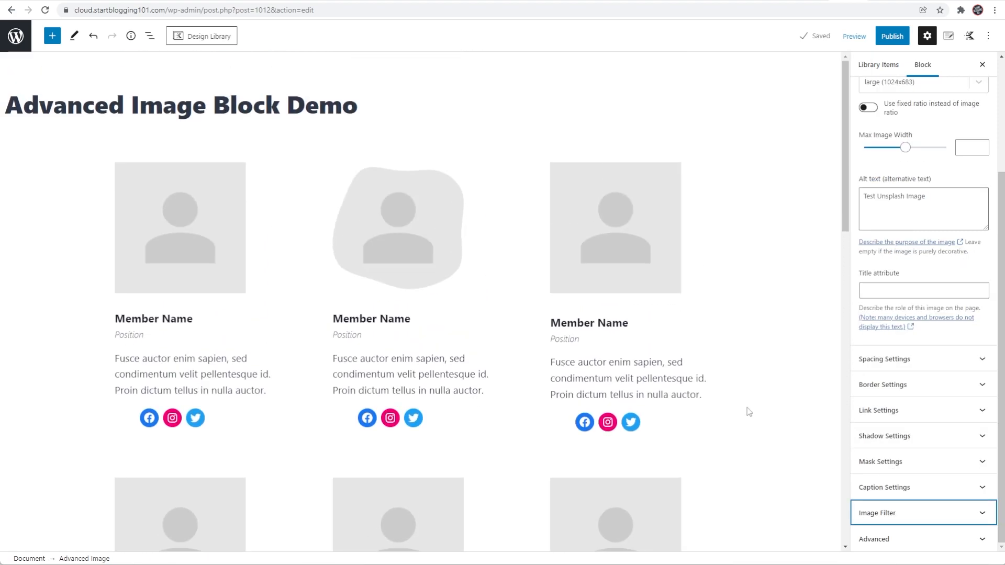